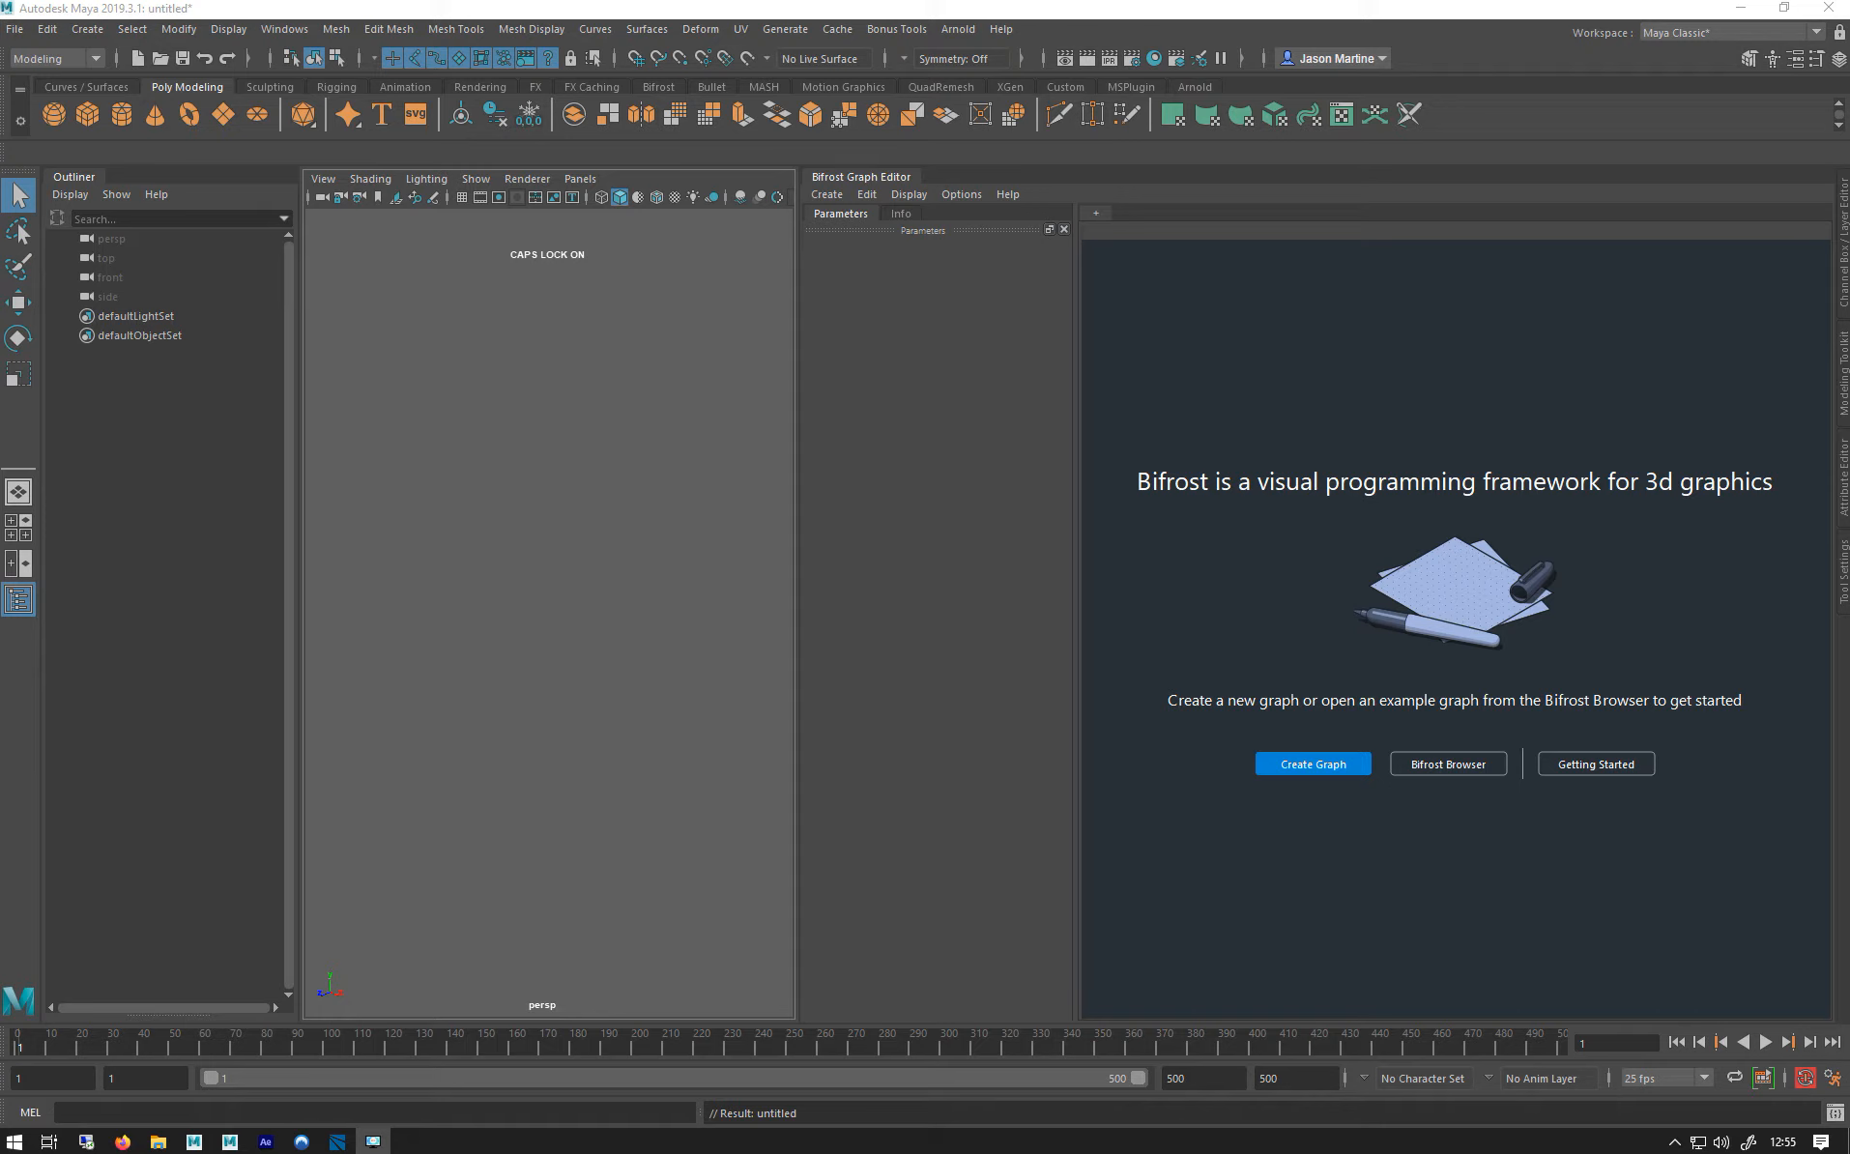
{"action": "mouse_move", "coordinate": [1310, 615]}
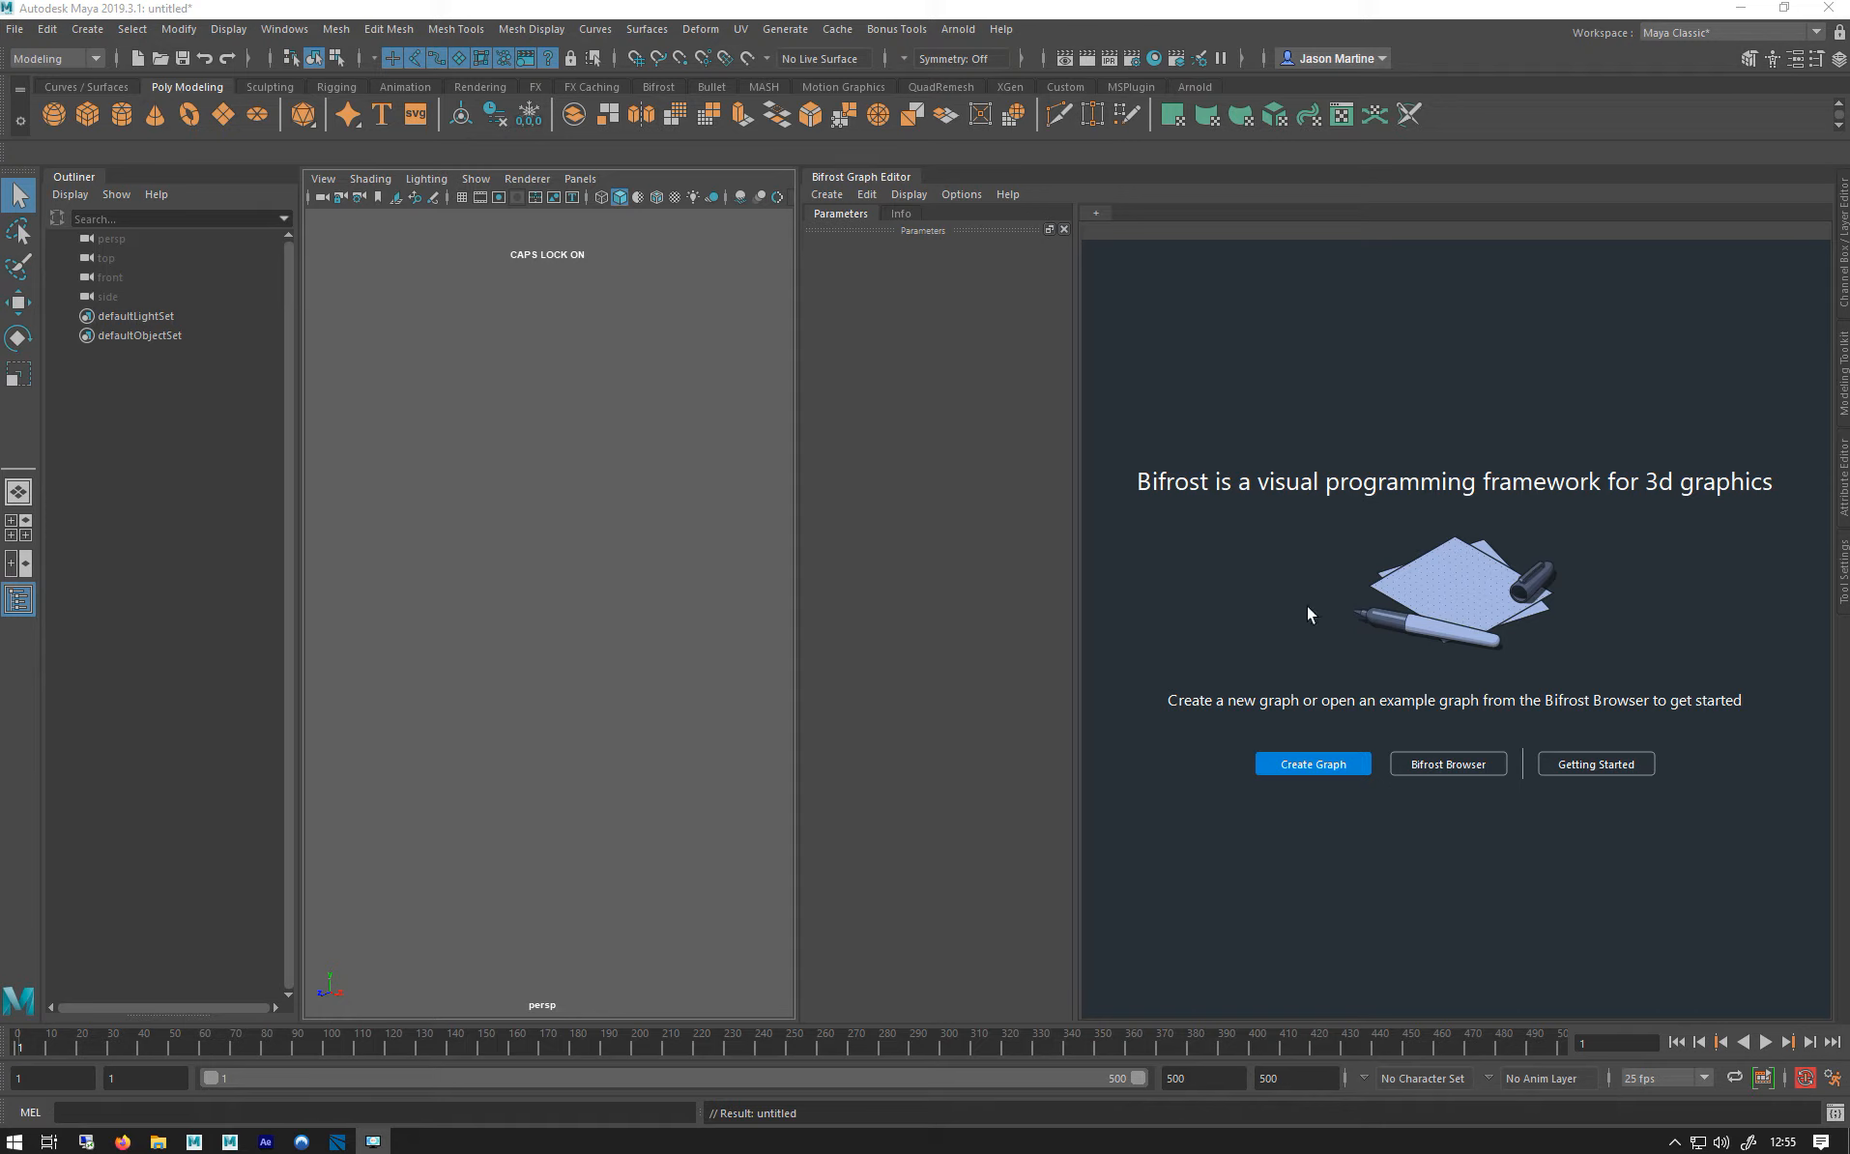
Create bifrostGraph1 with its default input and output nodes in the Bifrost Graph Editor.
{"action": "left_click", "coordinate": [1311, 764]}
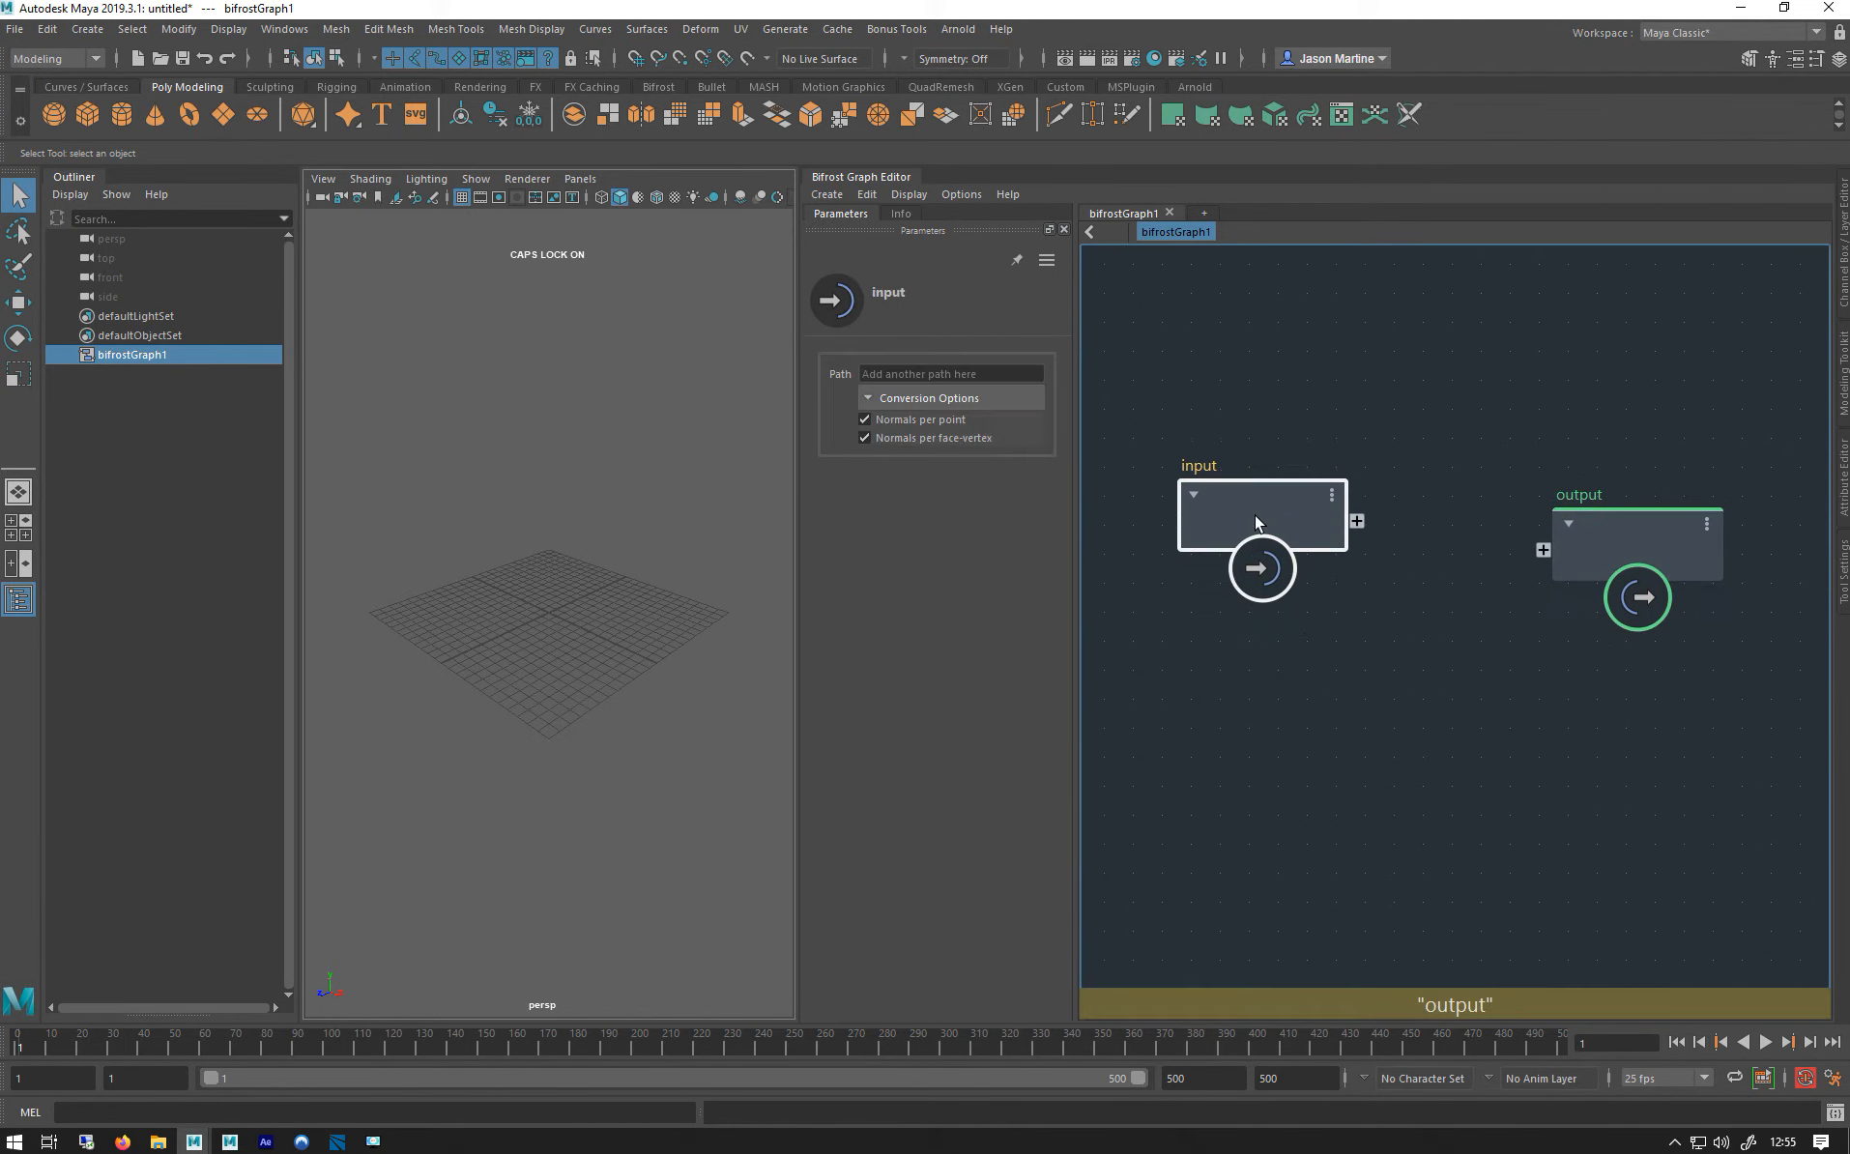
Delete the empty input node and apply new subdivisions to the platonic solid pPlatonic1.
{"action": "key", "text": "Delete"}
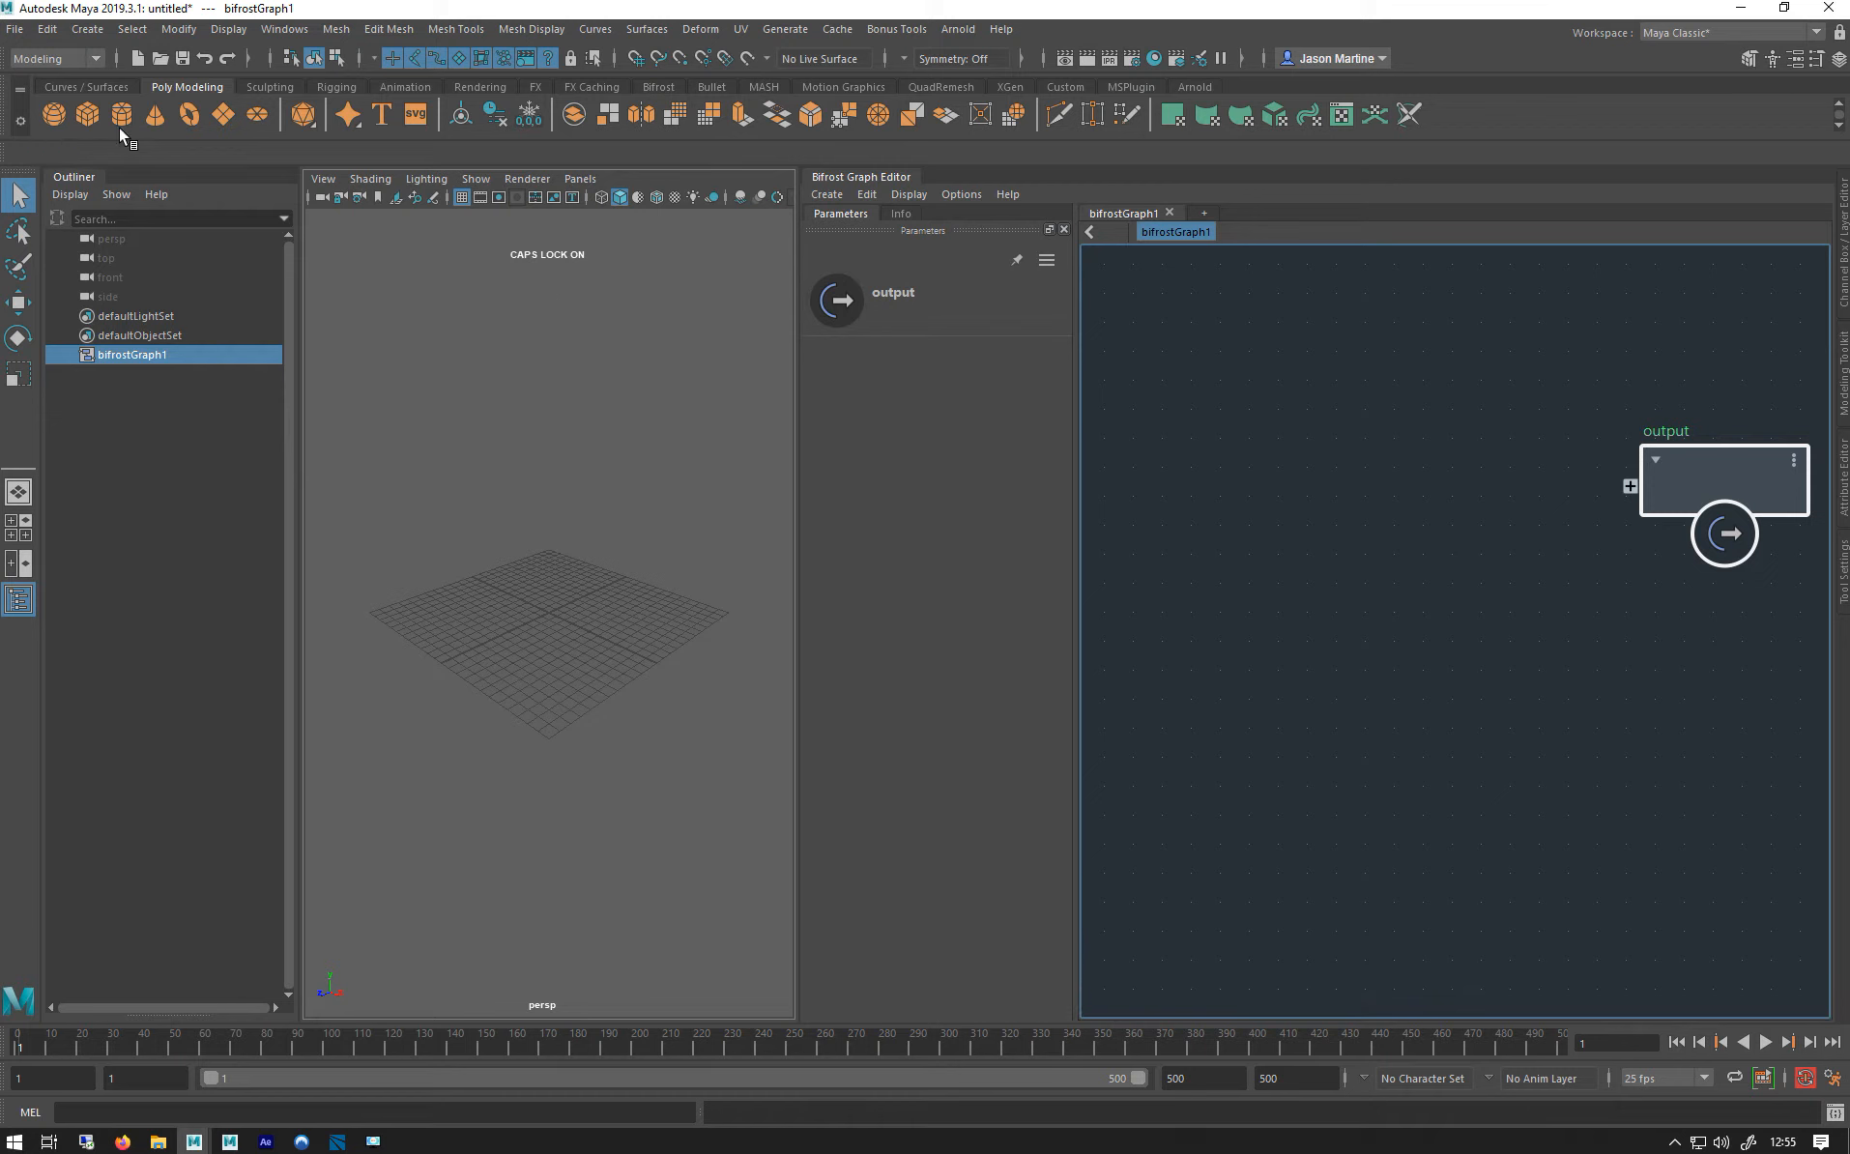
{"action": "mouse_move", "coordinate": [304, 114]}
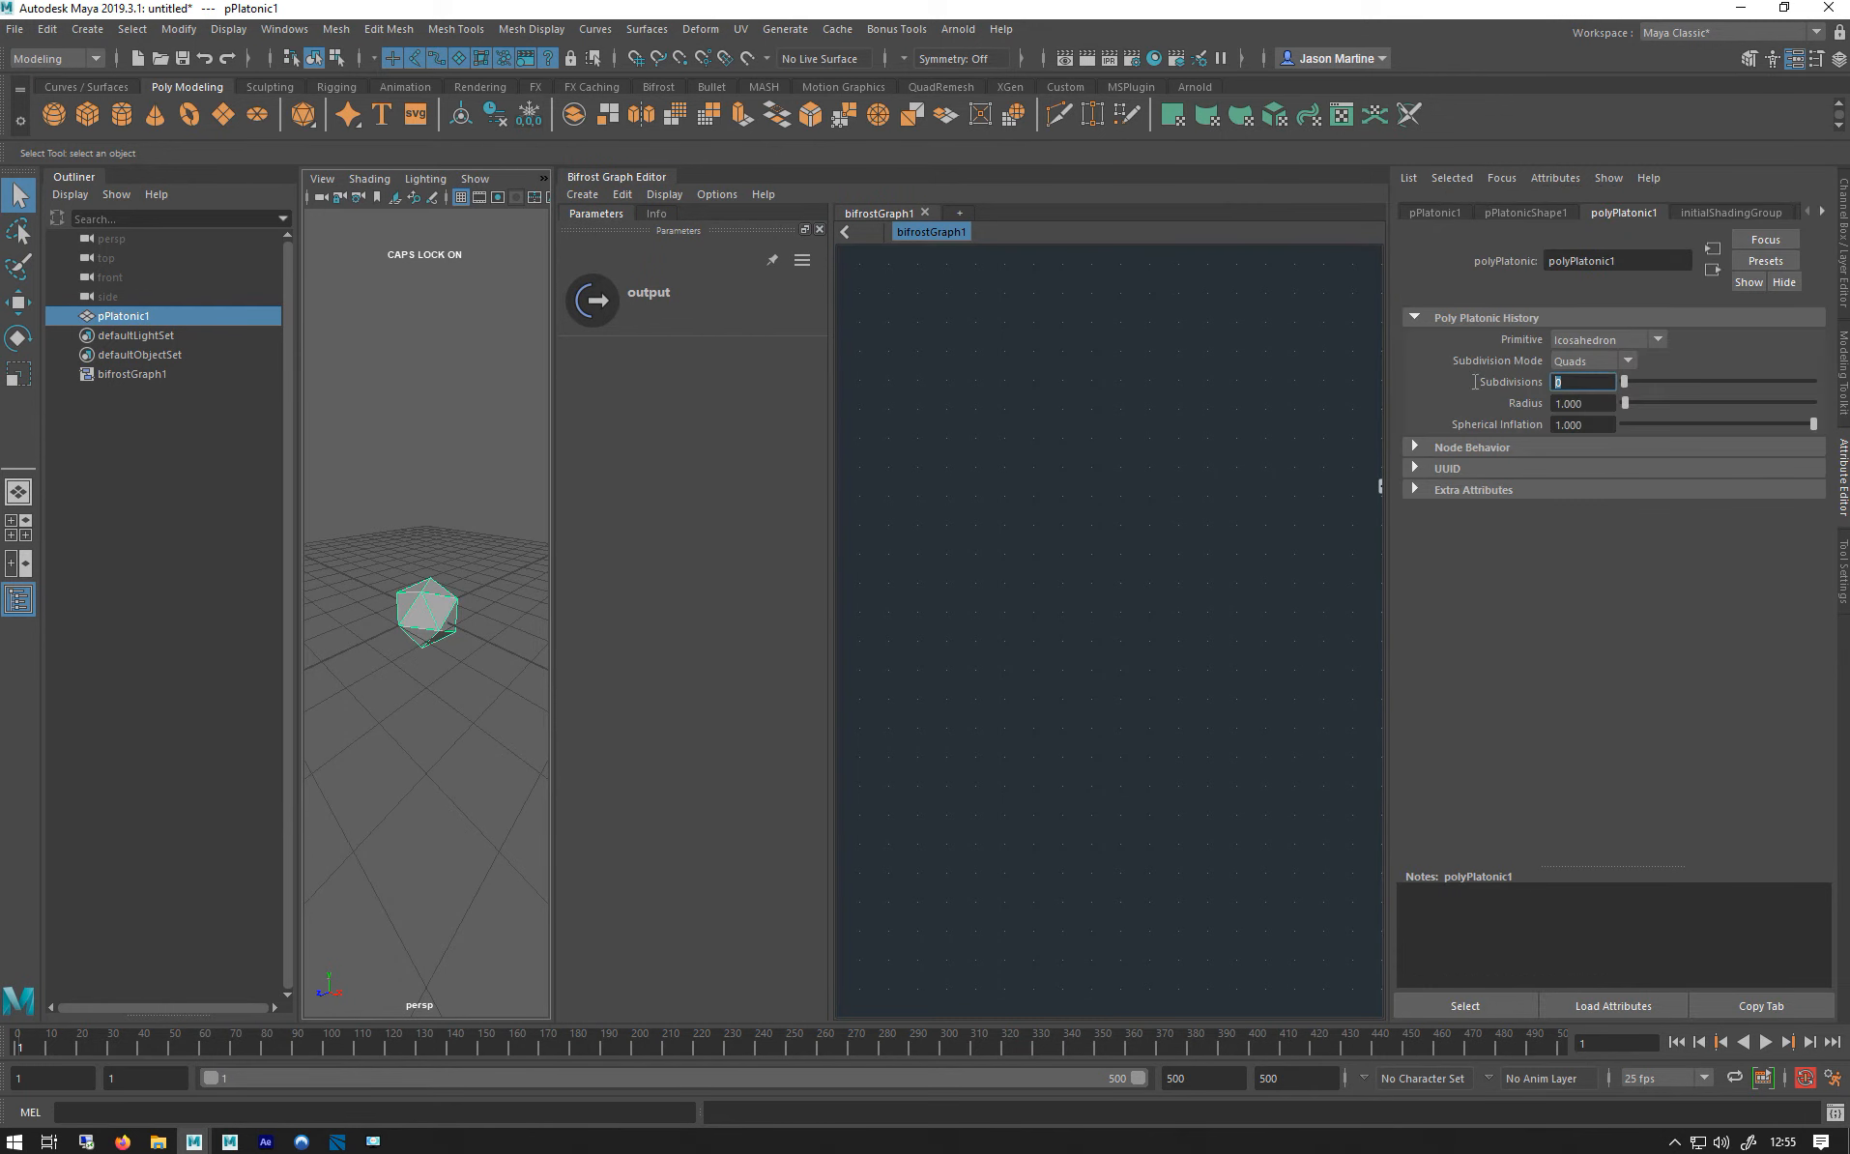
{"action": "key", "text": "Return"}
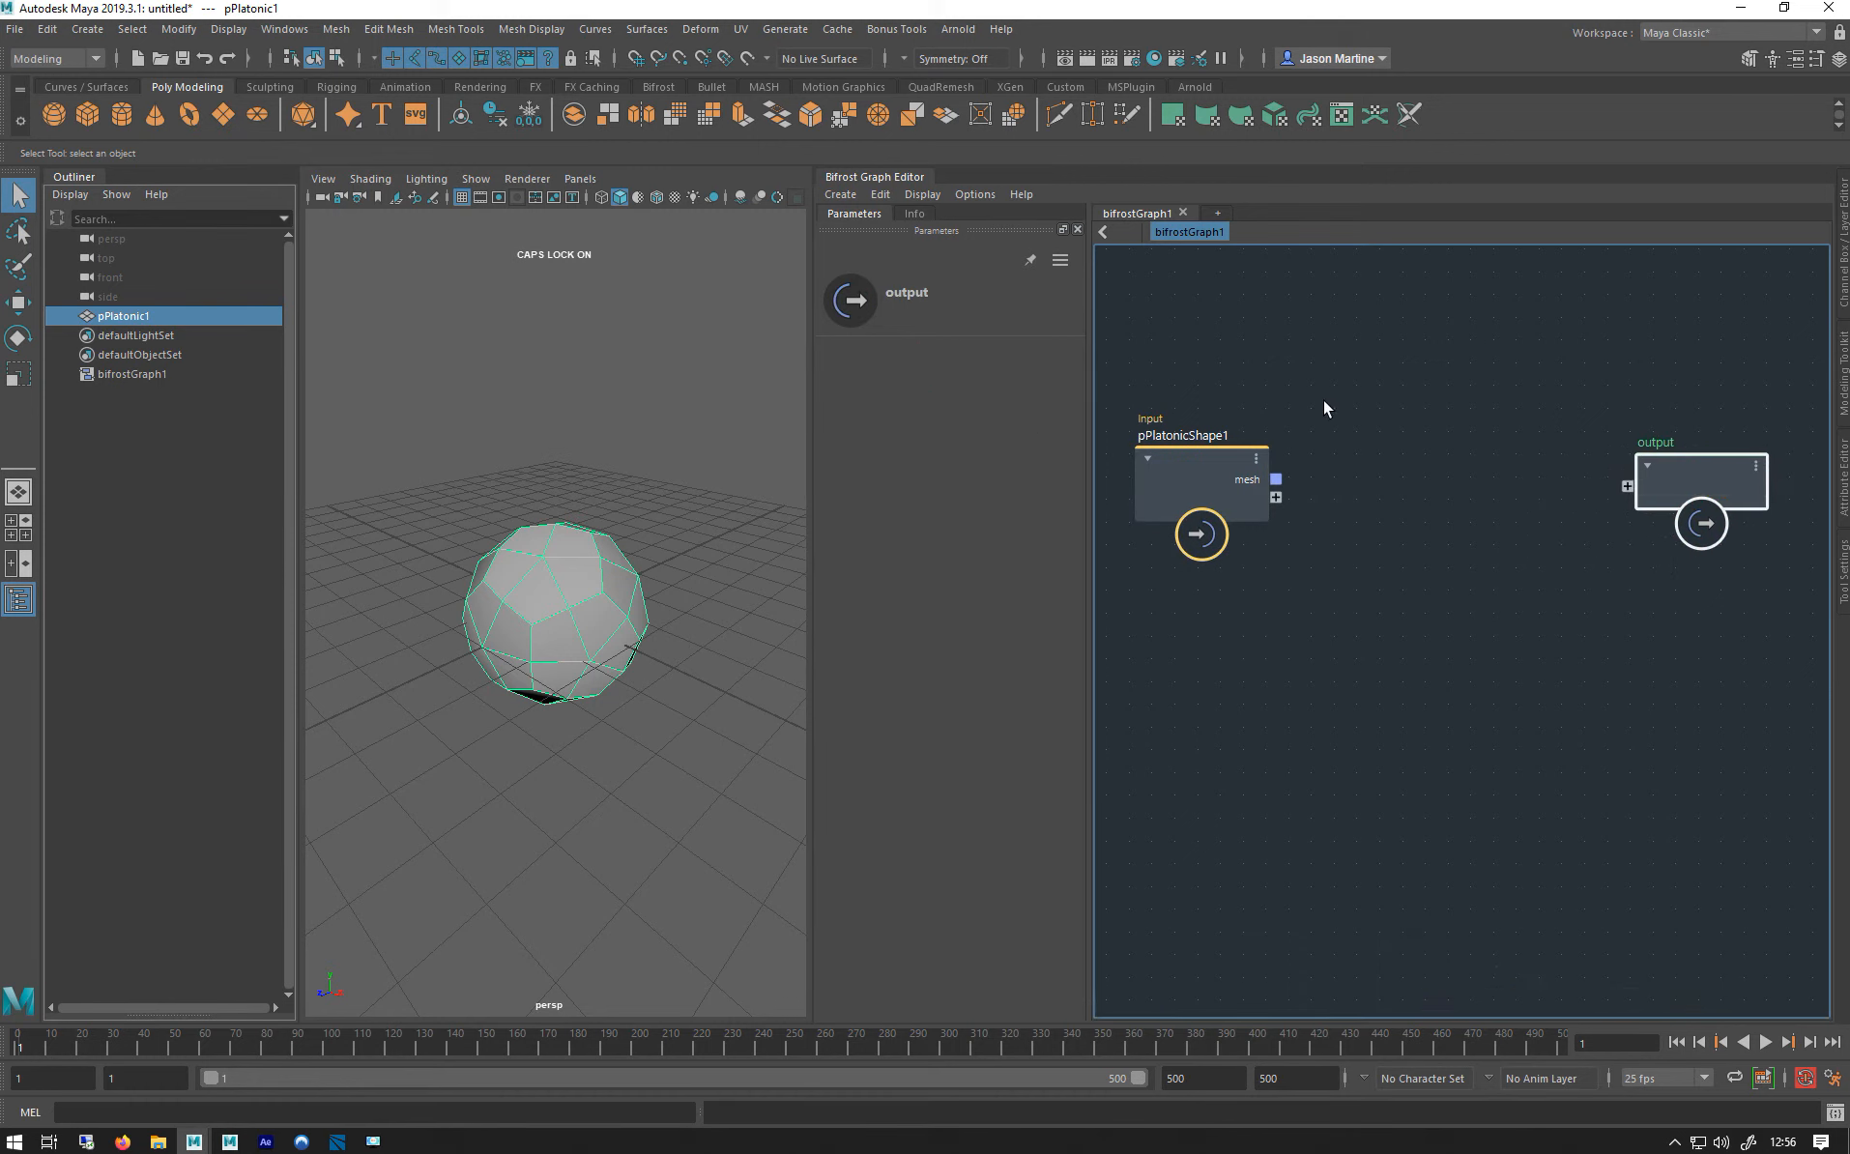
{"action": "mouse_move", "coordinate": [1411, 439]}
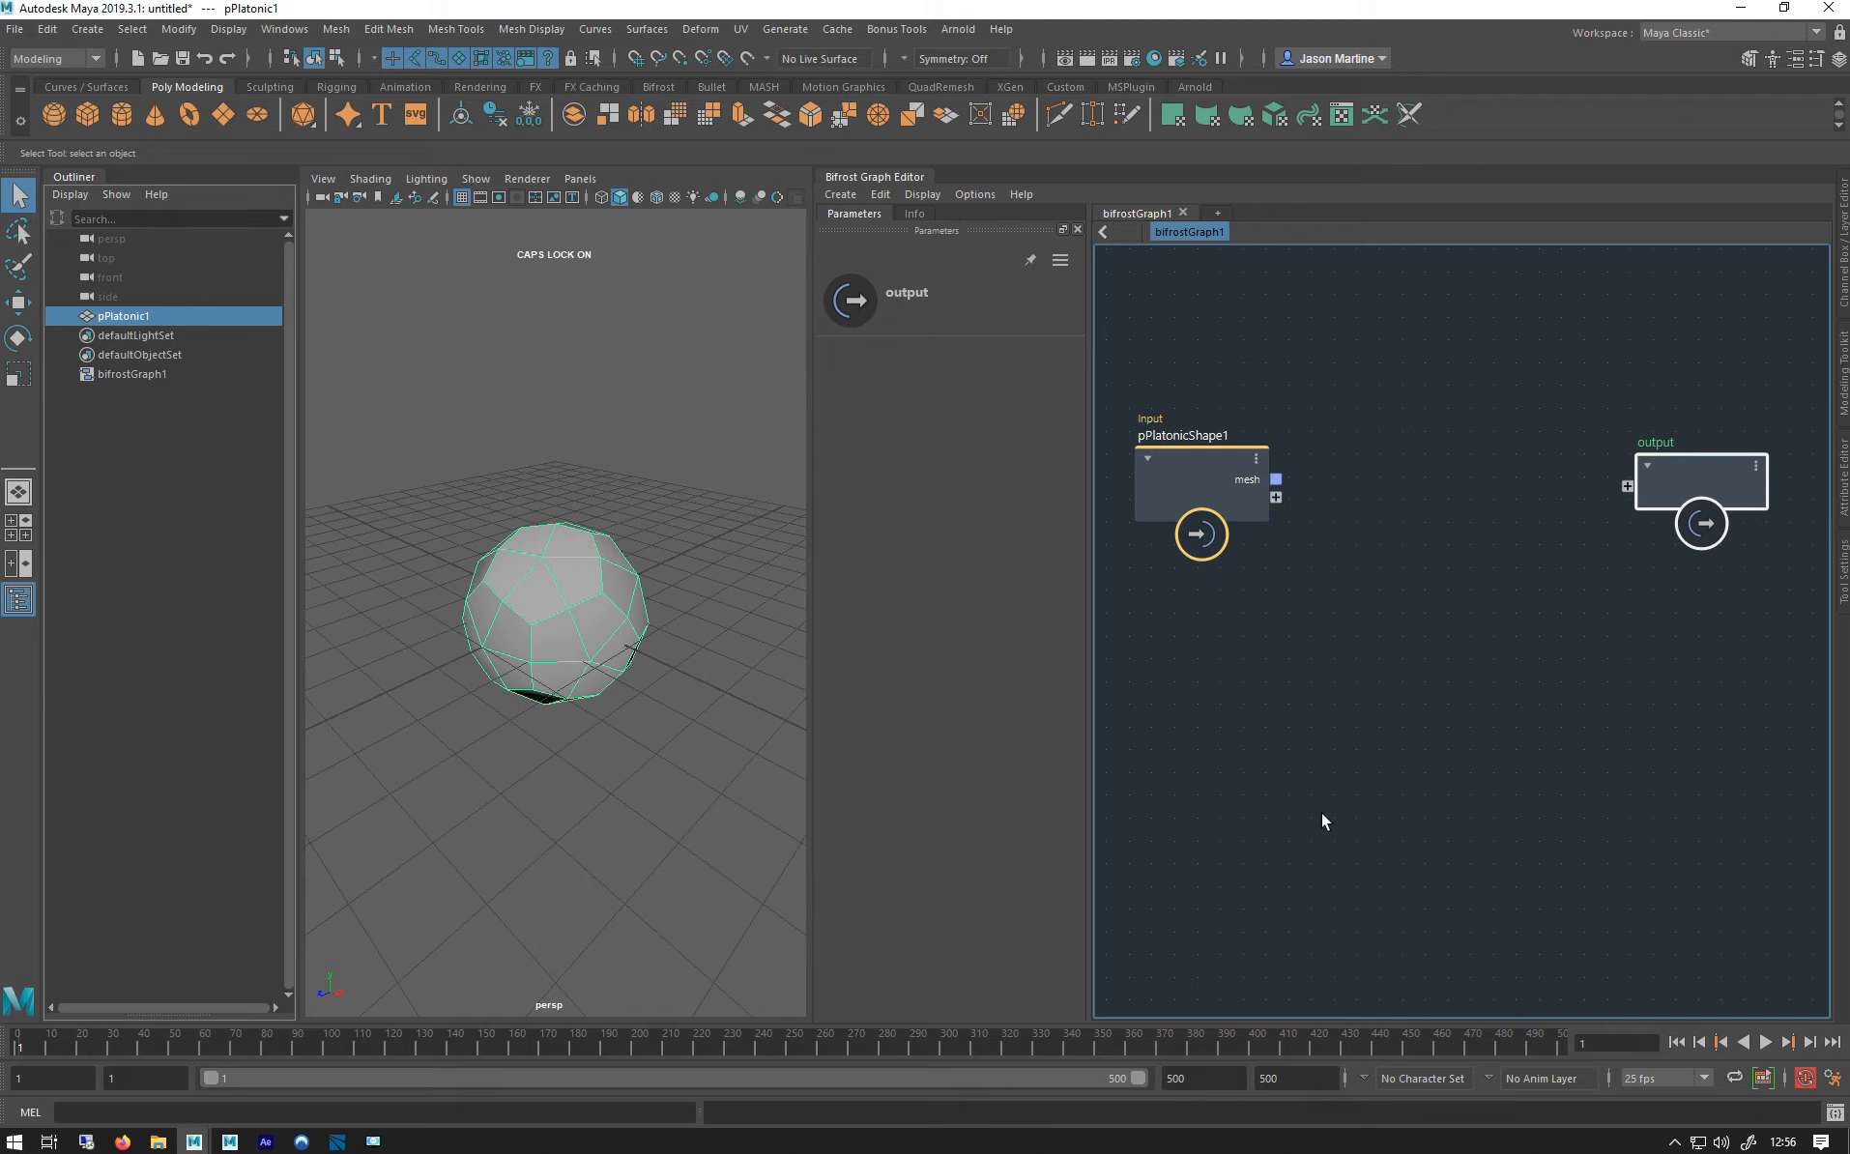
{"action": "mouse_move", "coordinate": [1482, 525]}
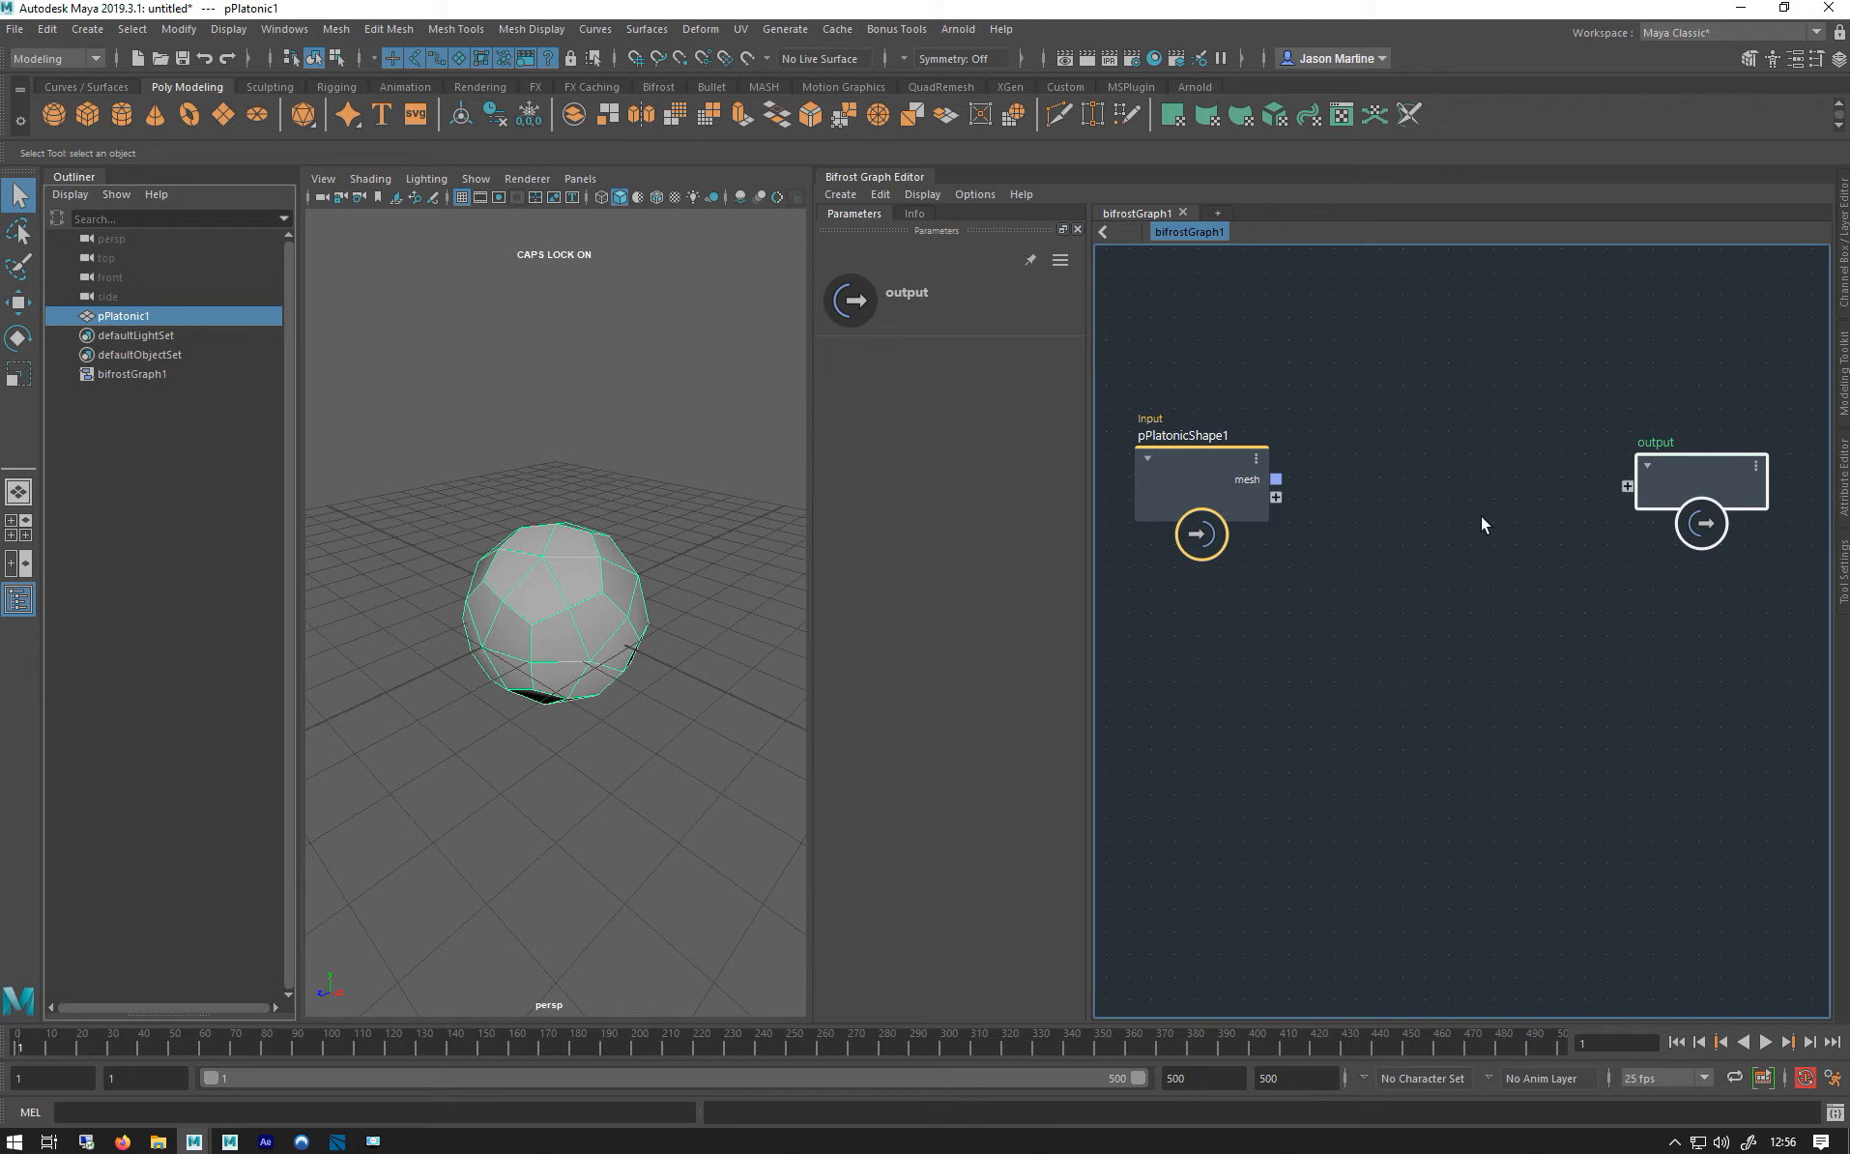
{"action": "mouse_move", "coordinate": [1372, 565]}
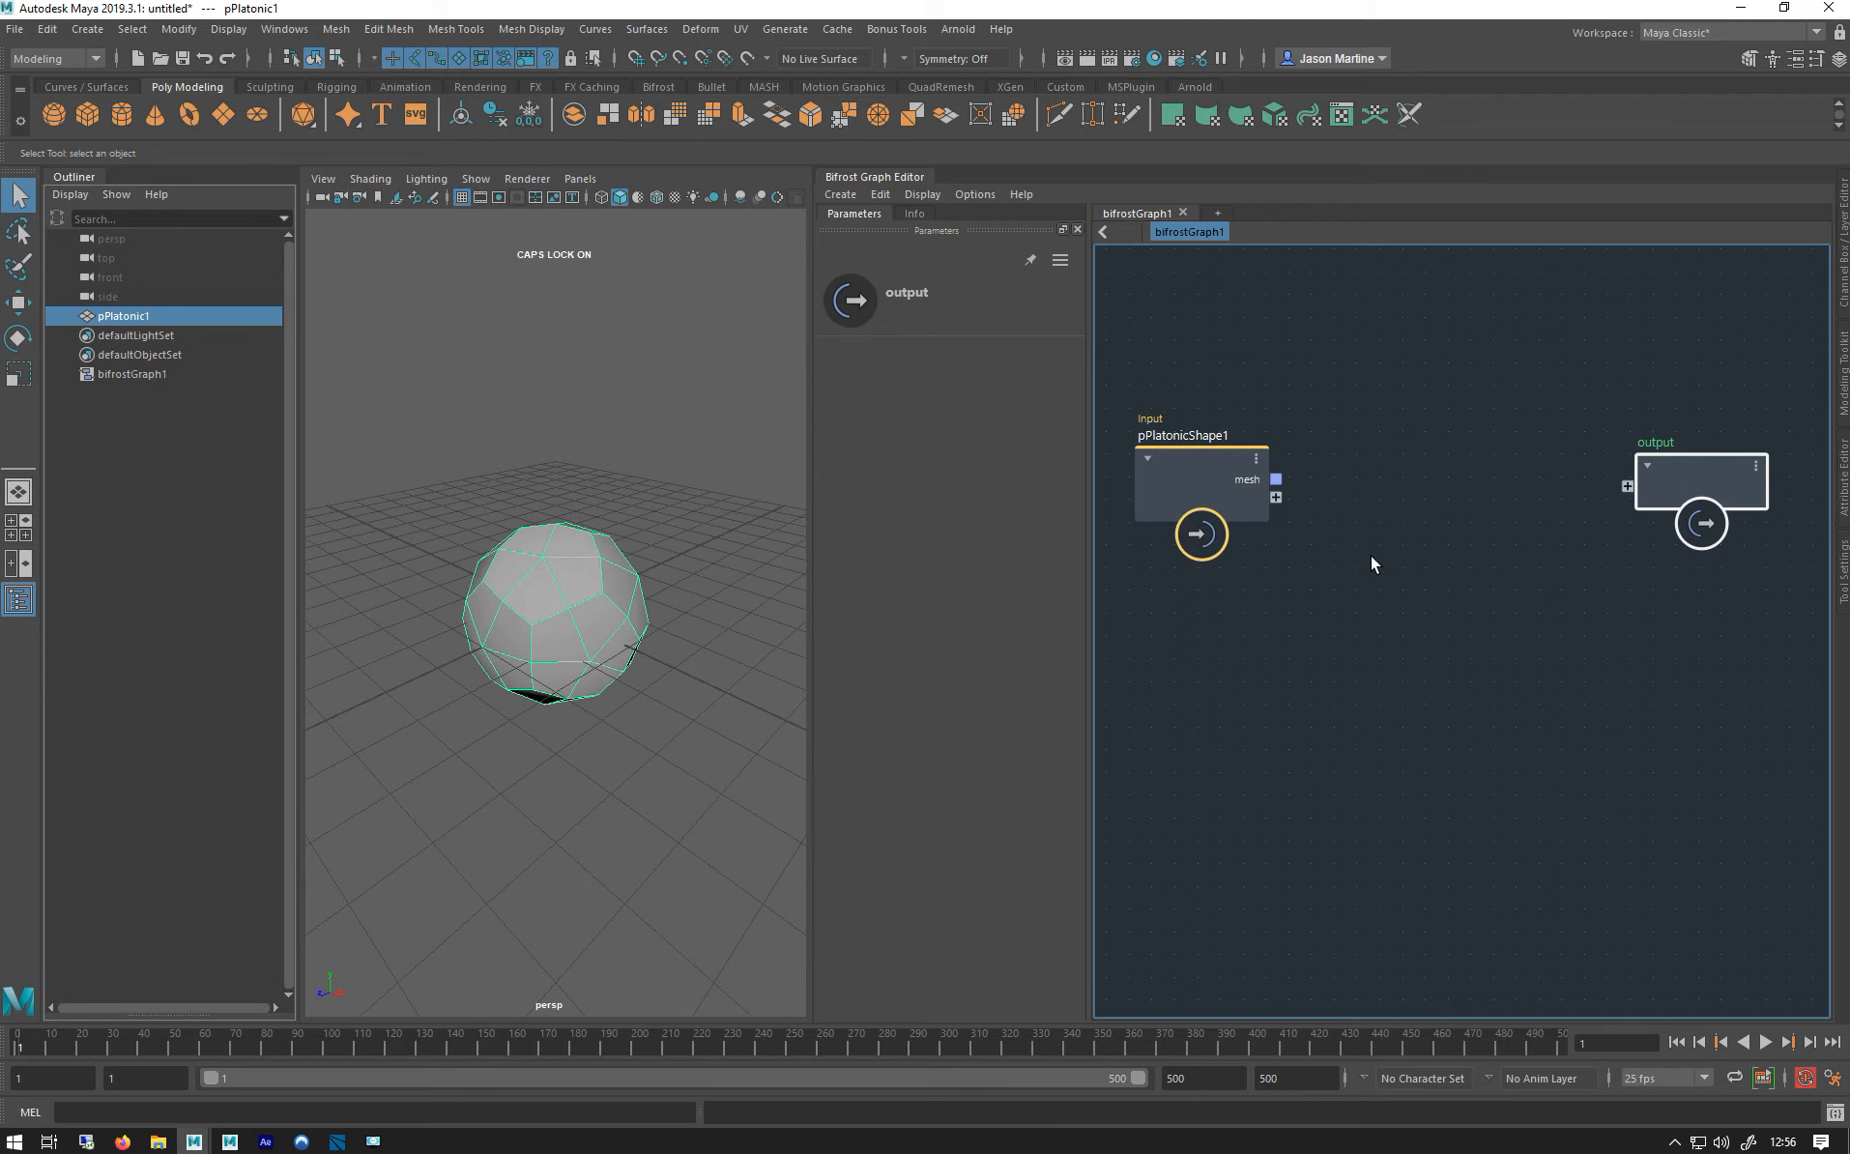
Open the Bifrost node search to browse Simulation > Aero nodes.
{"action": "key", "text": "Tab"}
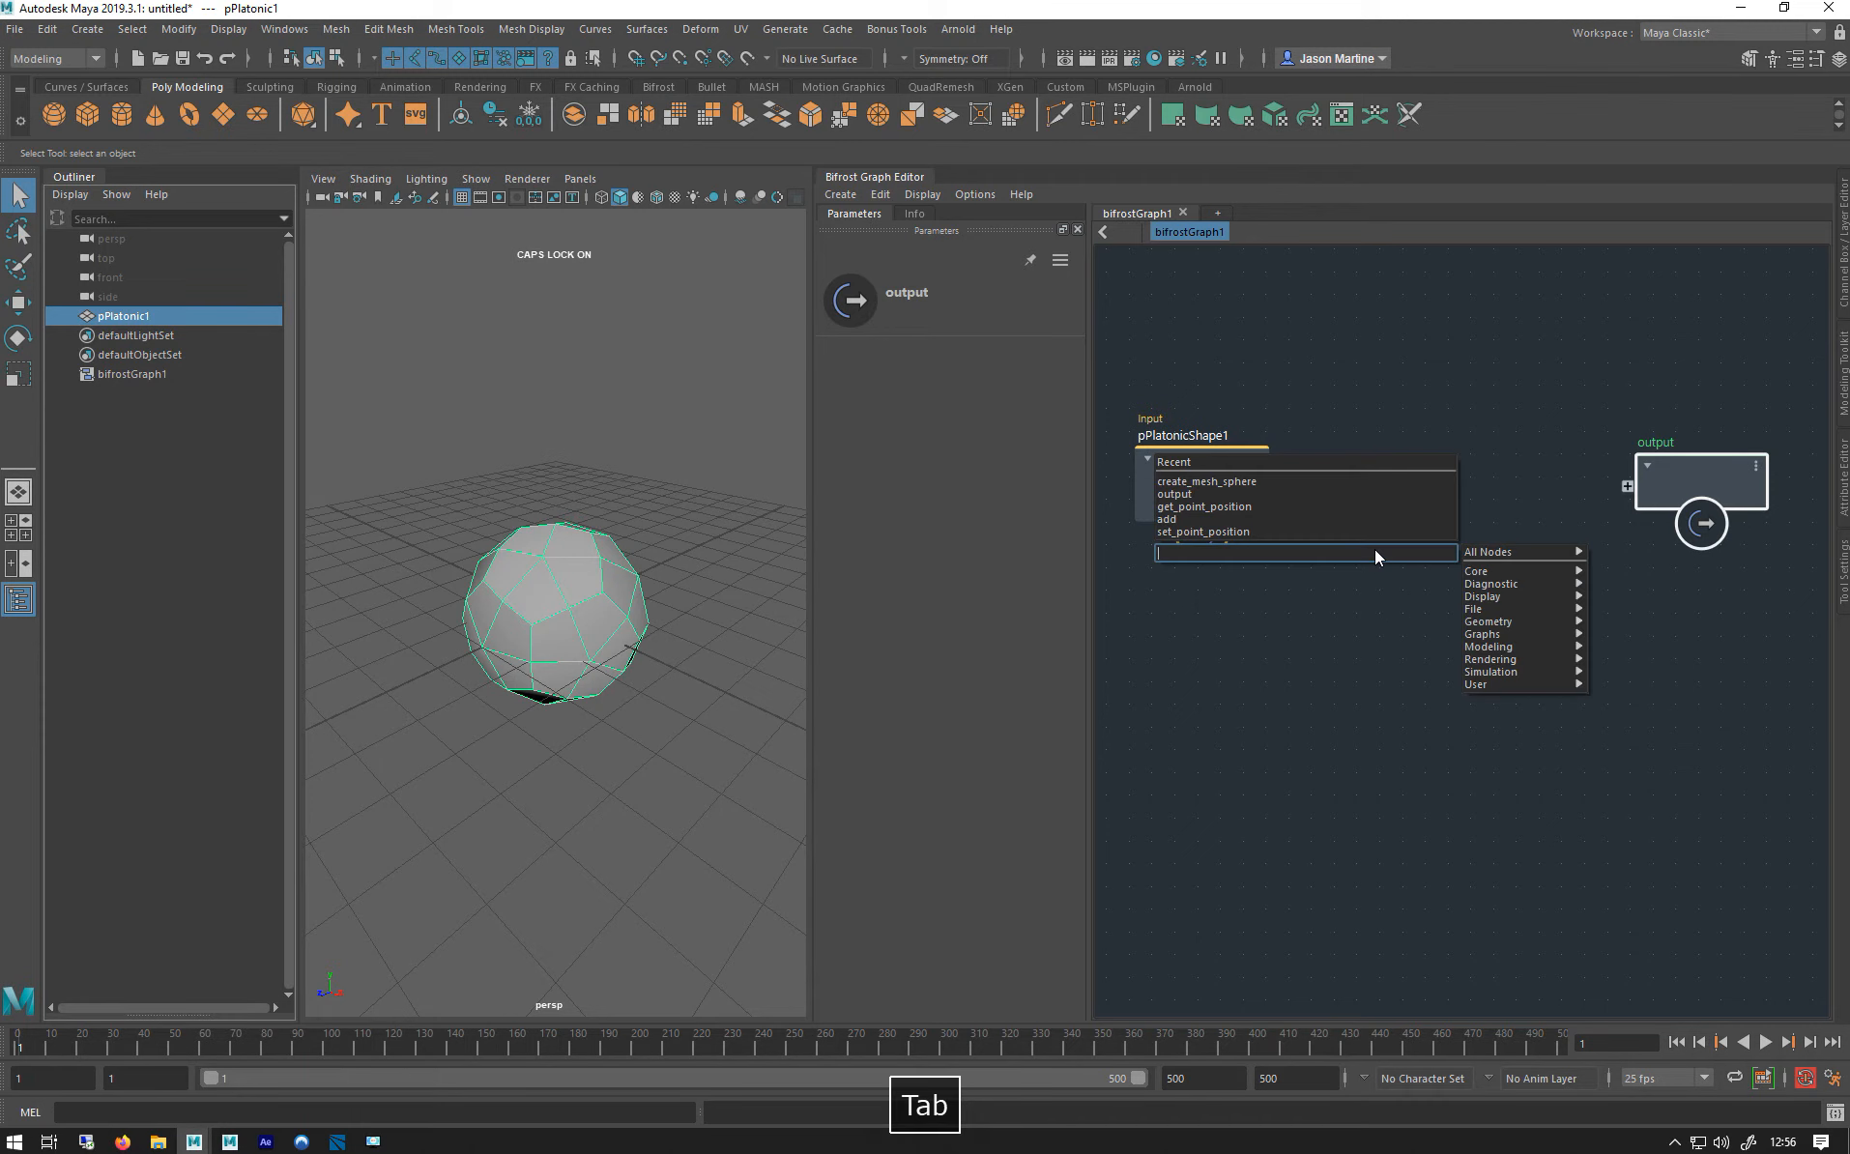
{"action": "mouse_move", "coordinate": [1251, 562]}
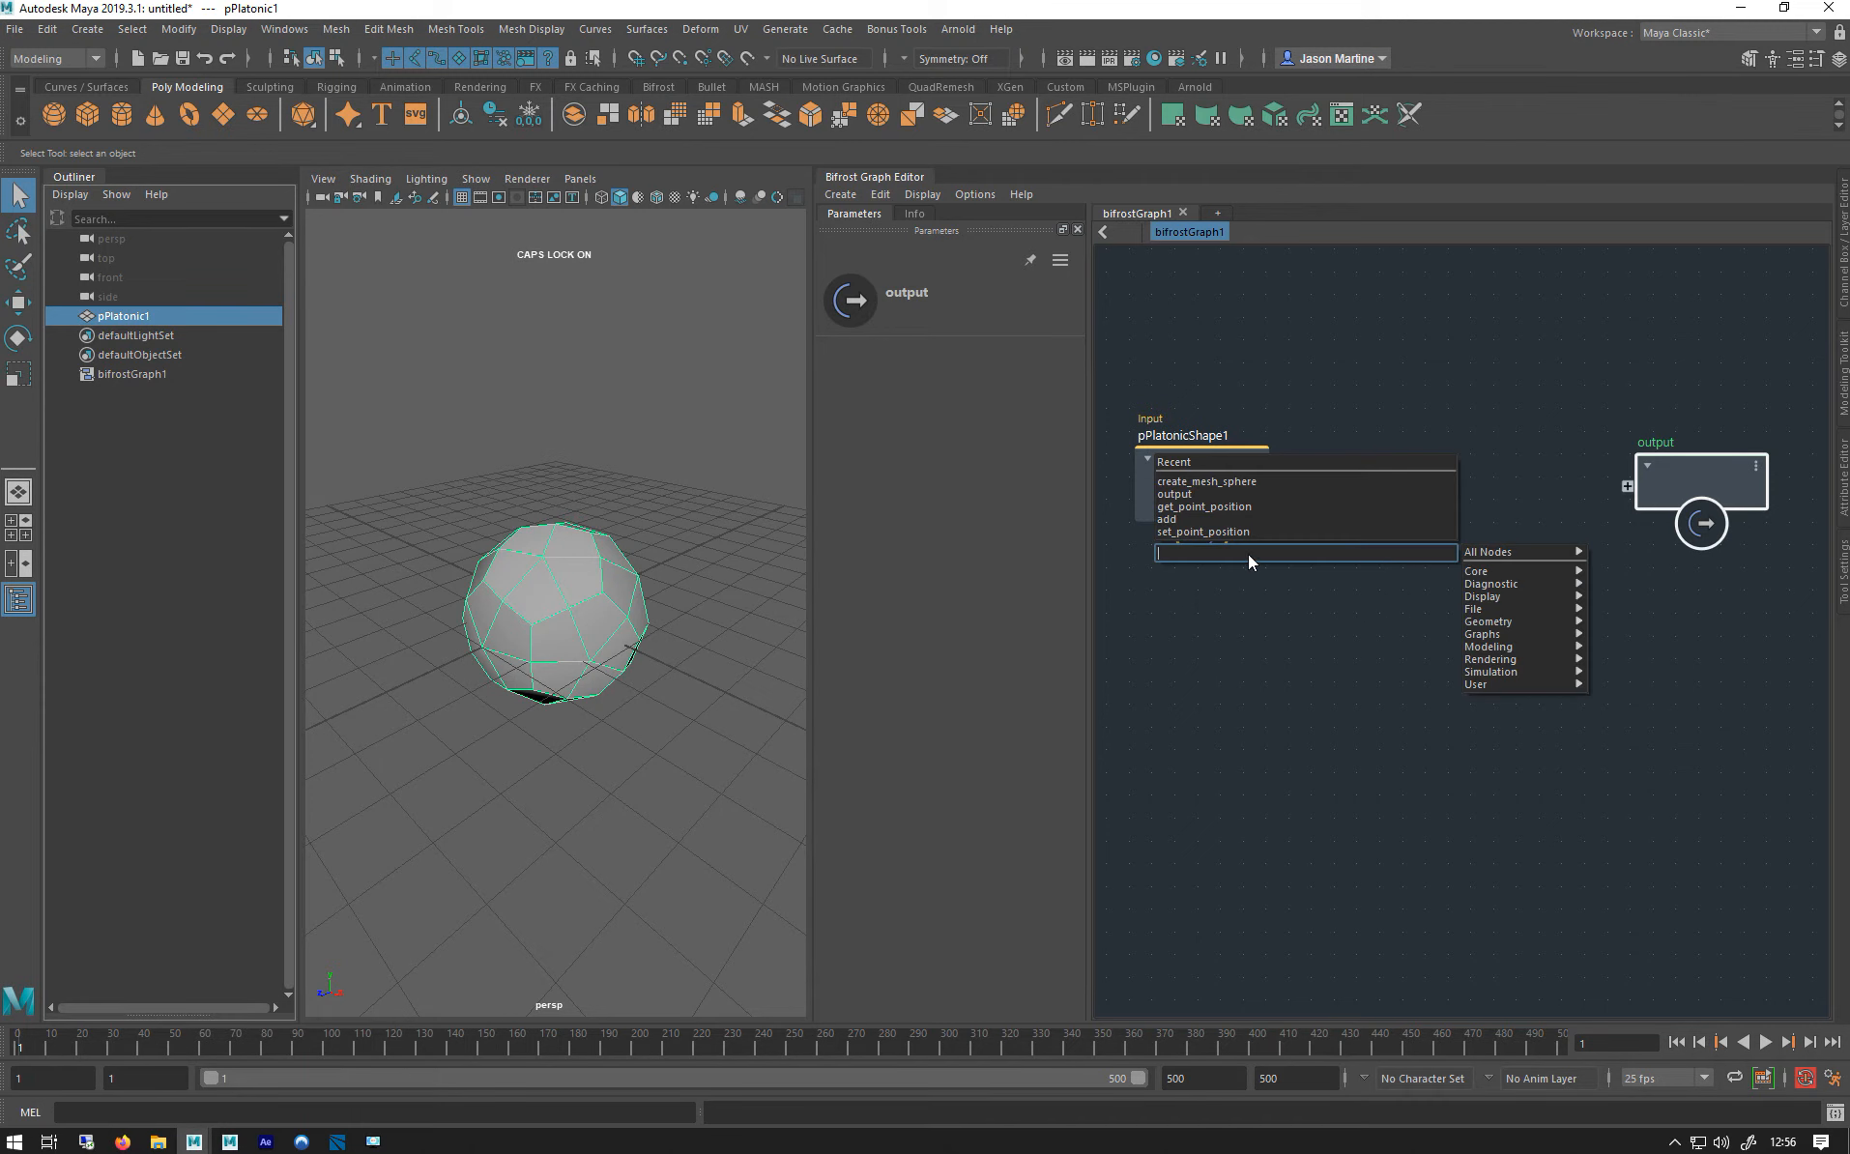
{"action": "mouse_move", "coordinate": [1475, 683]}
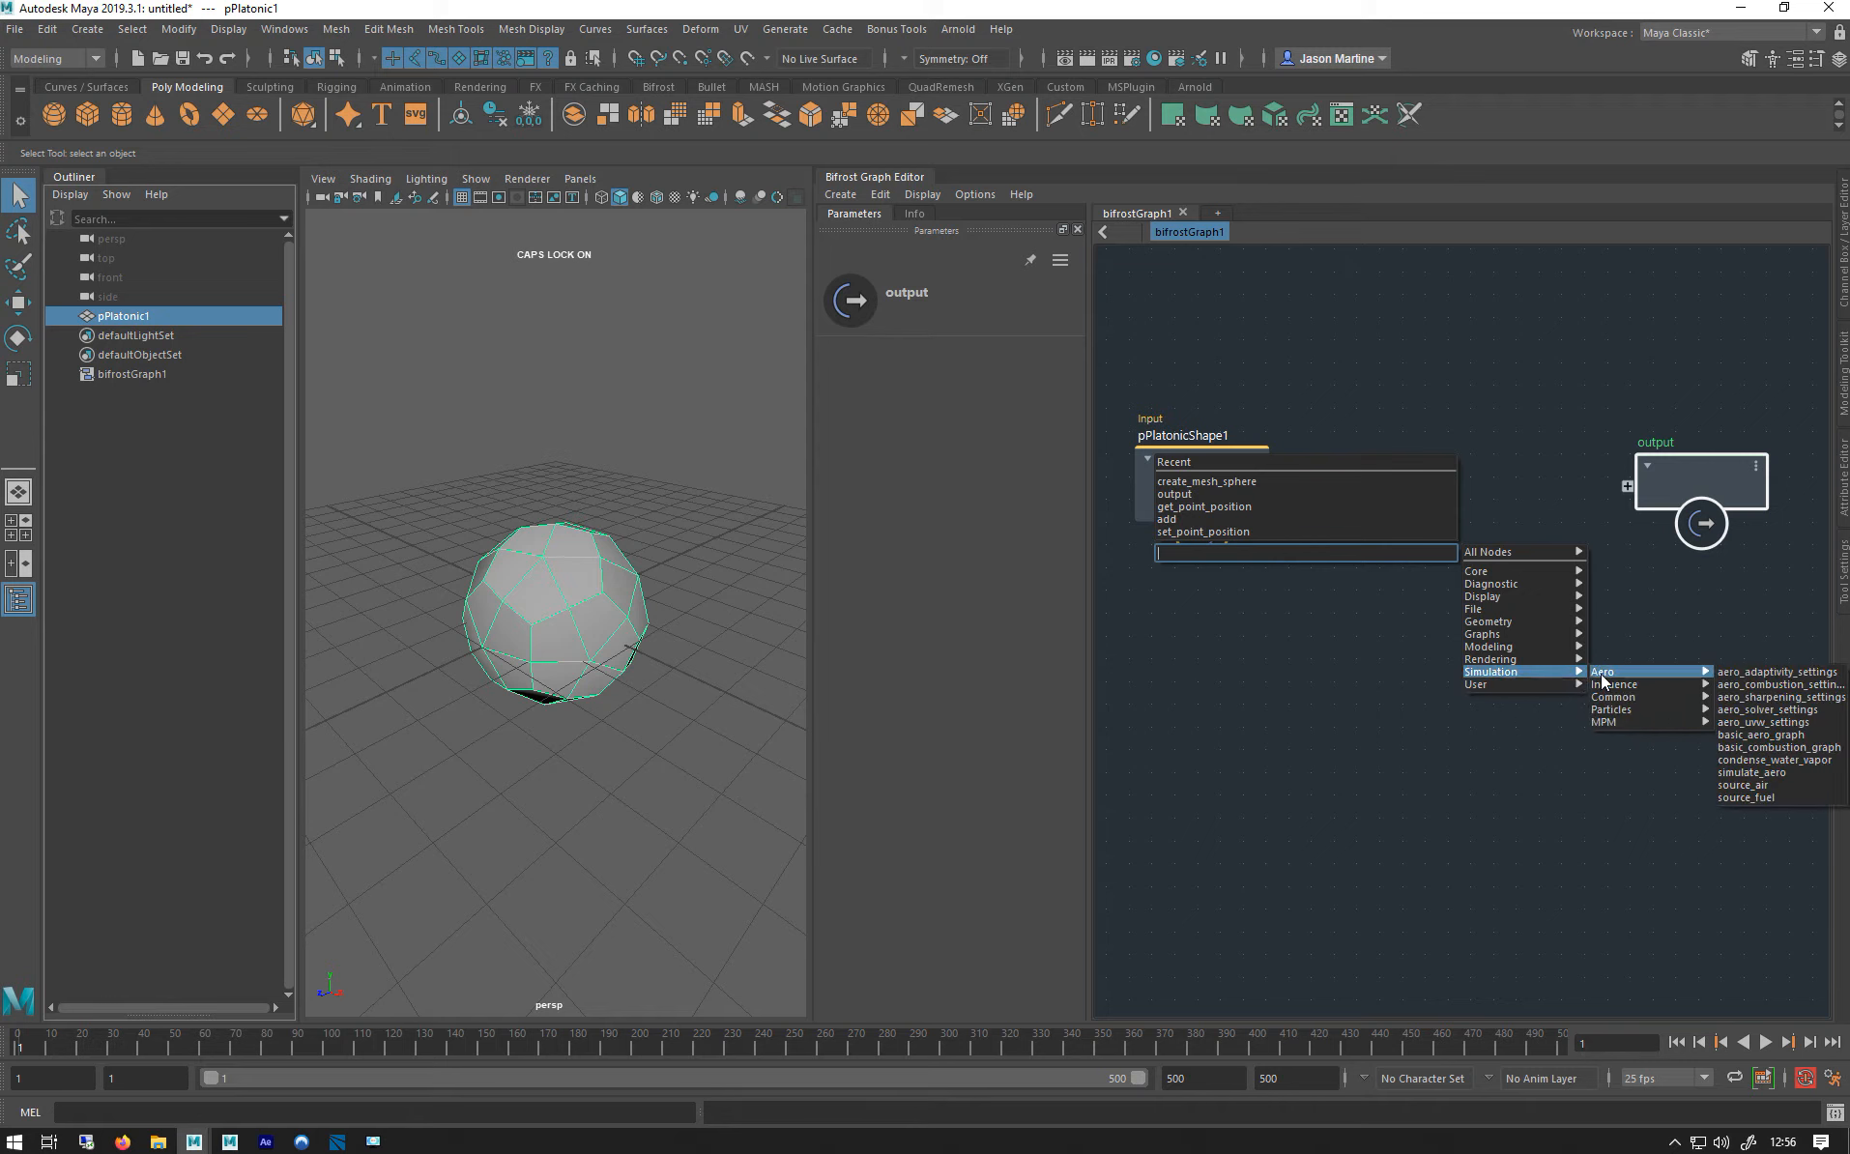
{"action": "mouse_move", "coordinate": [1760, 734]}
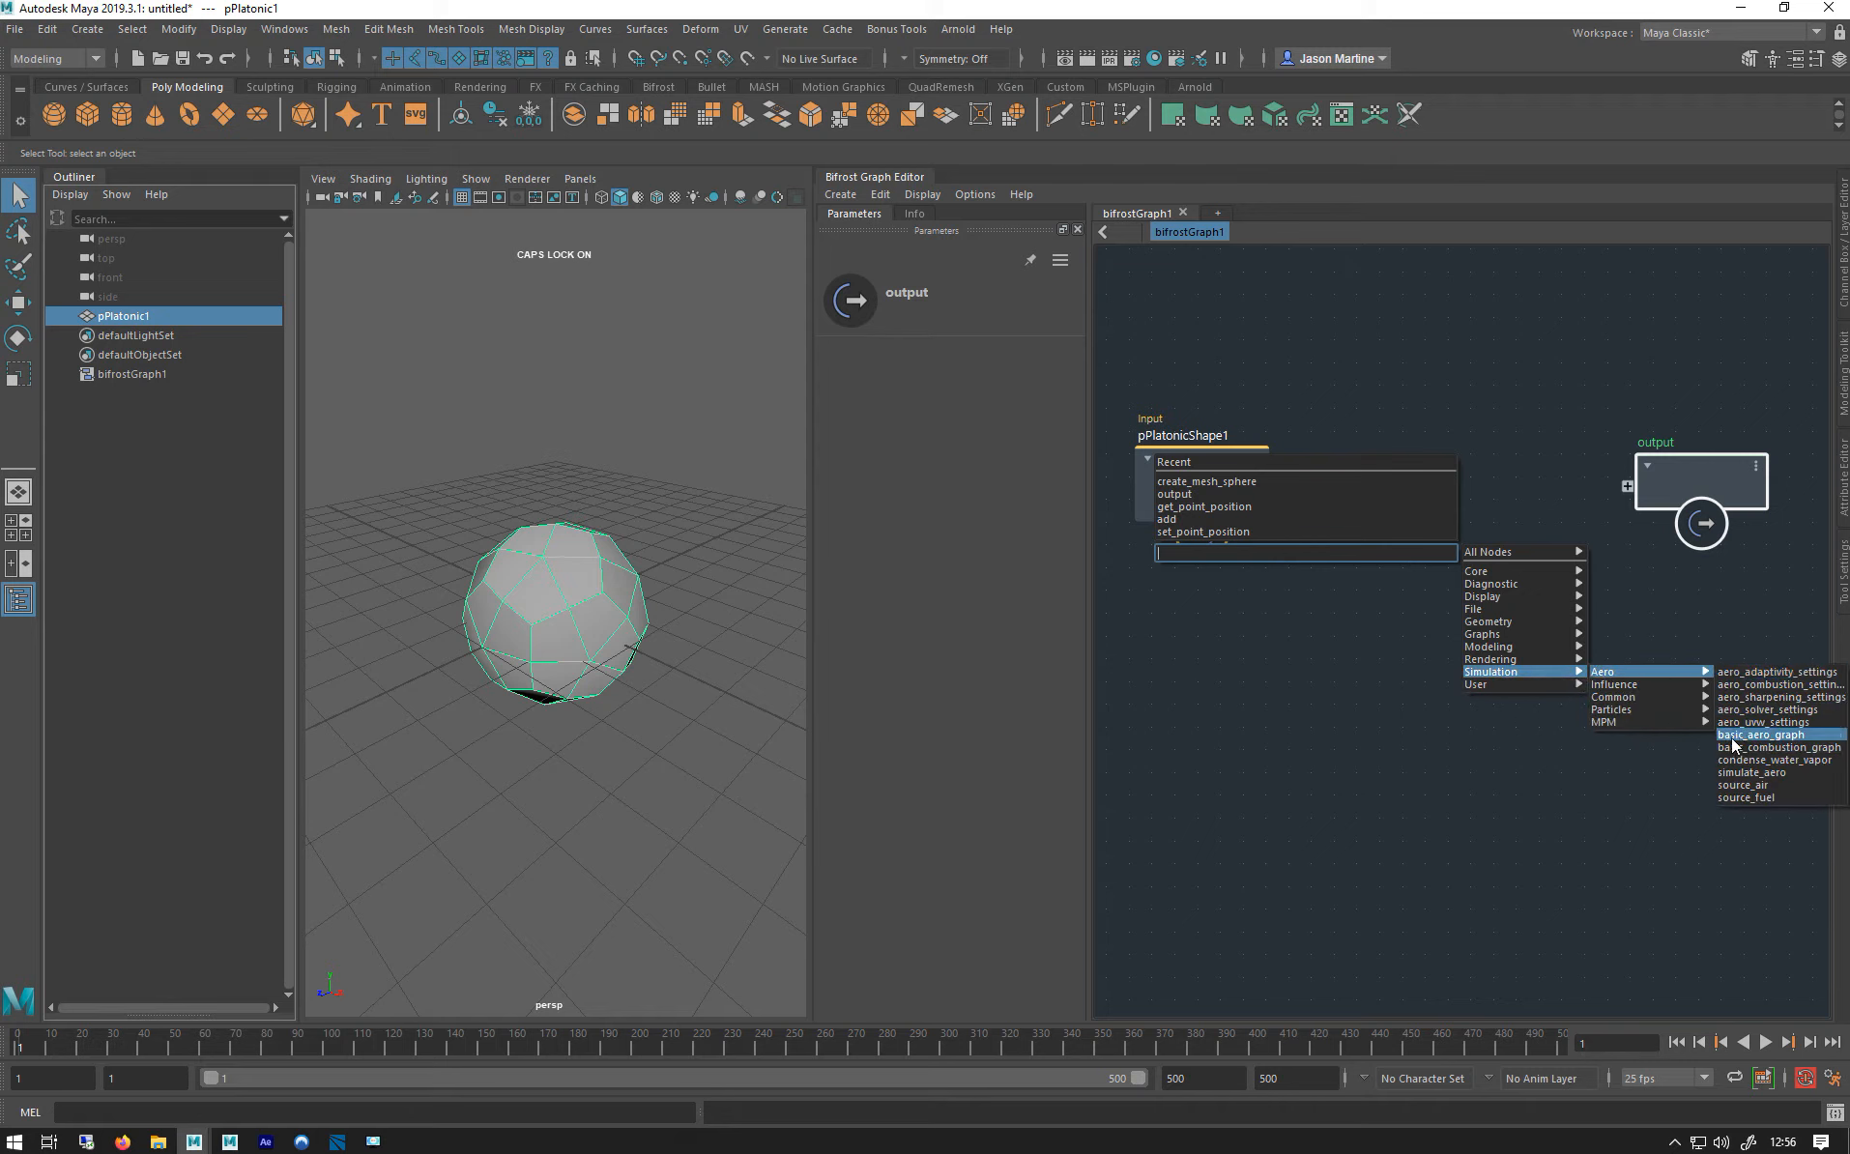
{"action": "mouse_move", "coordinate": [1687, 746]}
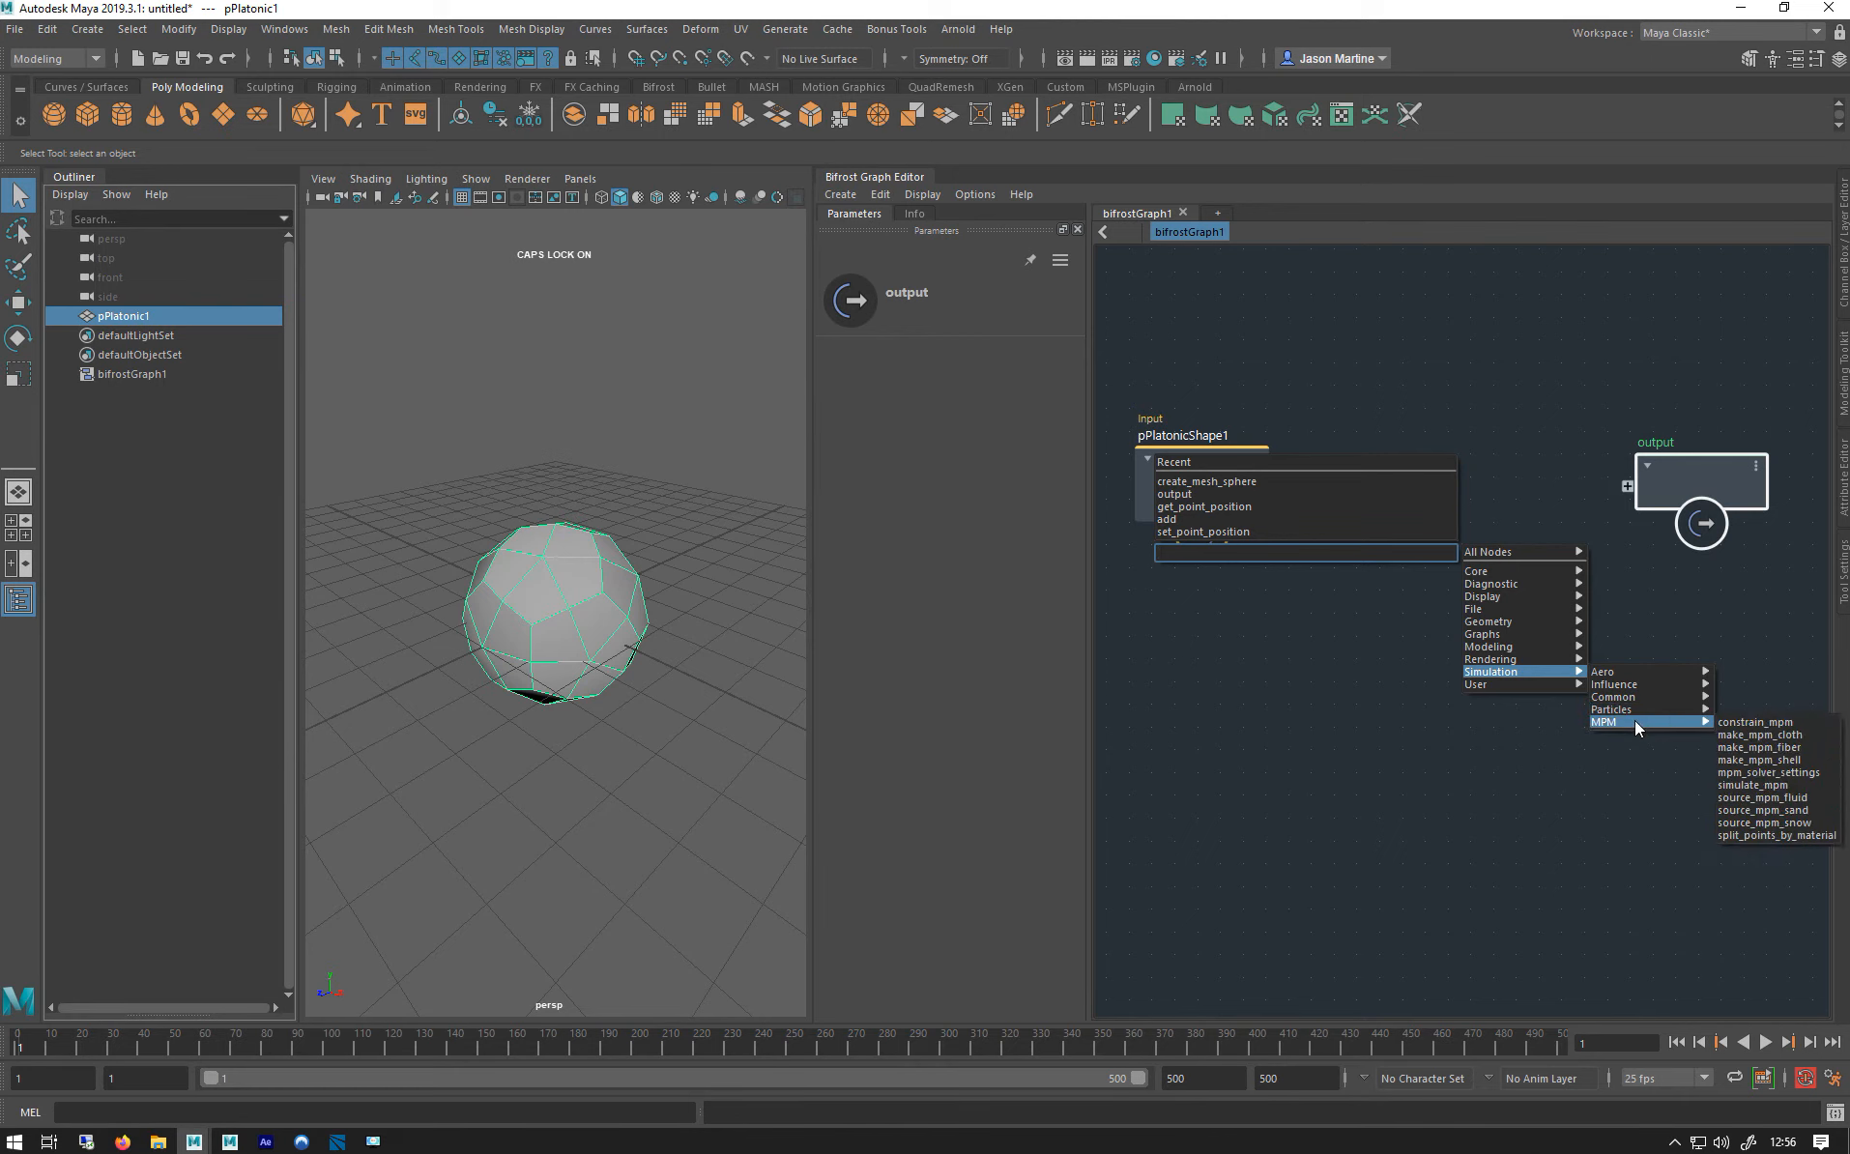
{"action": "mouse_move", "coordinate": [1608, 672]}
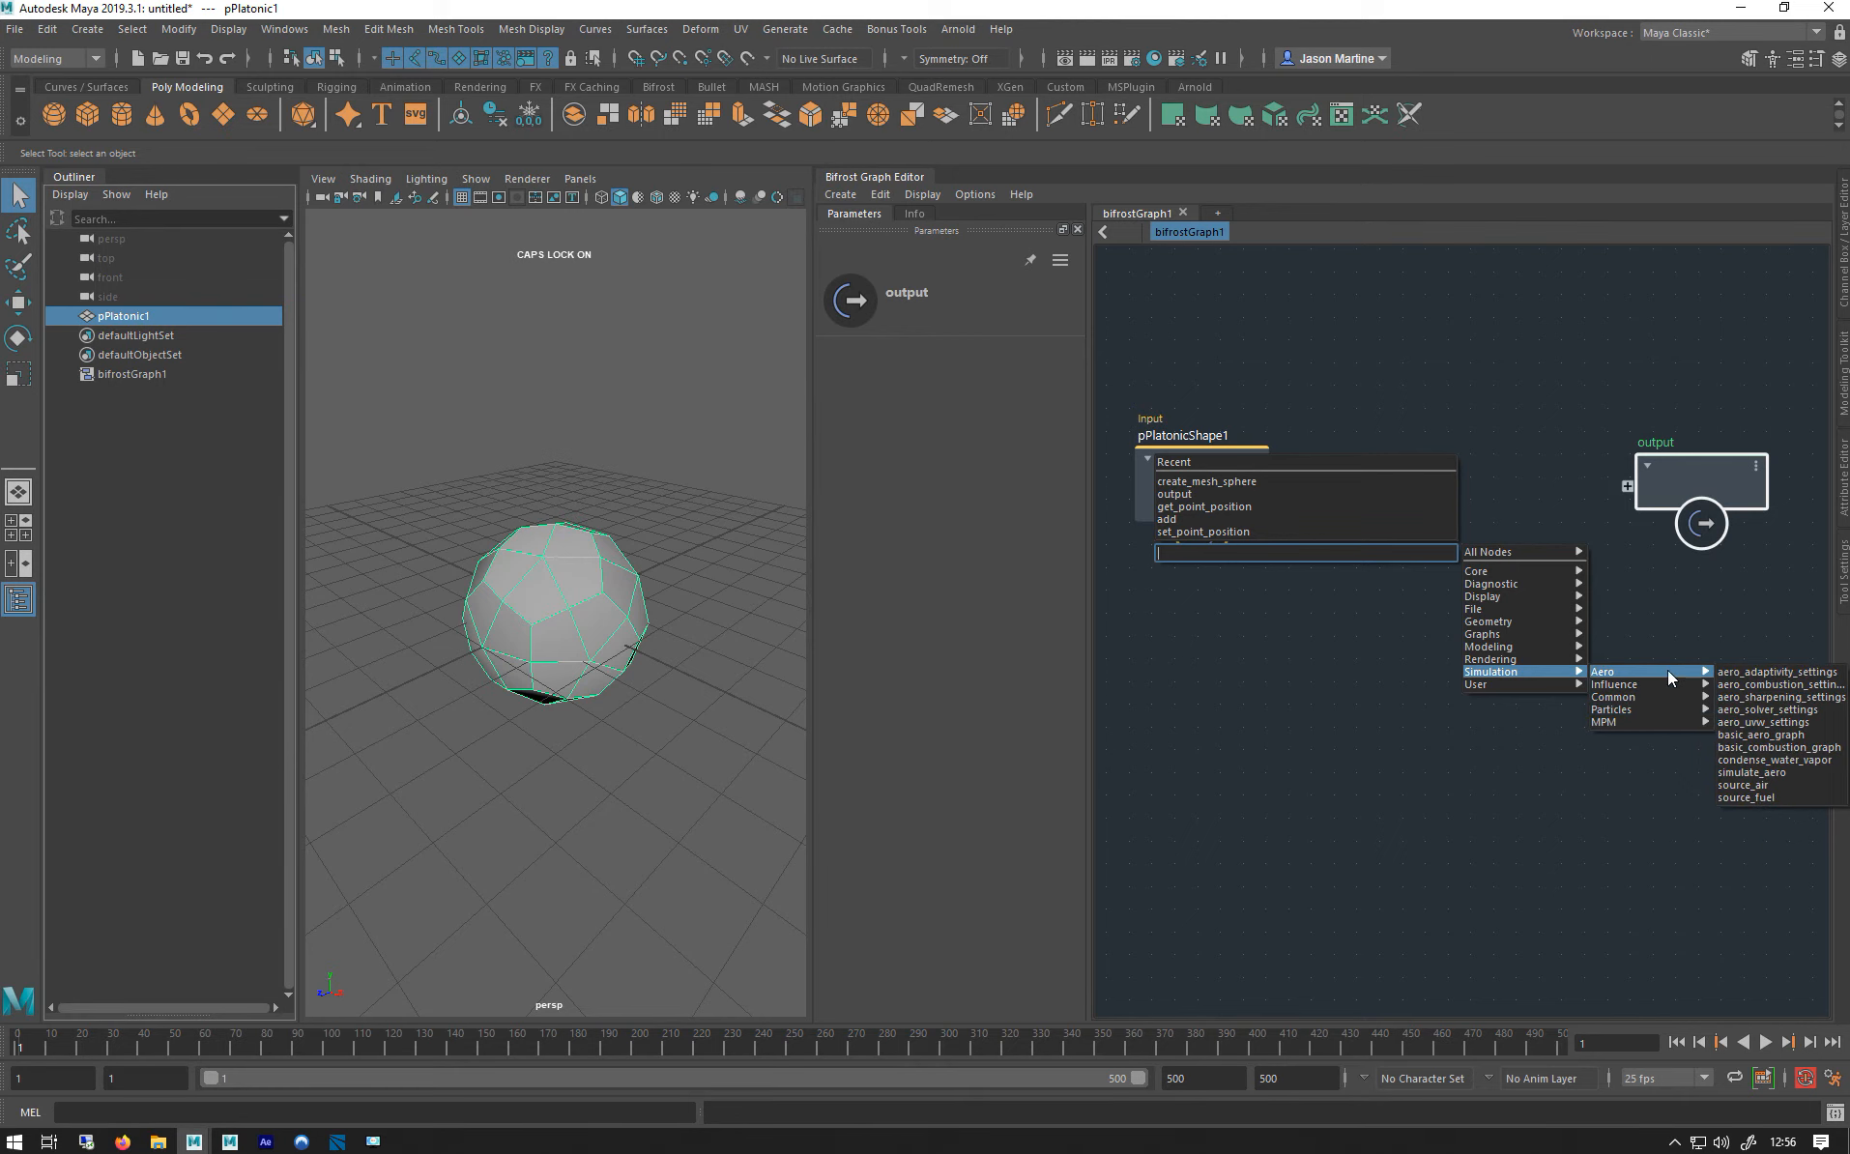
{"action": "mouse_move", "coordinate": [1761, 734]}
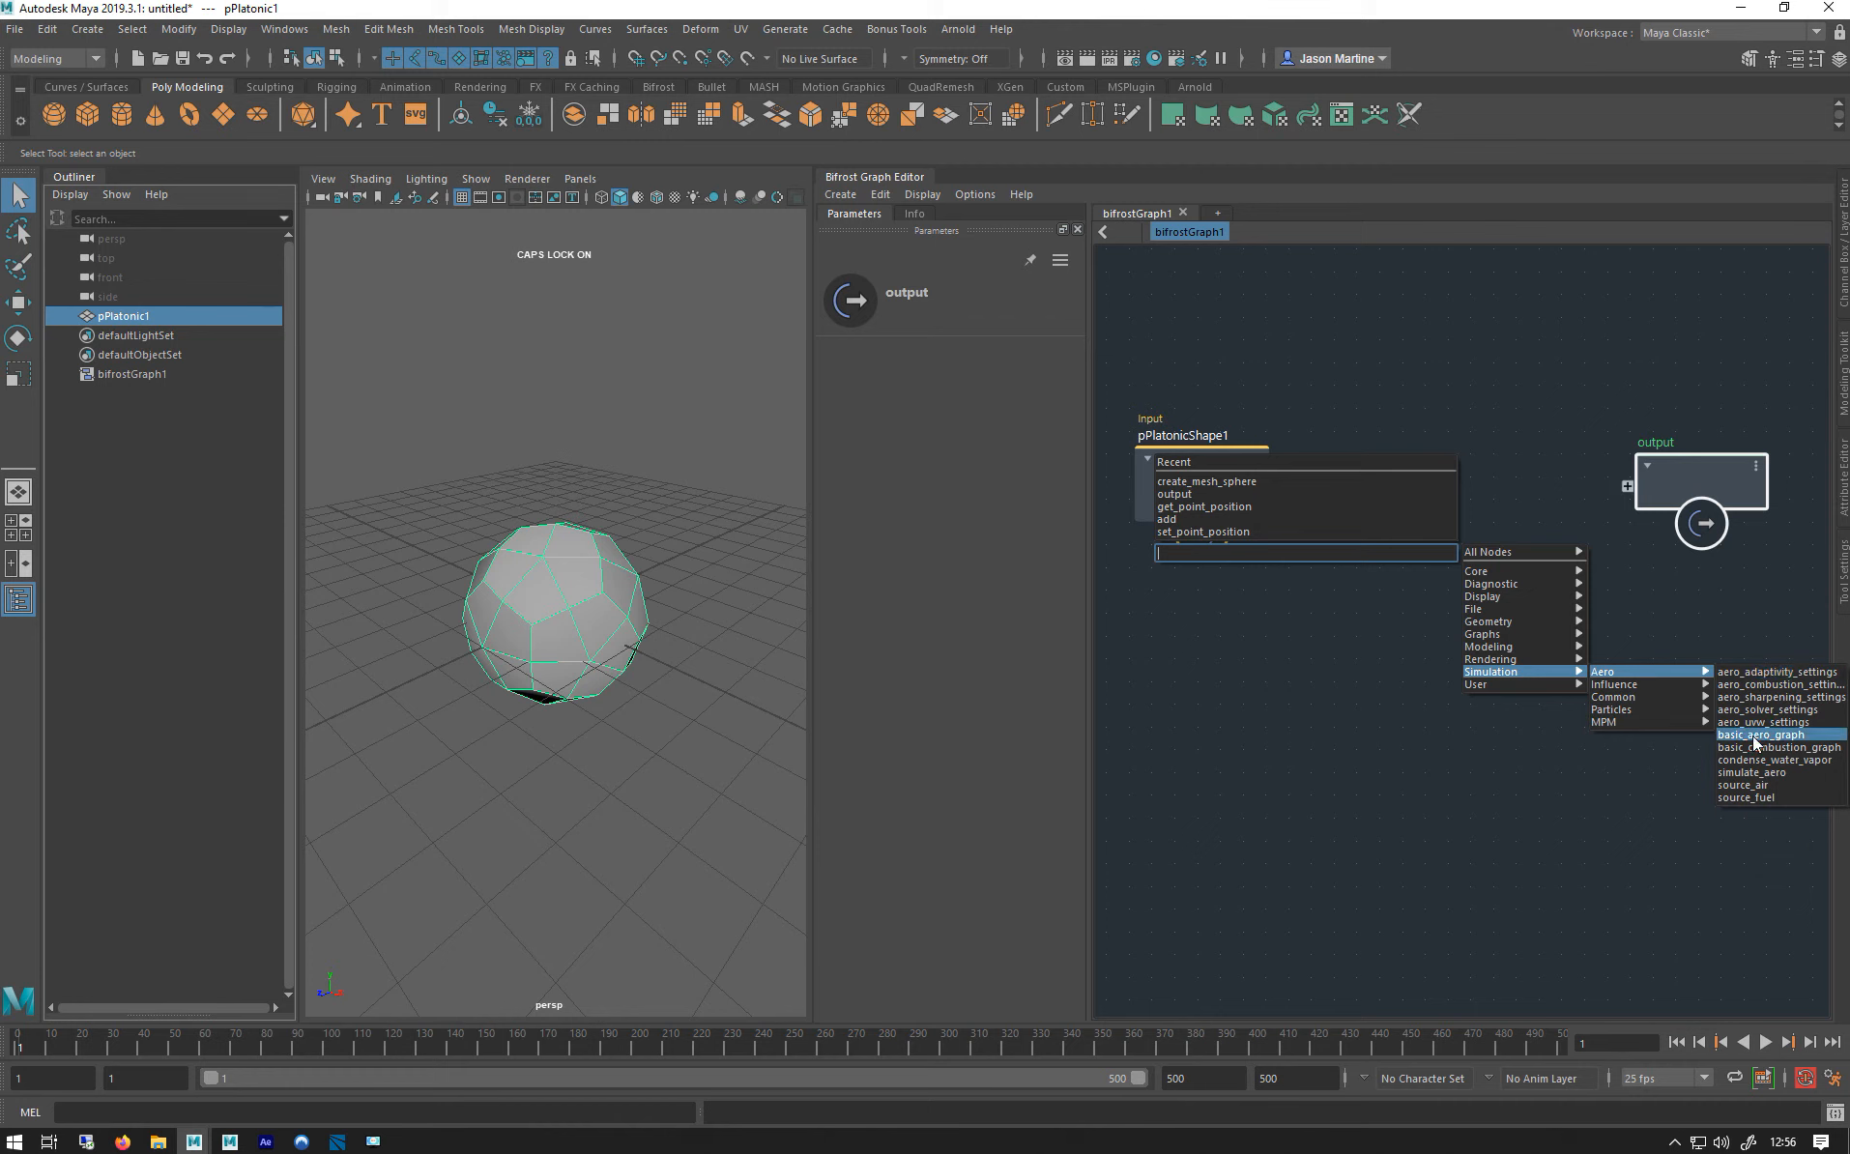
Add a basic_aero_graph node, peek inside it, and place it between pPlatonicShape1 and output.
{"action": "left_click", "coordinate": [1763, 733]}
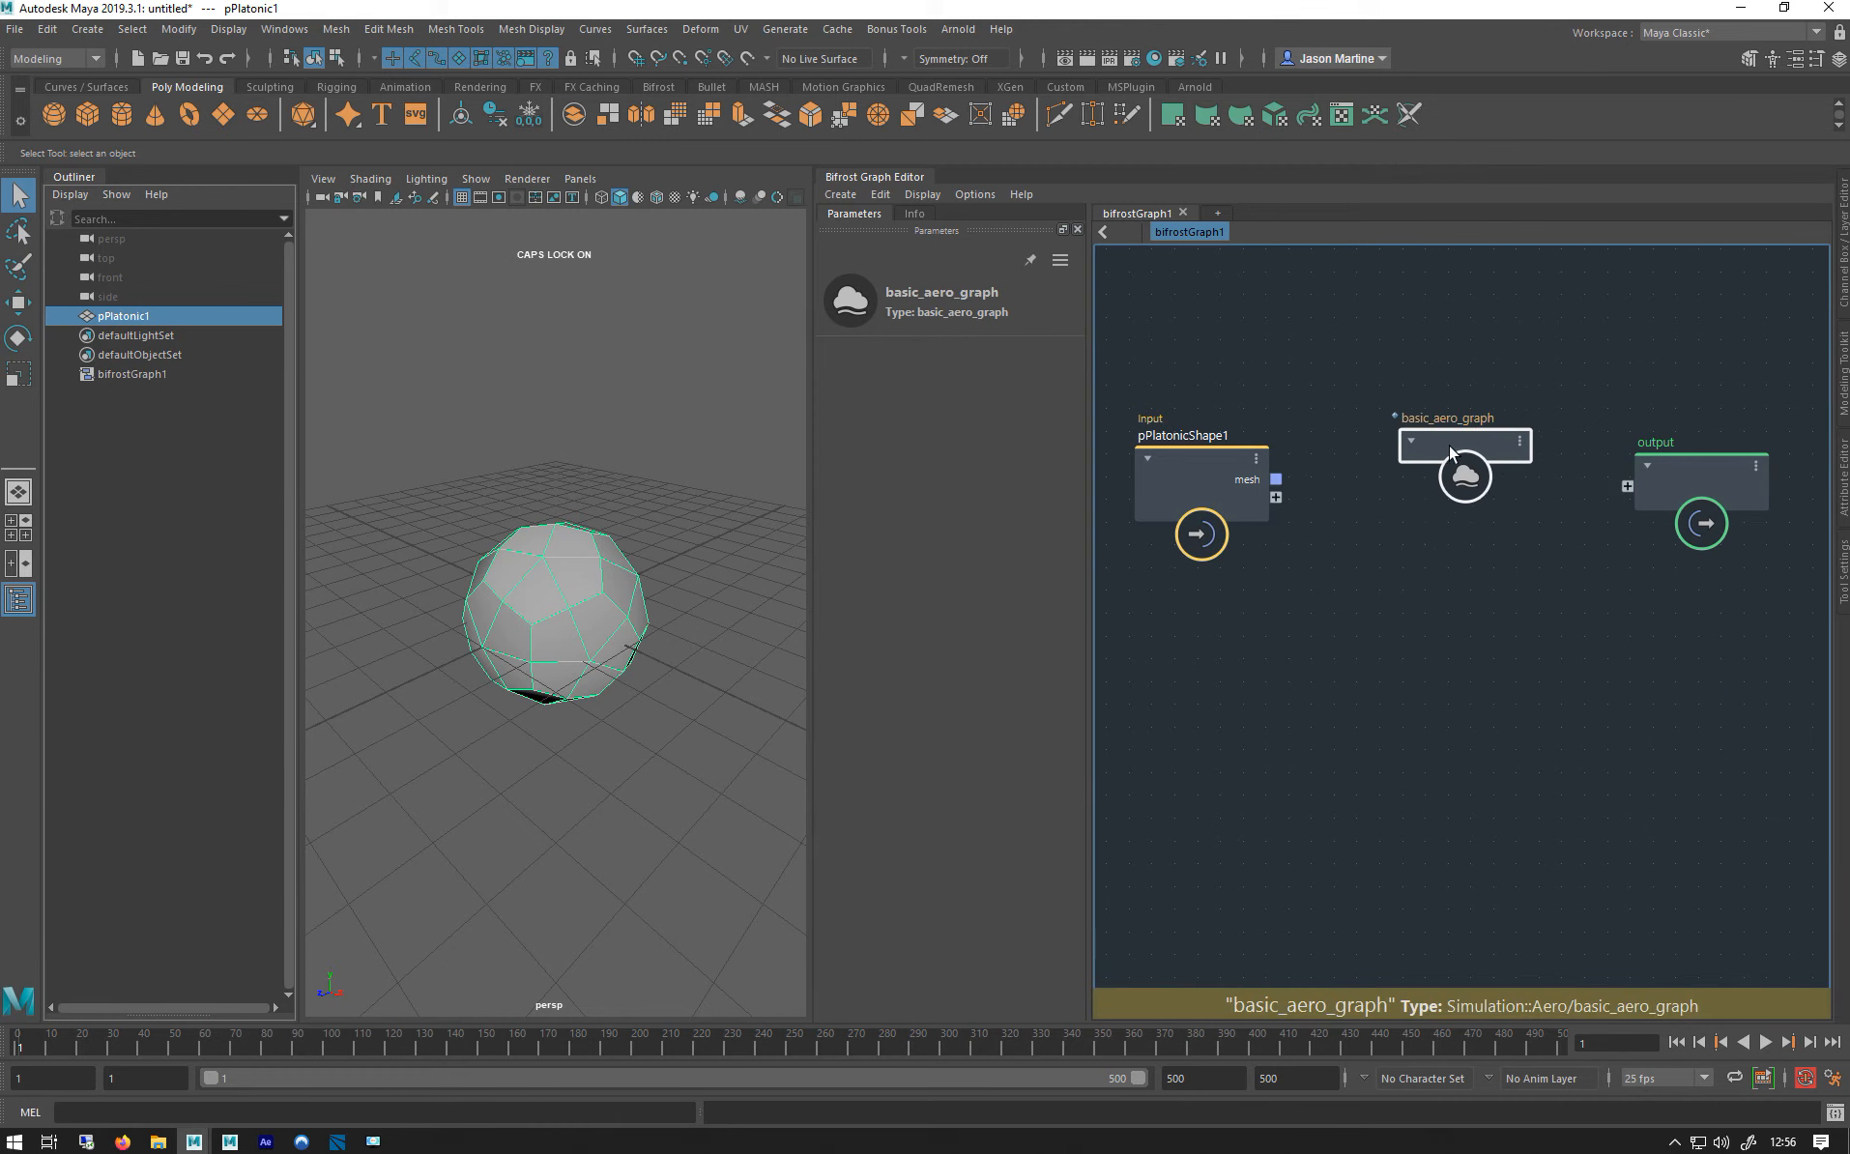
{"action": "left_click", "coordinate": [1699, 443]}
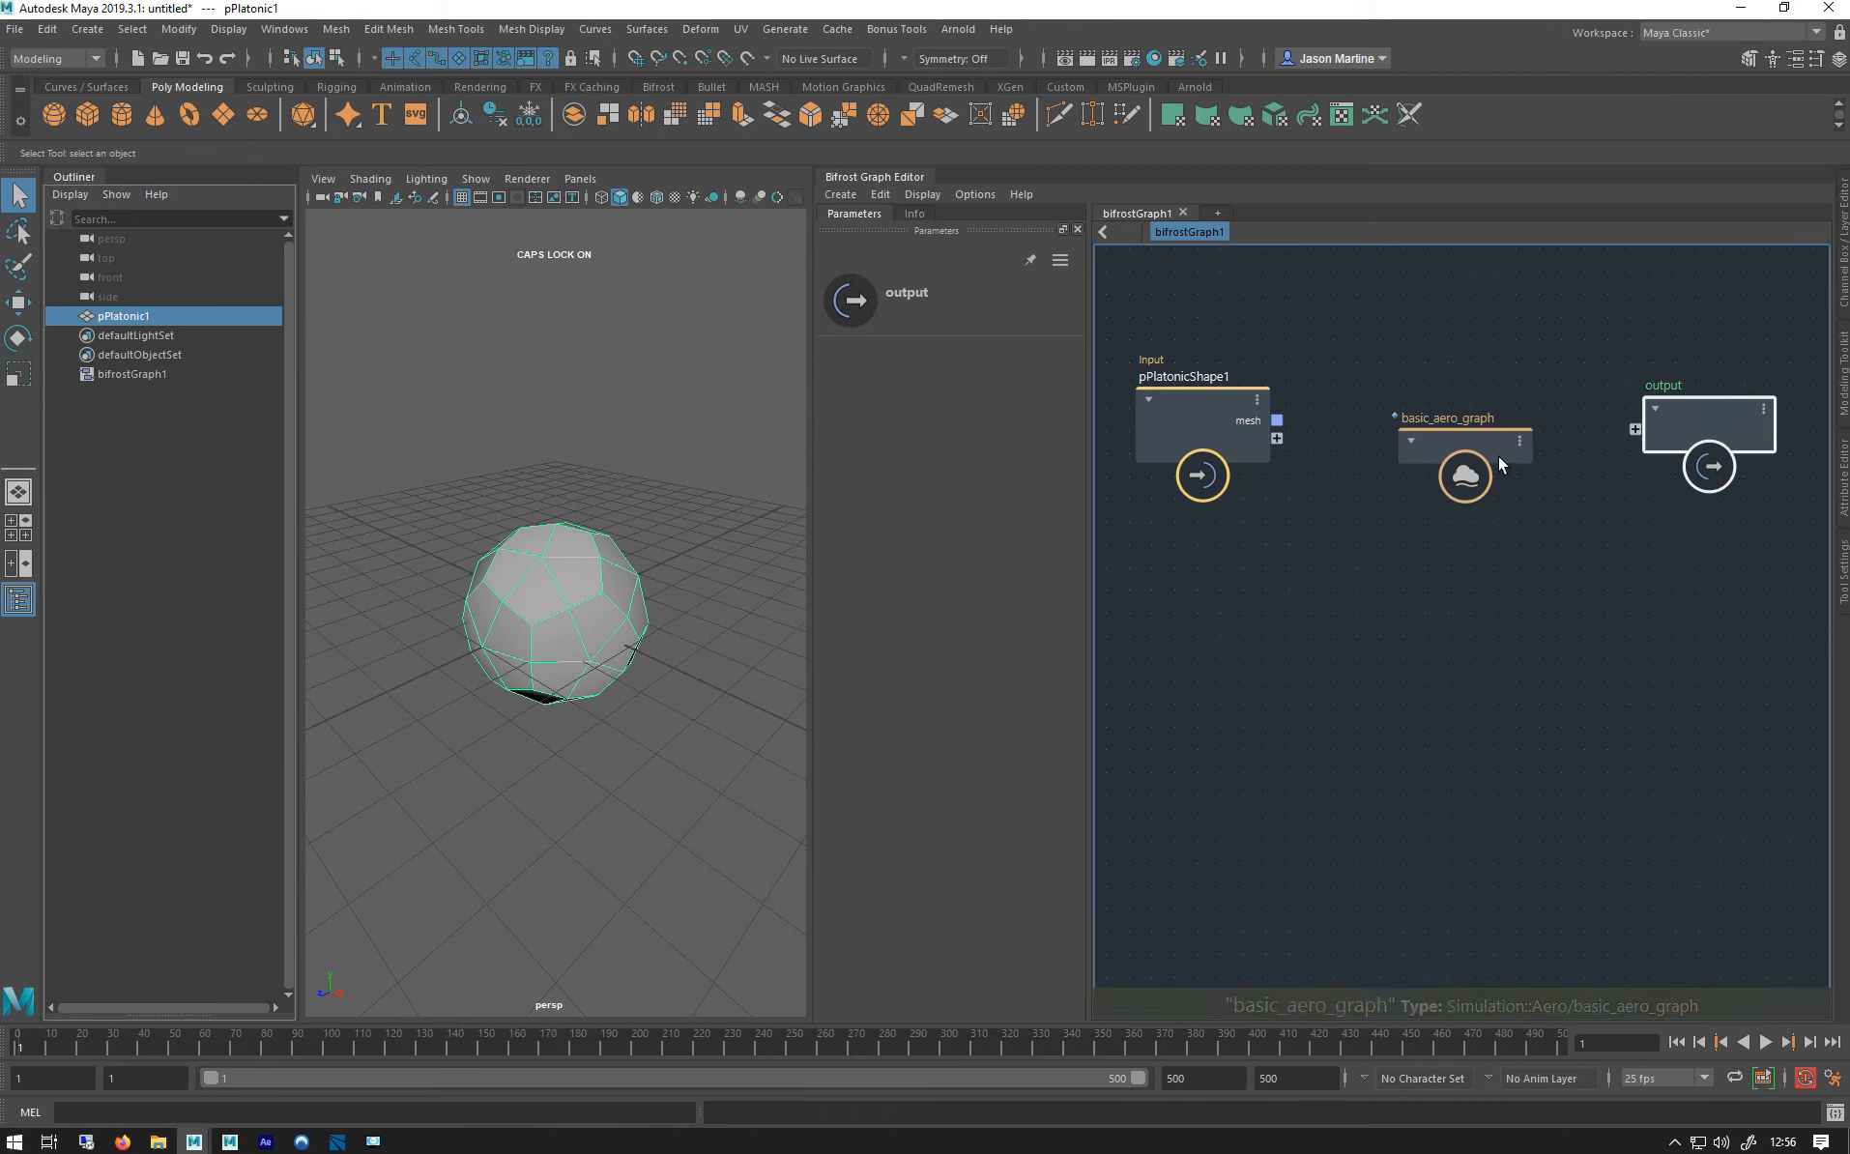
{"action": "left_click", "coordinate": [1464, 475]}
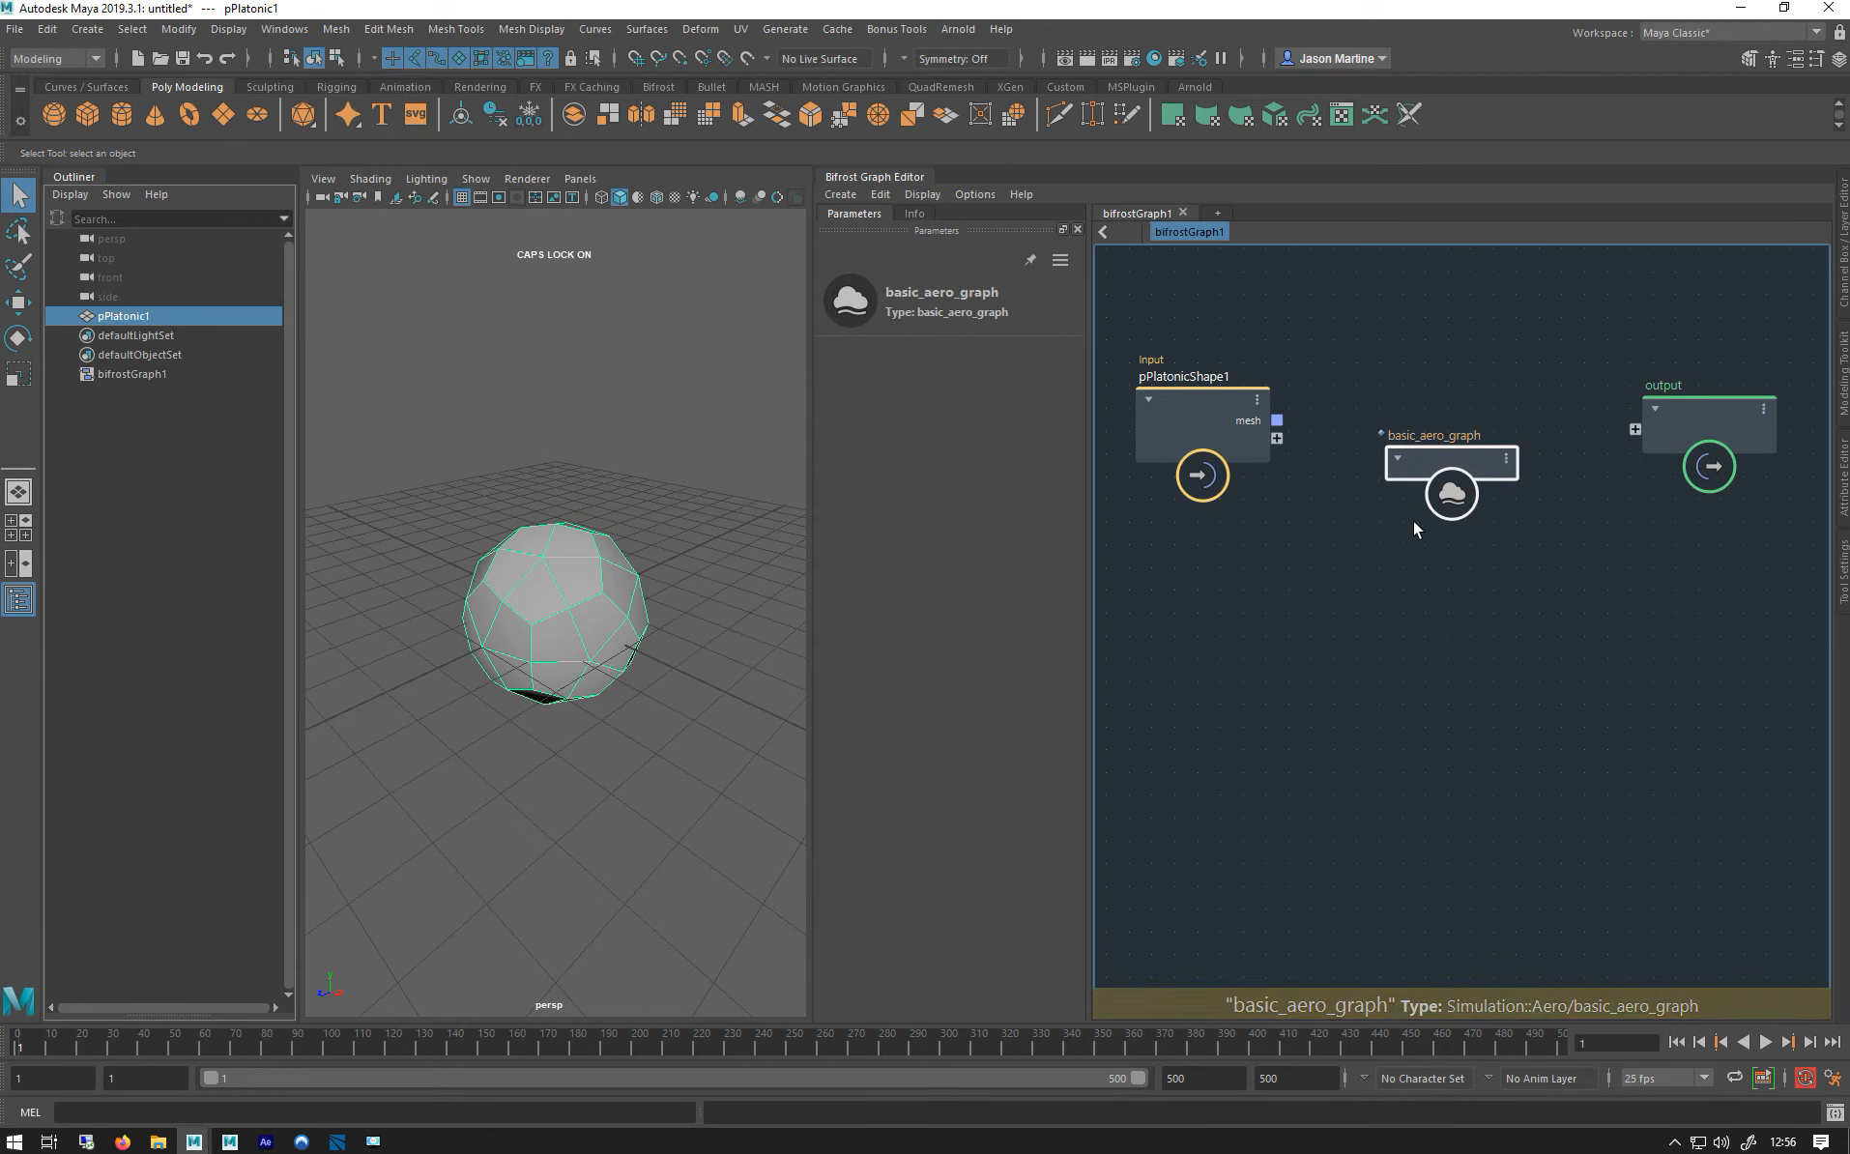
{"action": "mouse_move", "coordinate": [1454, 448]}
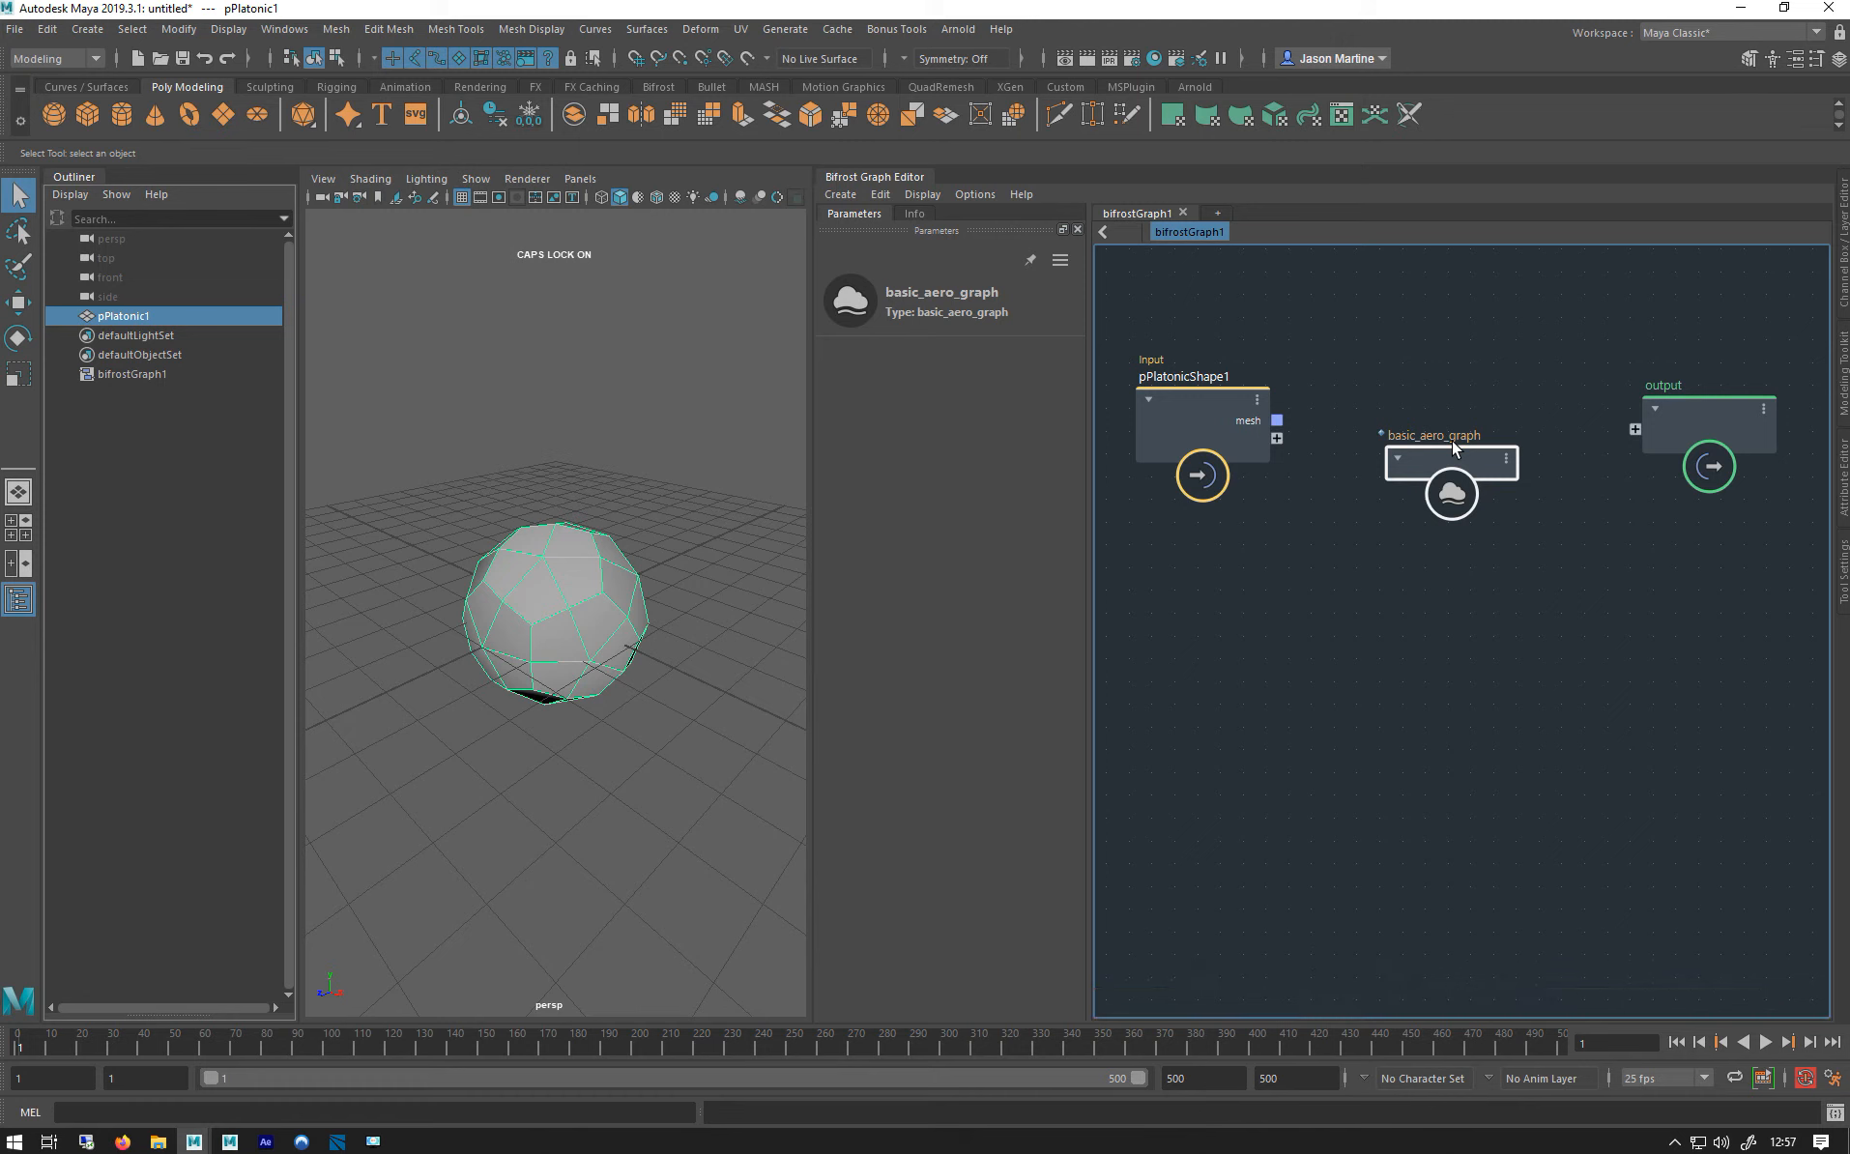
{"action": "mouse_move", "coordinate": [1426, 469]}
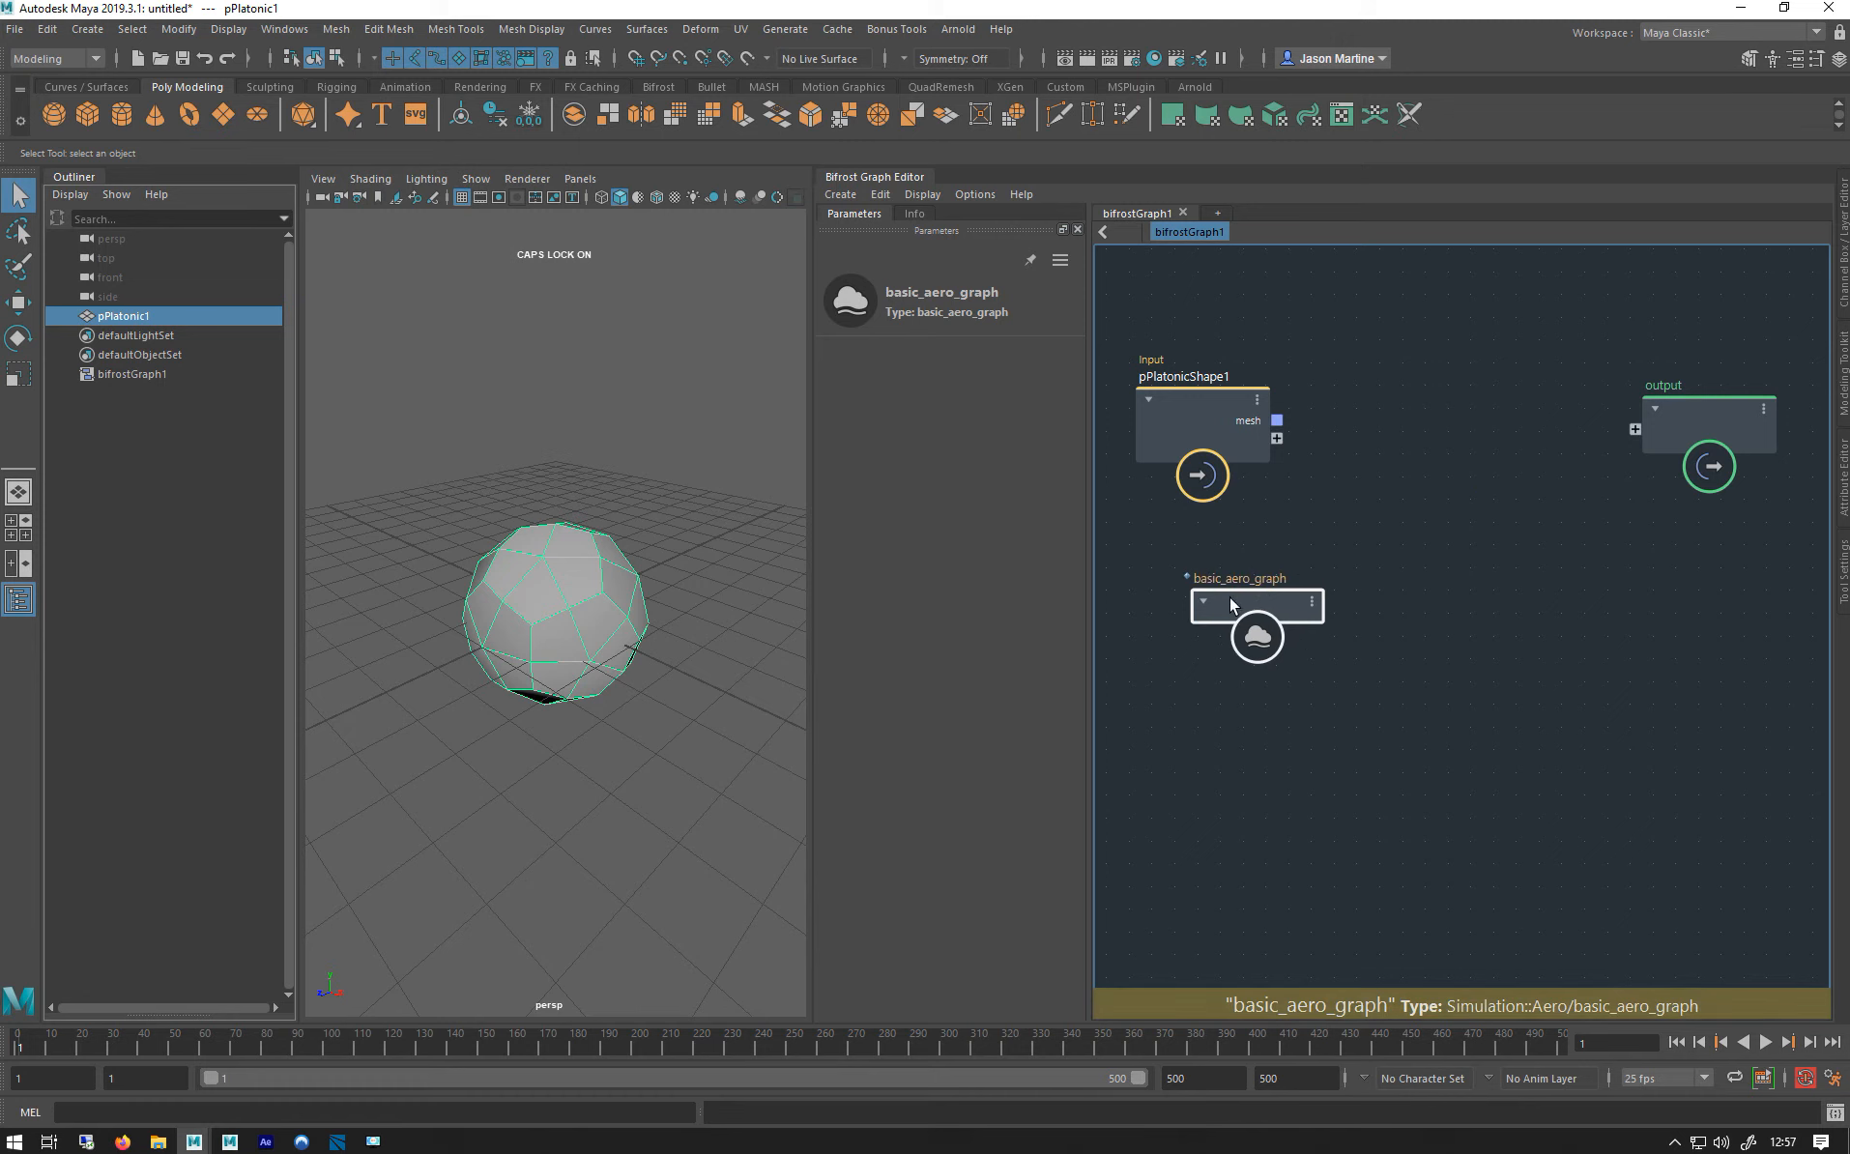
{"action": "mouse_move", "coordinate": [1519, 523]}
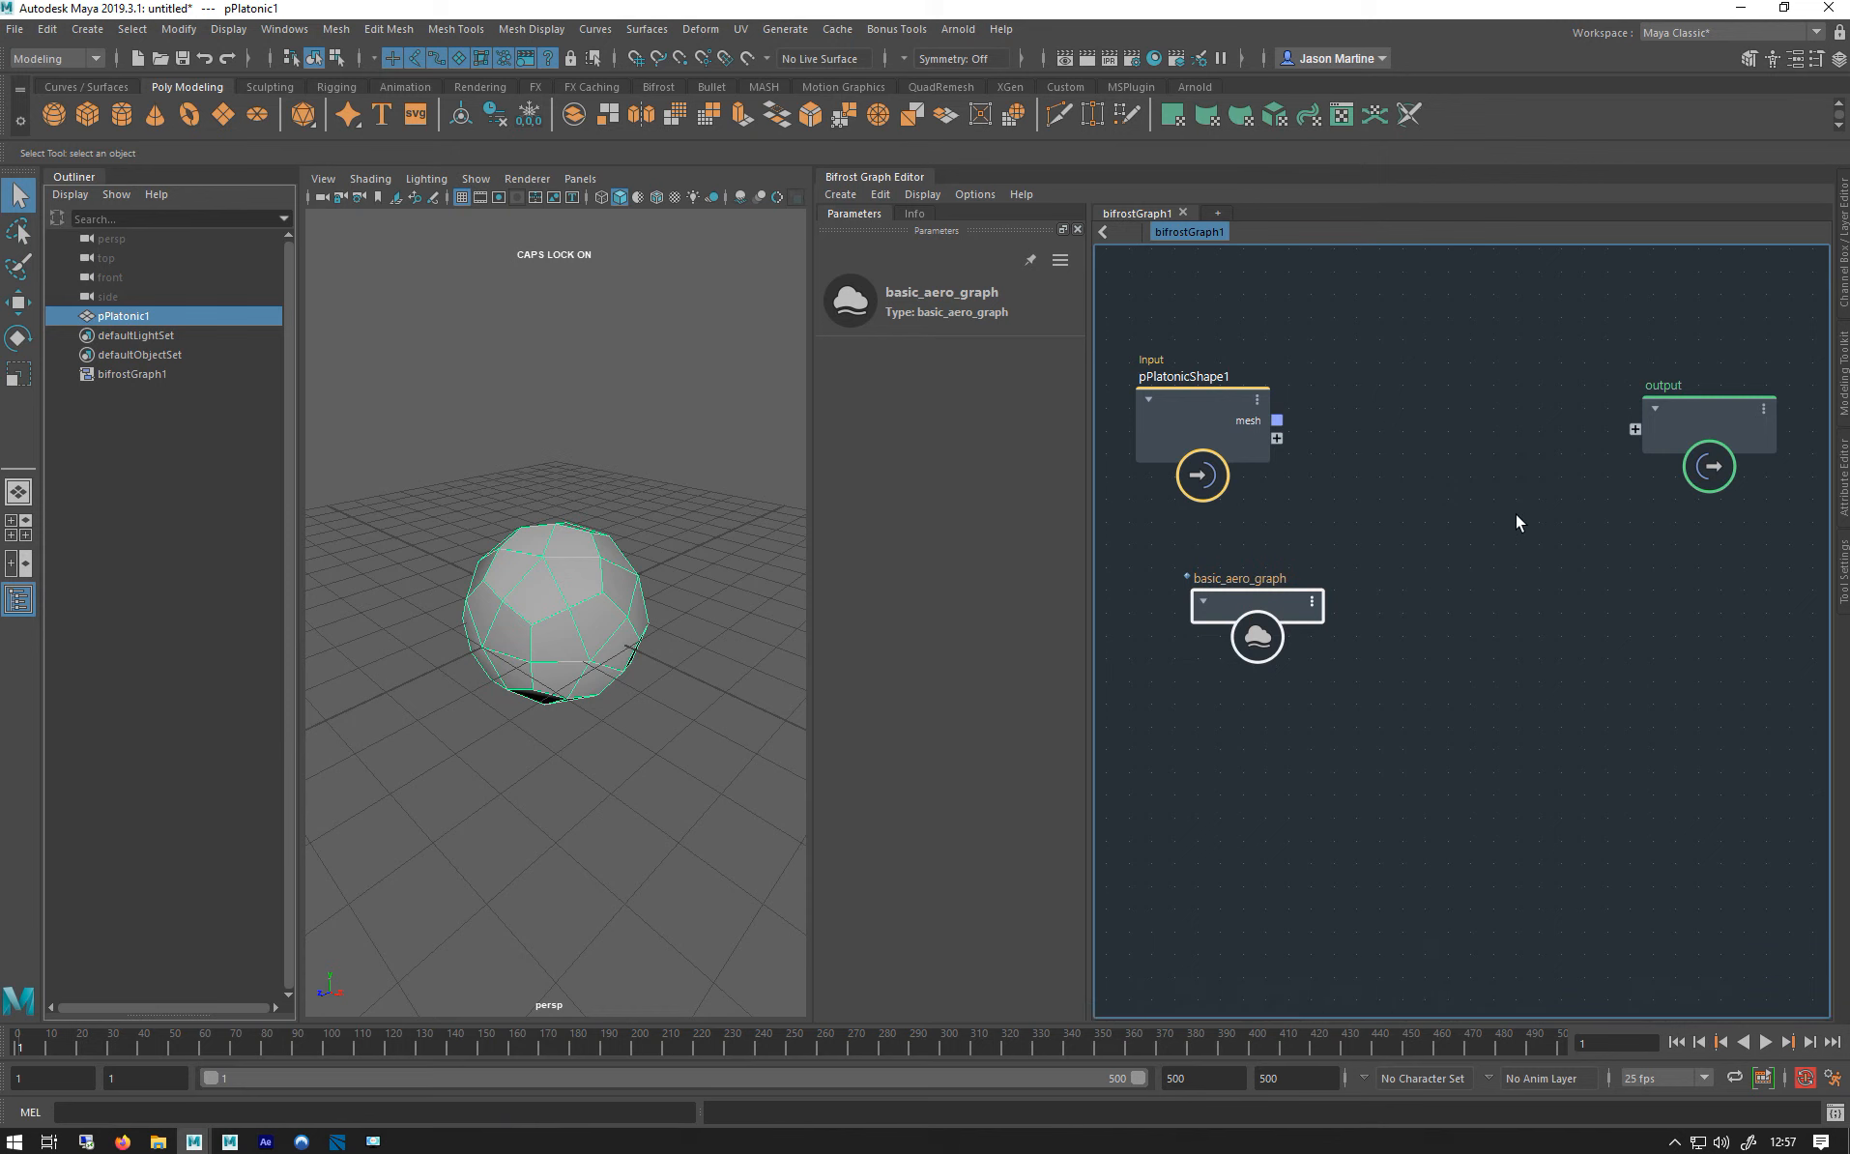
{"action": "mouse_move", "coordinate": [1388, 471]}
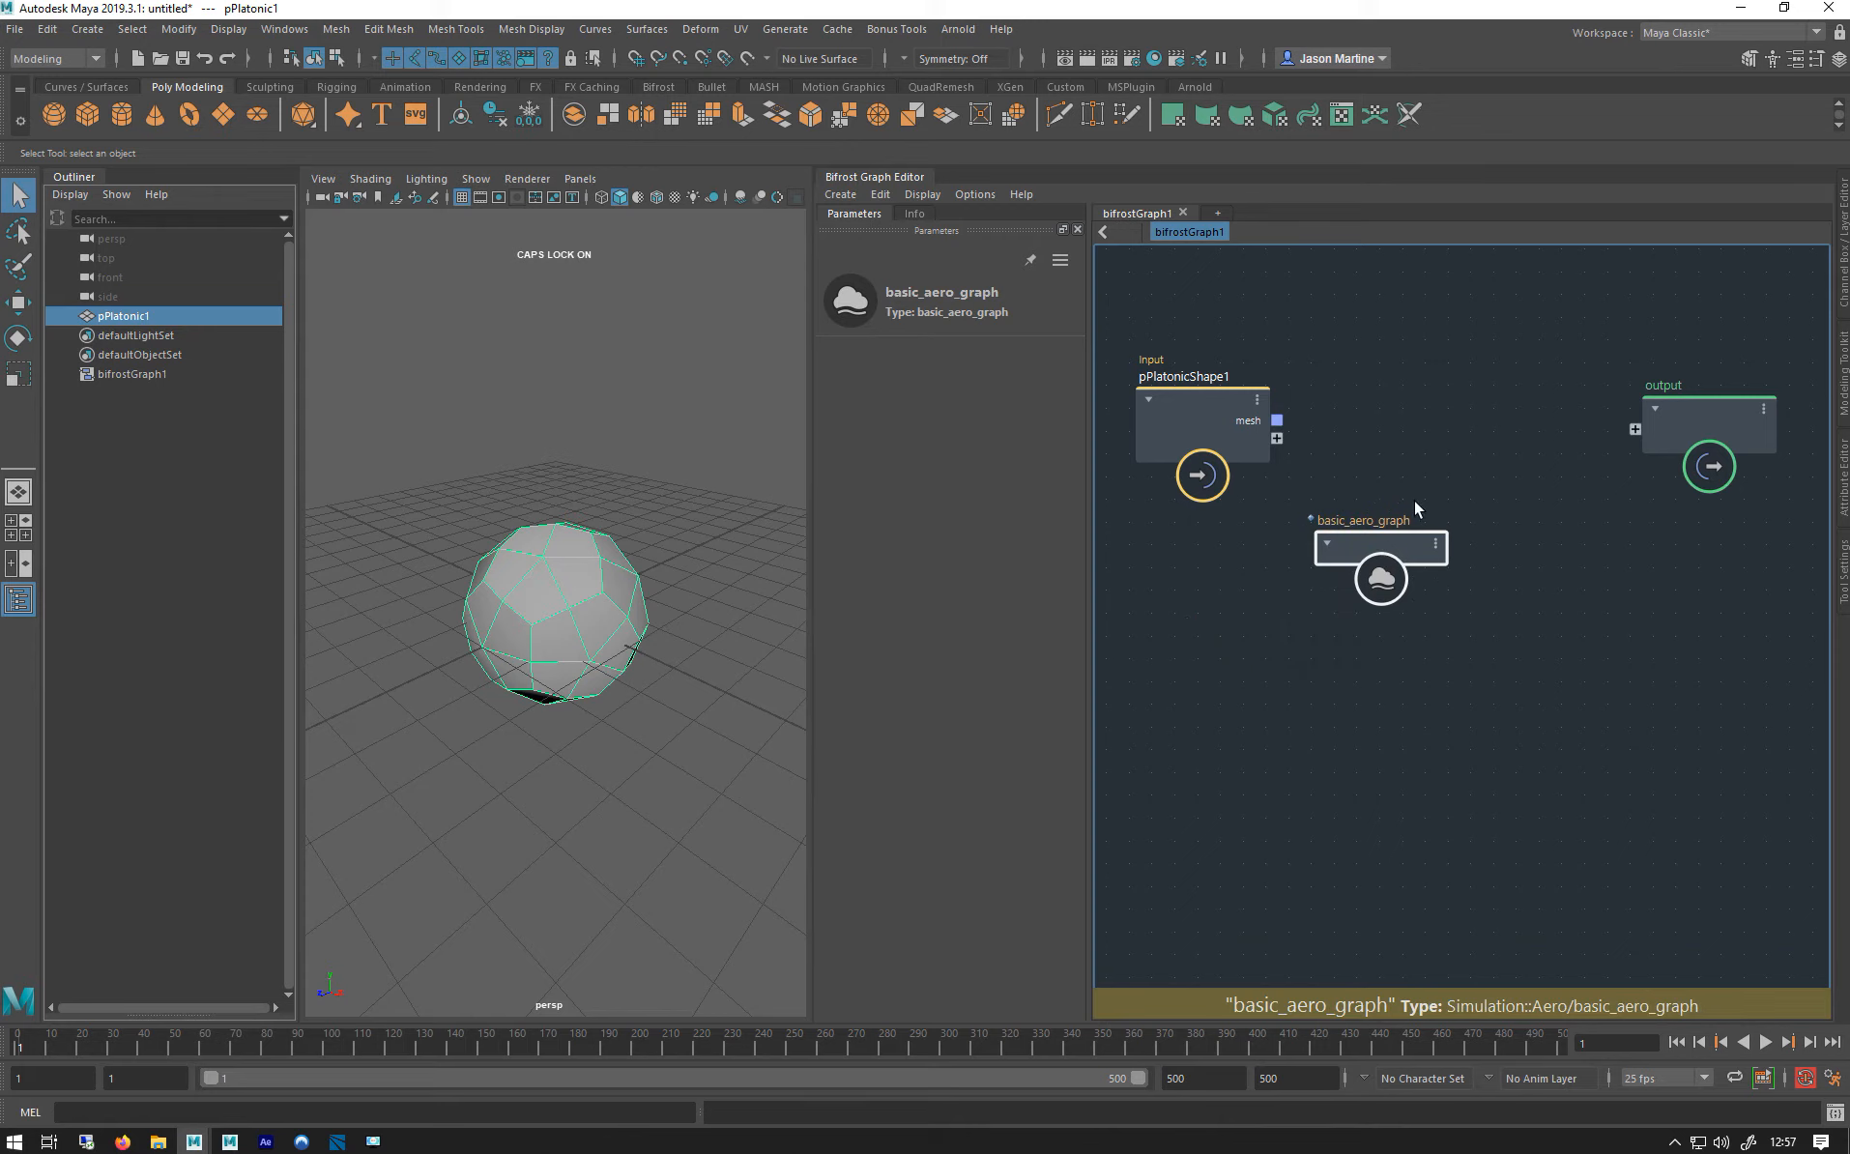
{"action": "double_click", "coordinate": [1381, 576]}
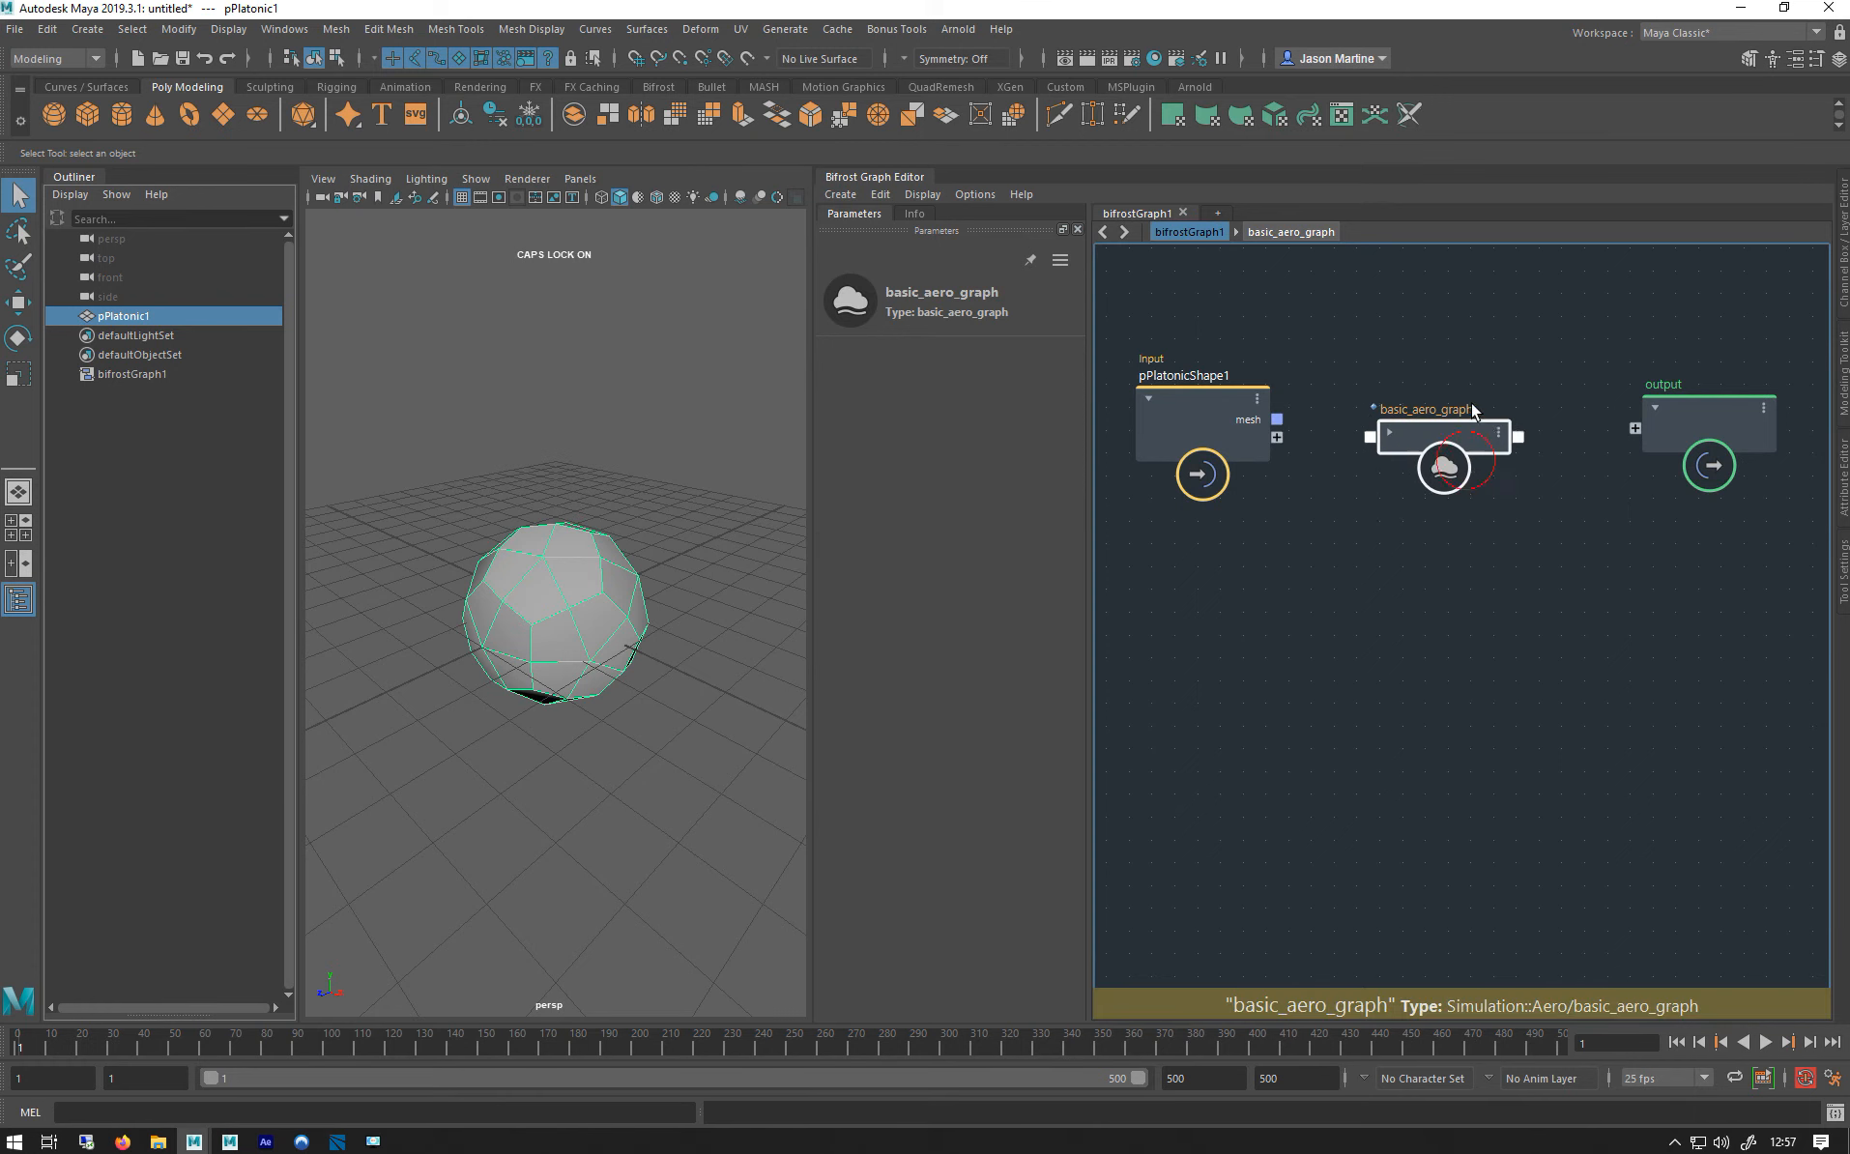
{"action": "left_click", "coordinate": [1198, 407]}
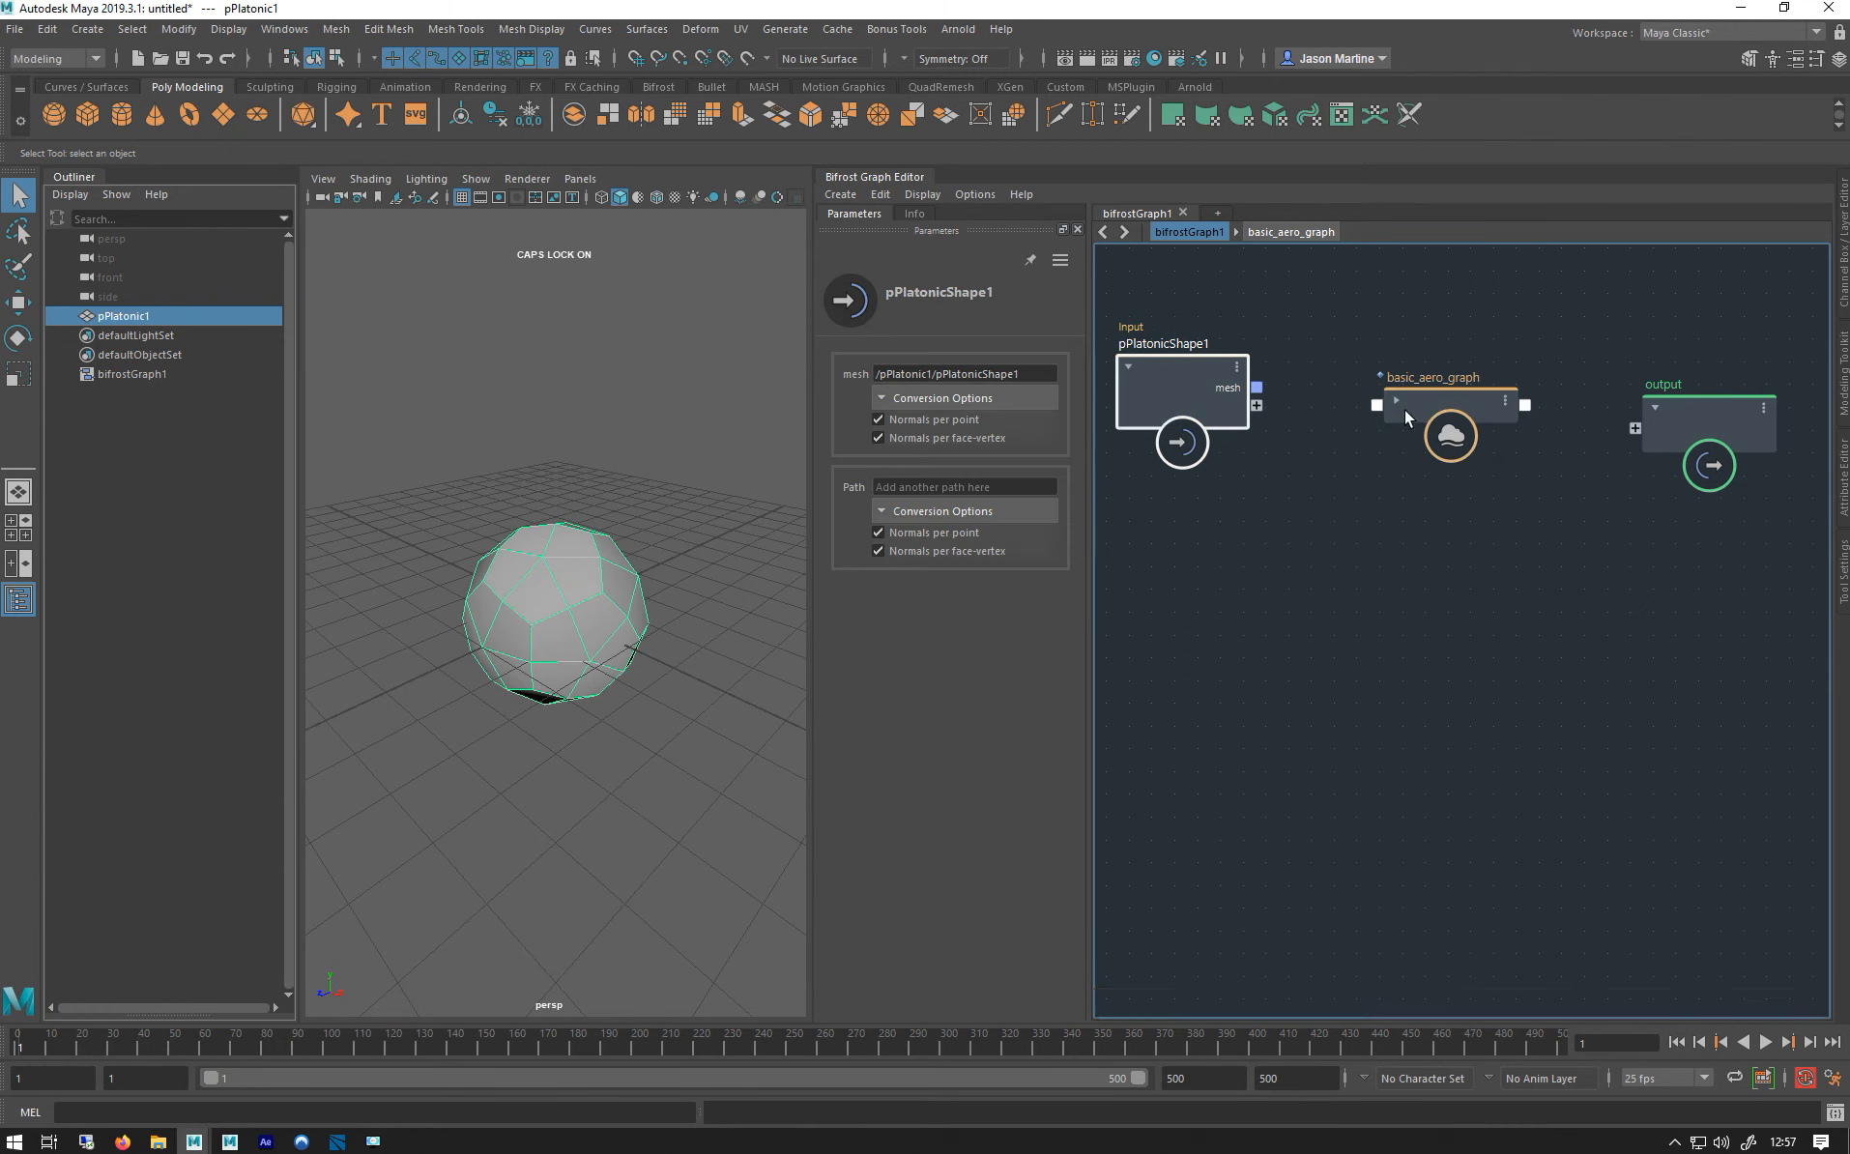
{"action": "left_click", "coordinate": [1449, 434]}
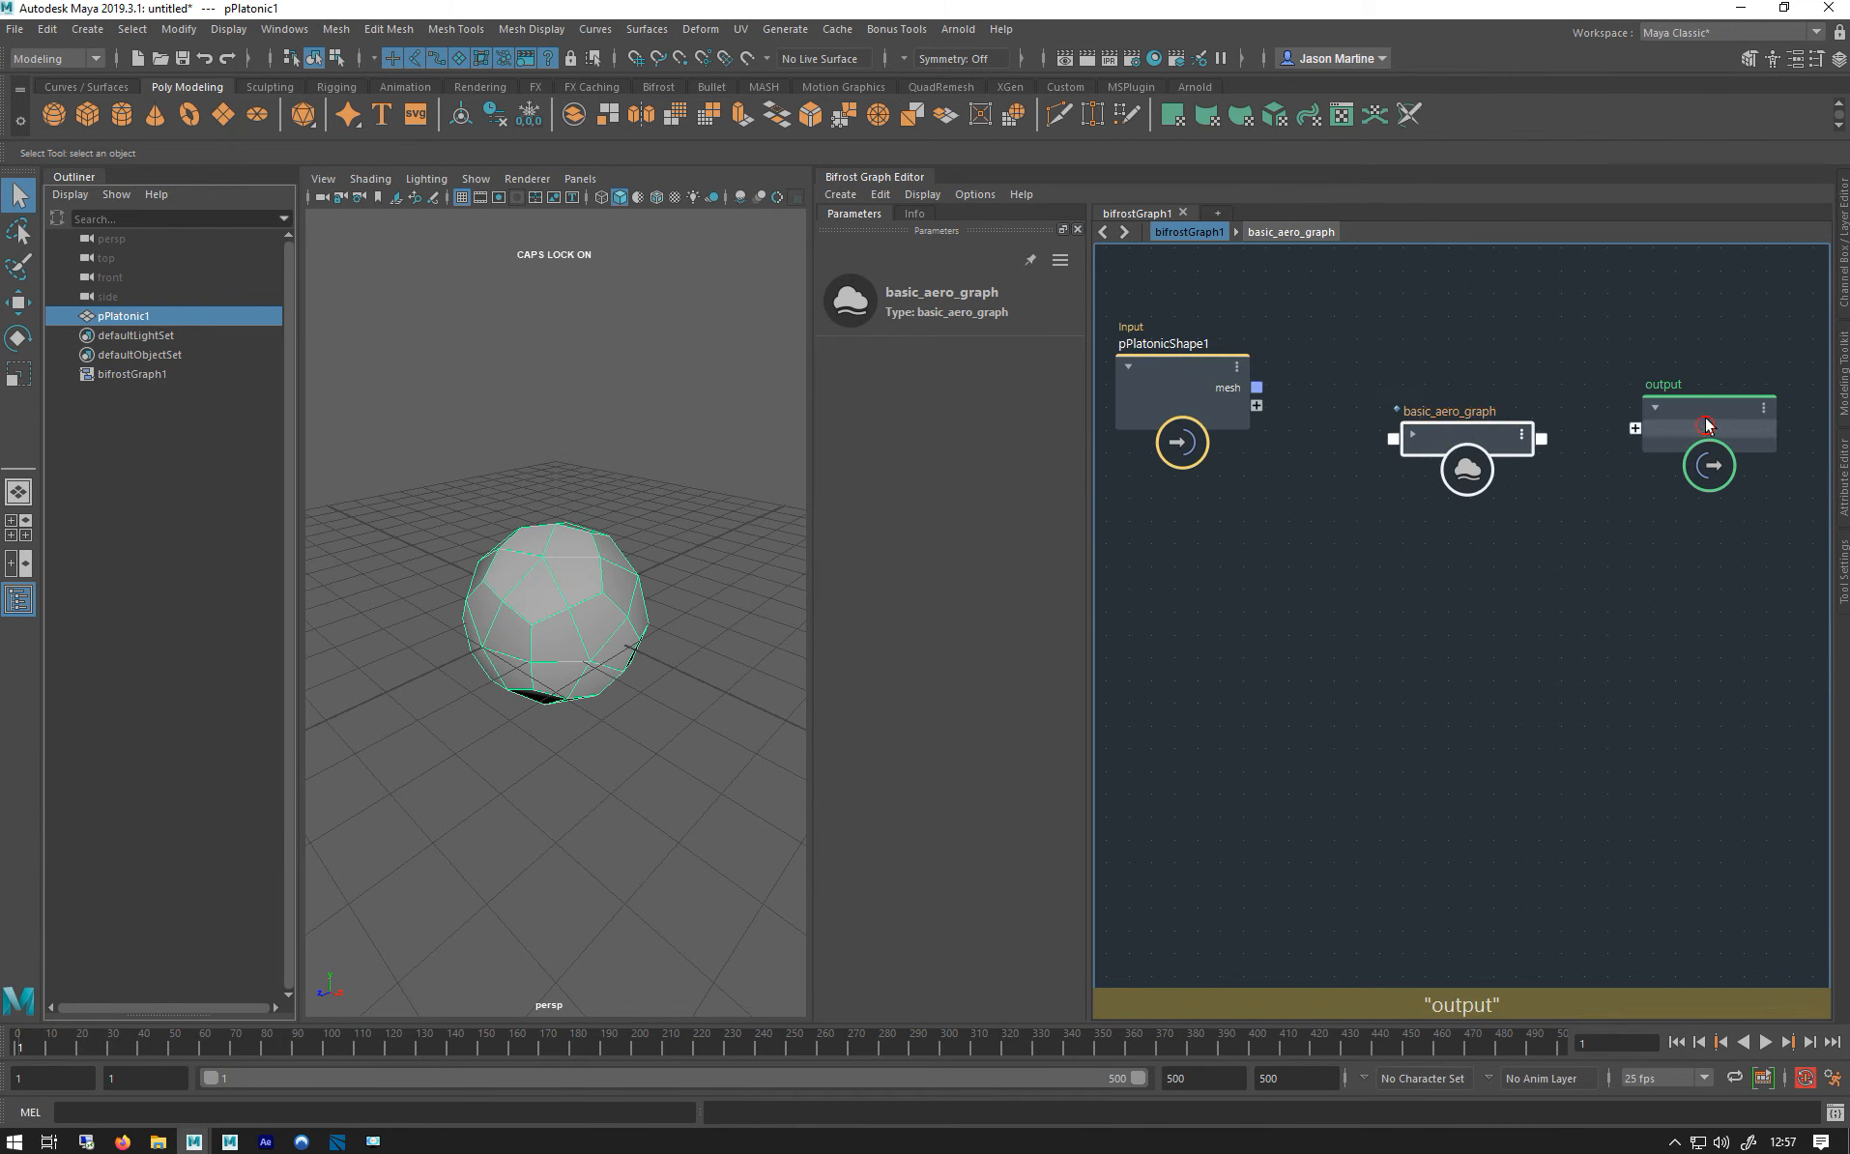
Explode the basic_aero_graph compound into its individual nodes.
{"action": "right_click", "coordinate": [1463, 466]}
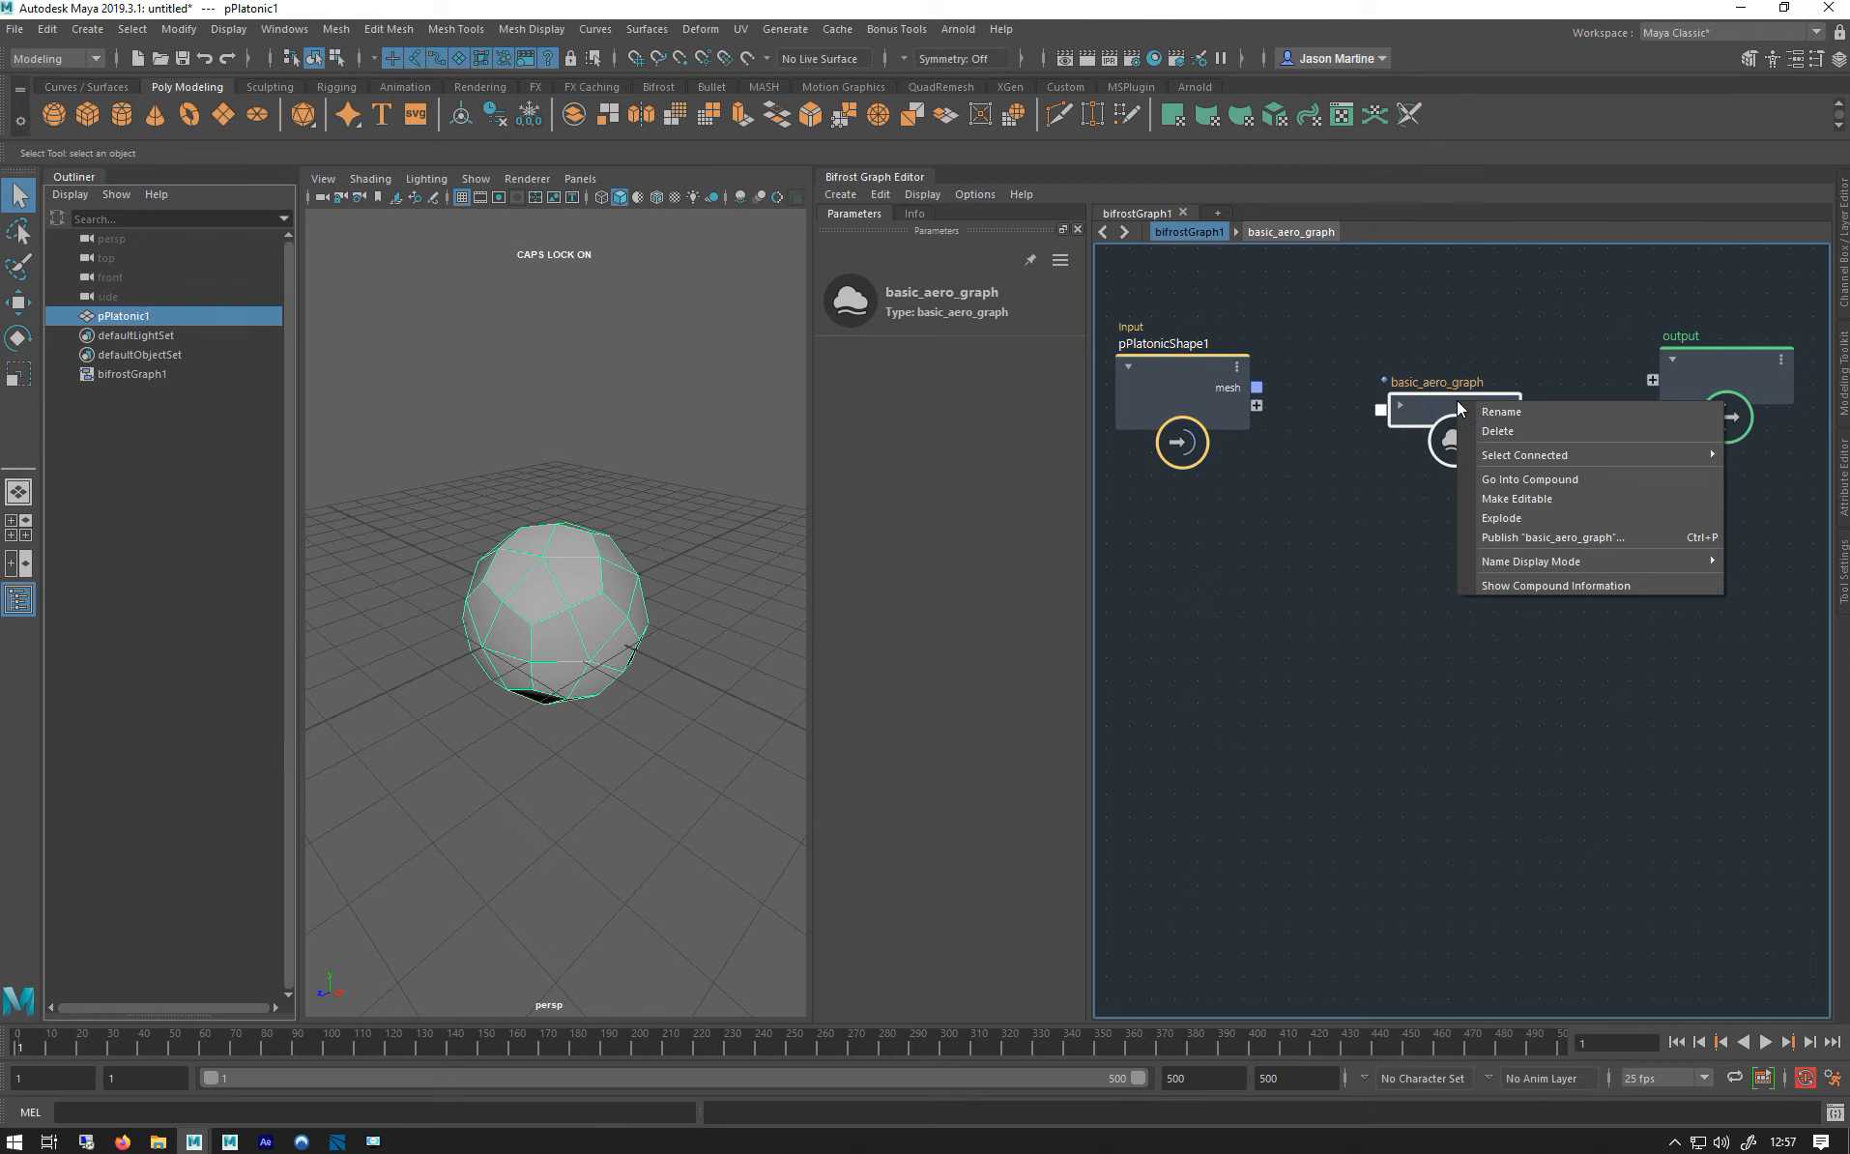
{"action": "mouse_move", "coordinate": [1504, 518]}
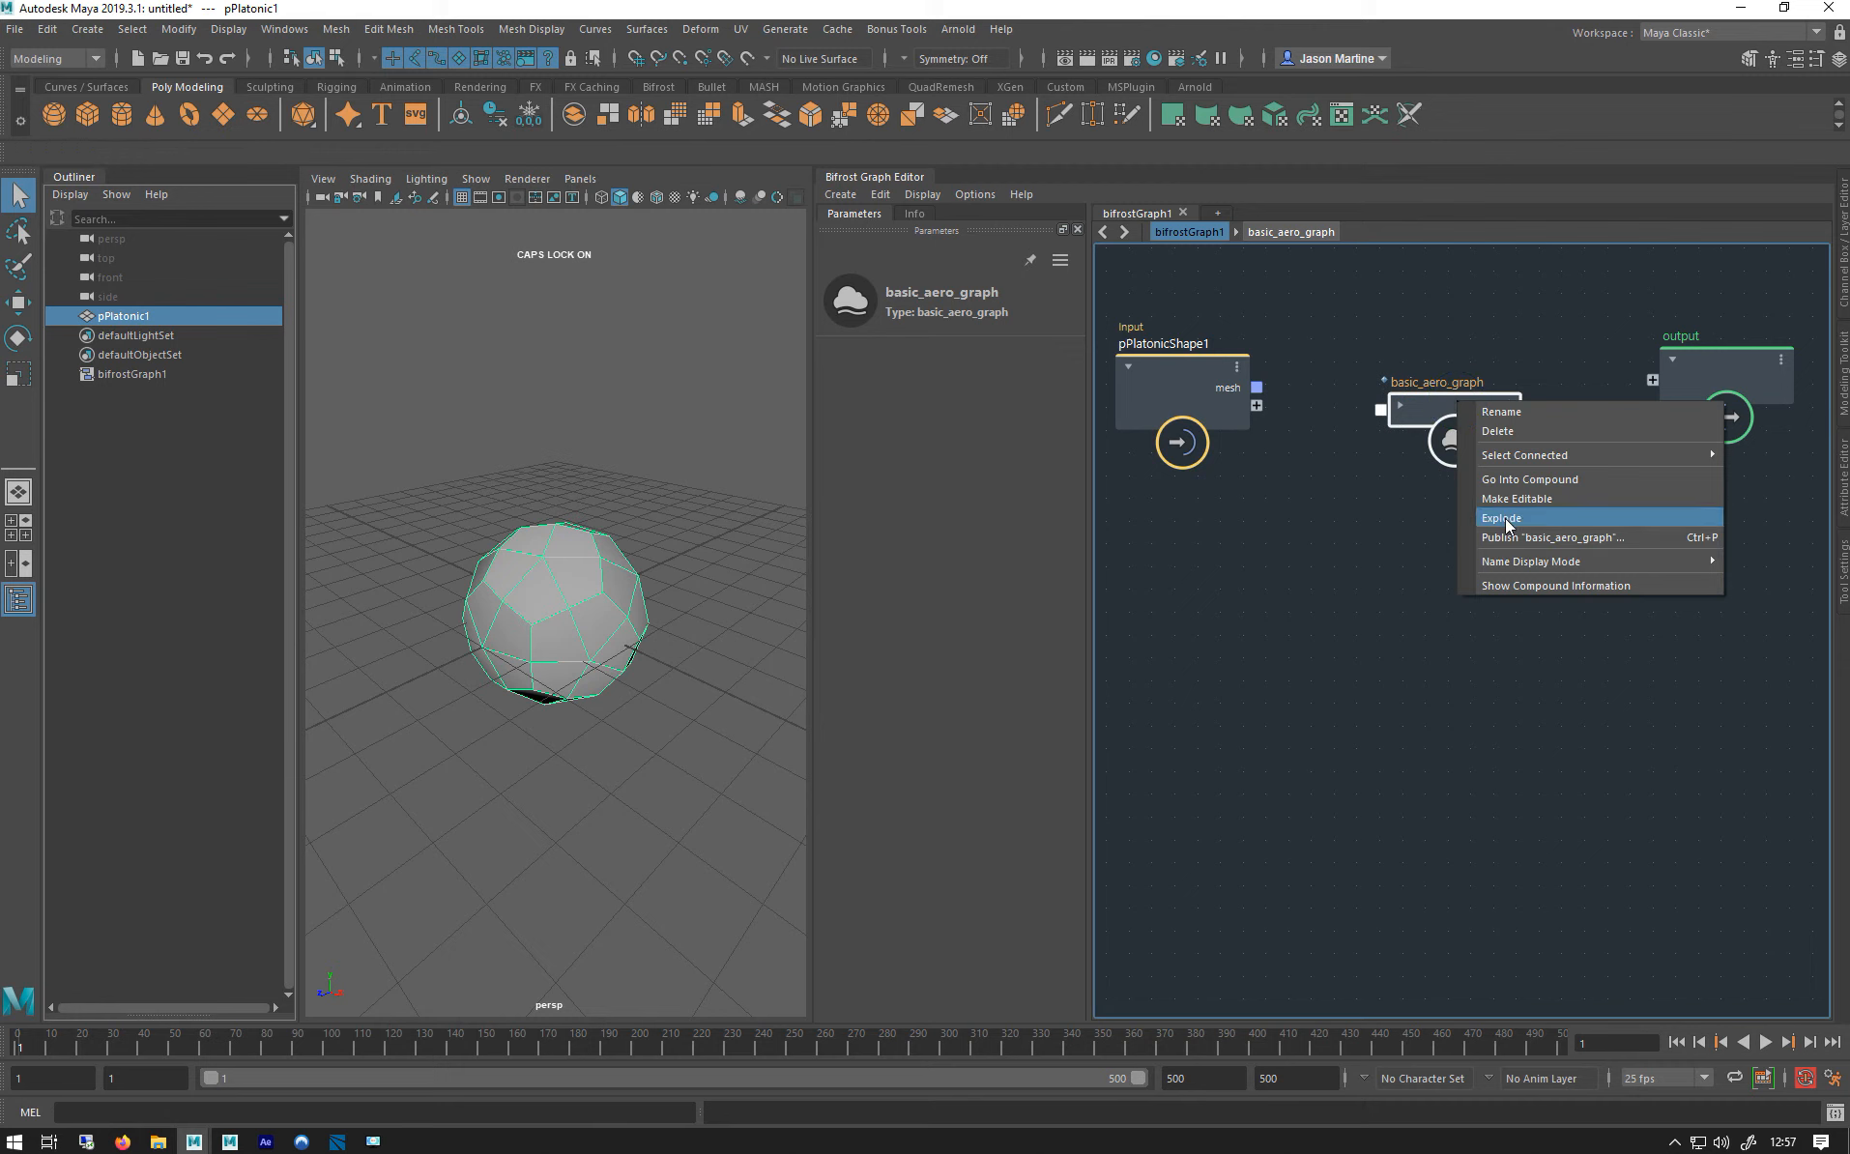
{"action": "left_click", "coordinate": [1499, 517]}
{"action": "type", "text": "SIM"}
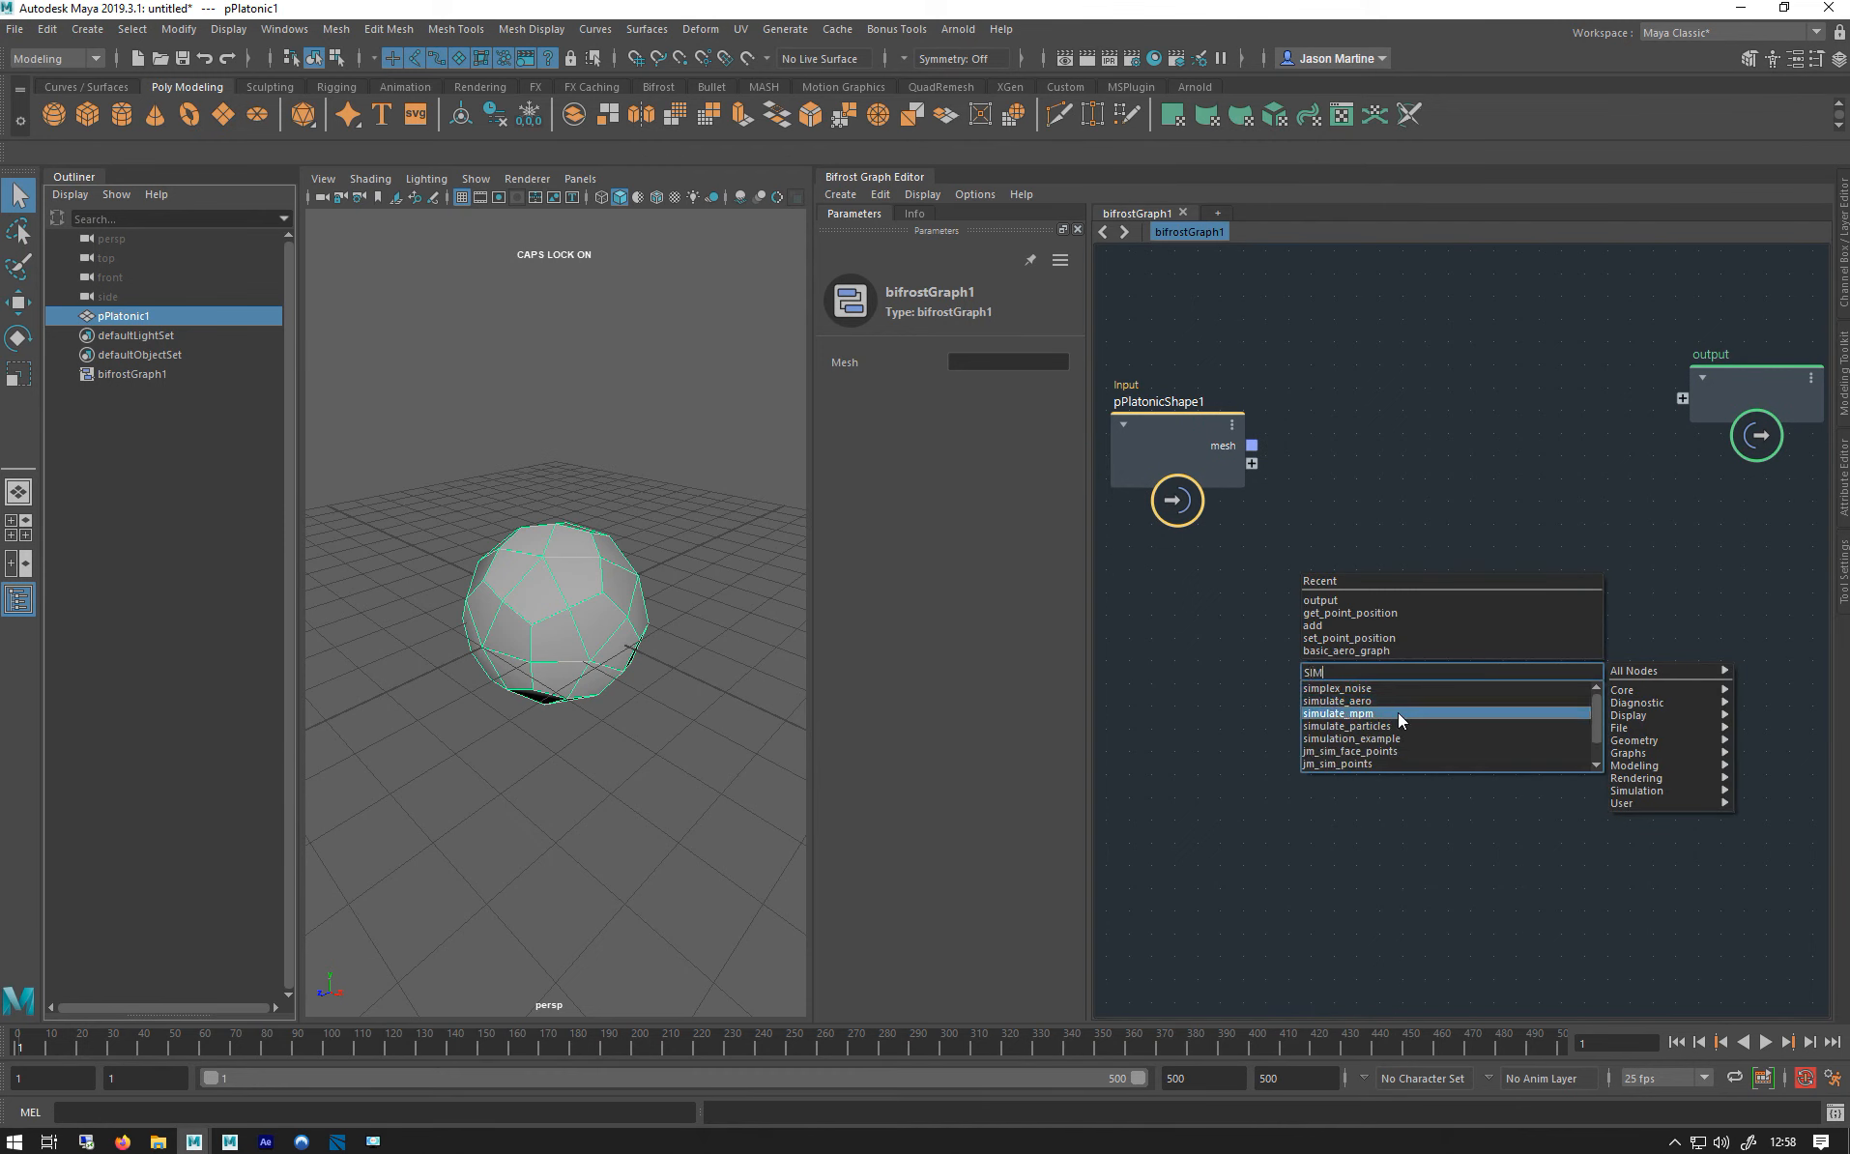
Add source_air and aero_solver_settings nodes wired into simulate_aero's sources and settings.
{"action": "left_click", "coordinate": [1335, 700]}
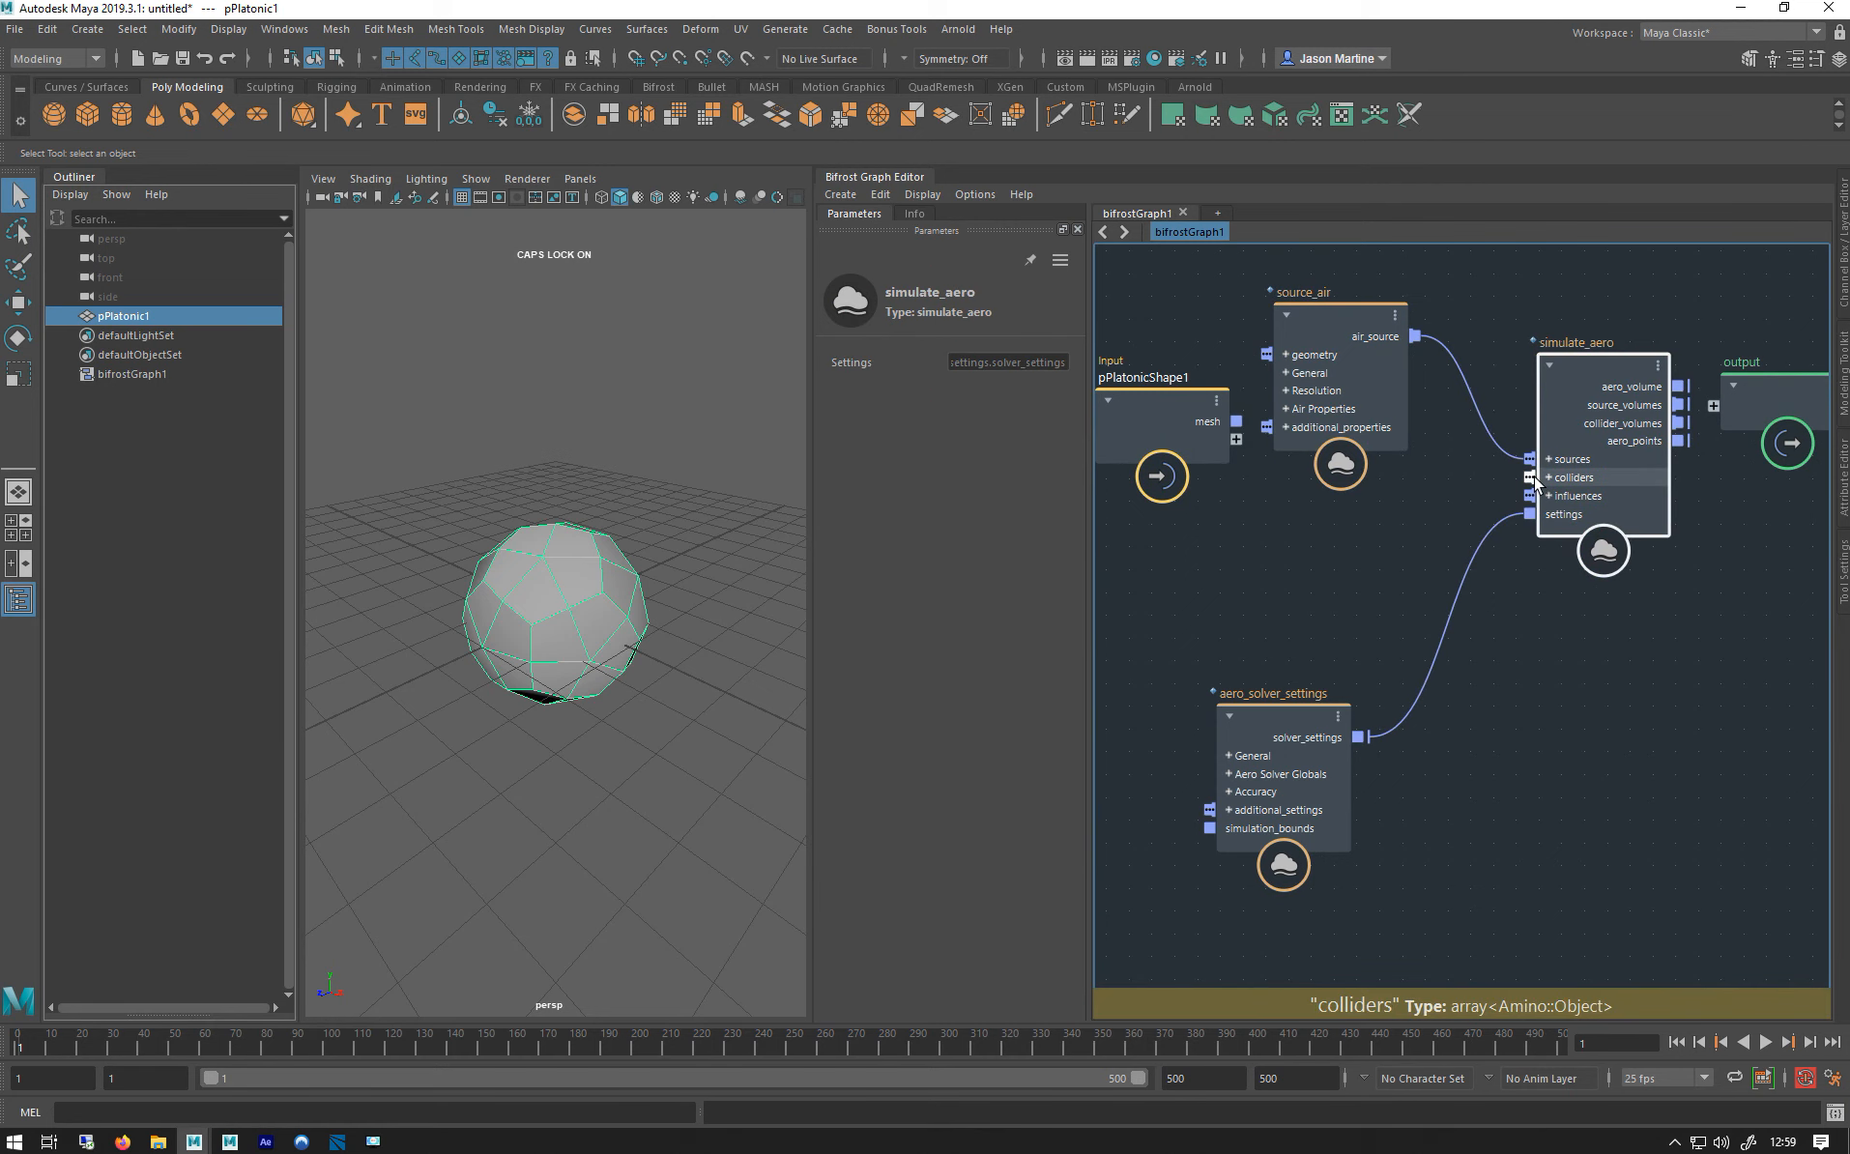
Create a collider node on simulate_aero's colliders input and select simulate_aero.
{"action": "right_click", "coordinate": [1571, 477]}
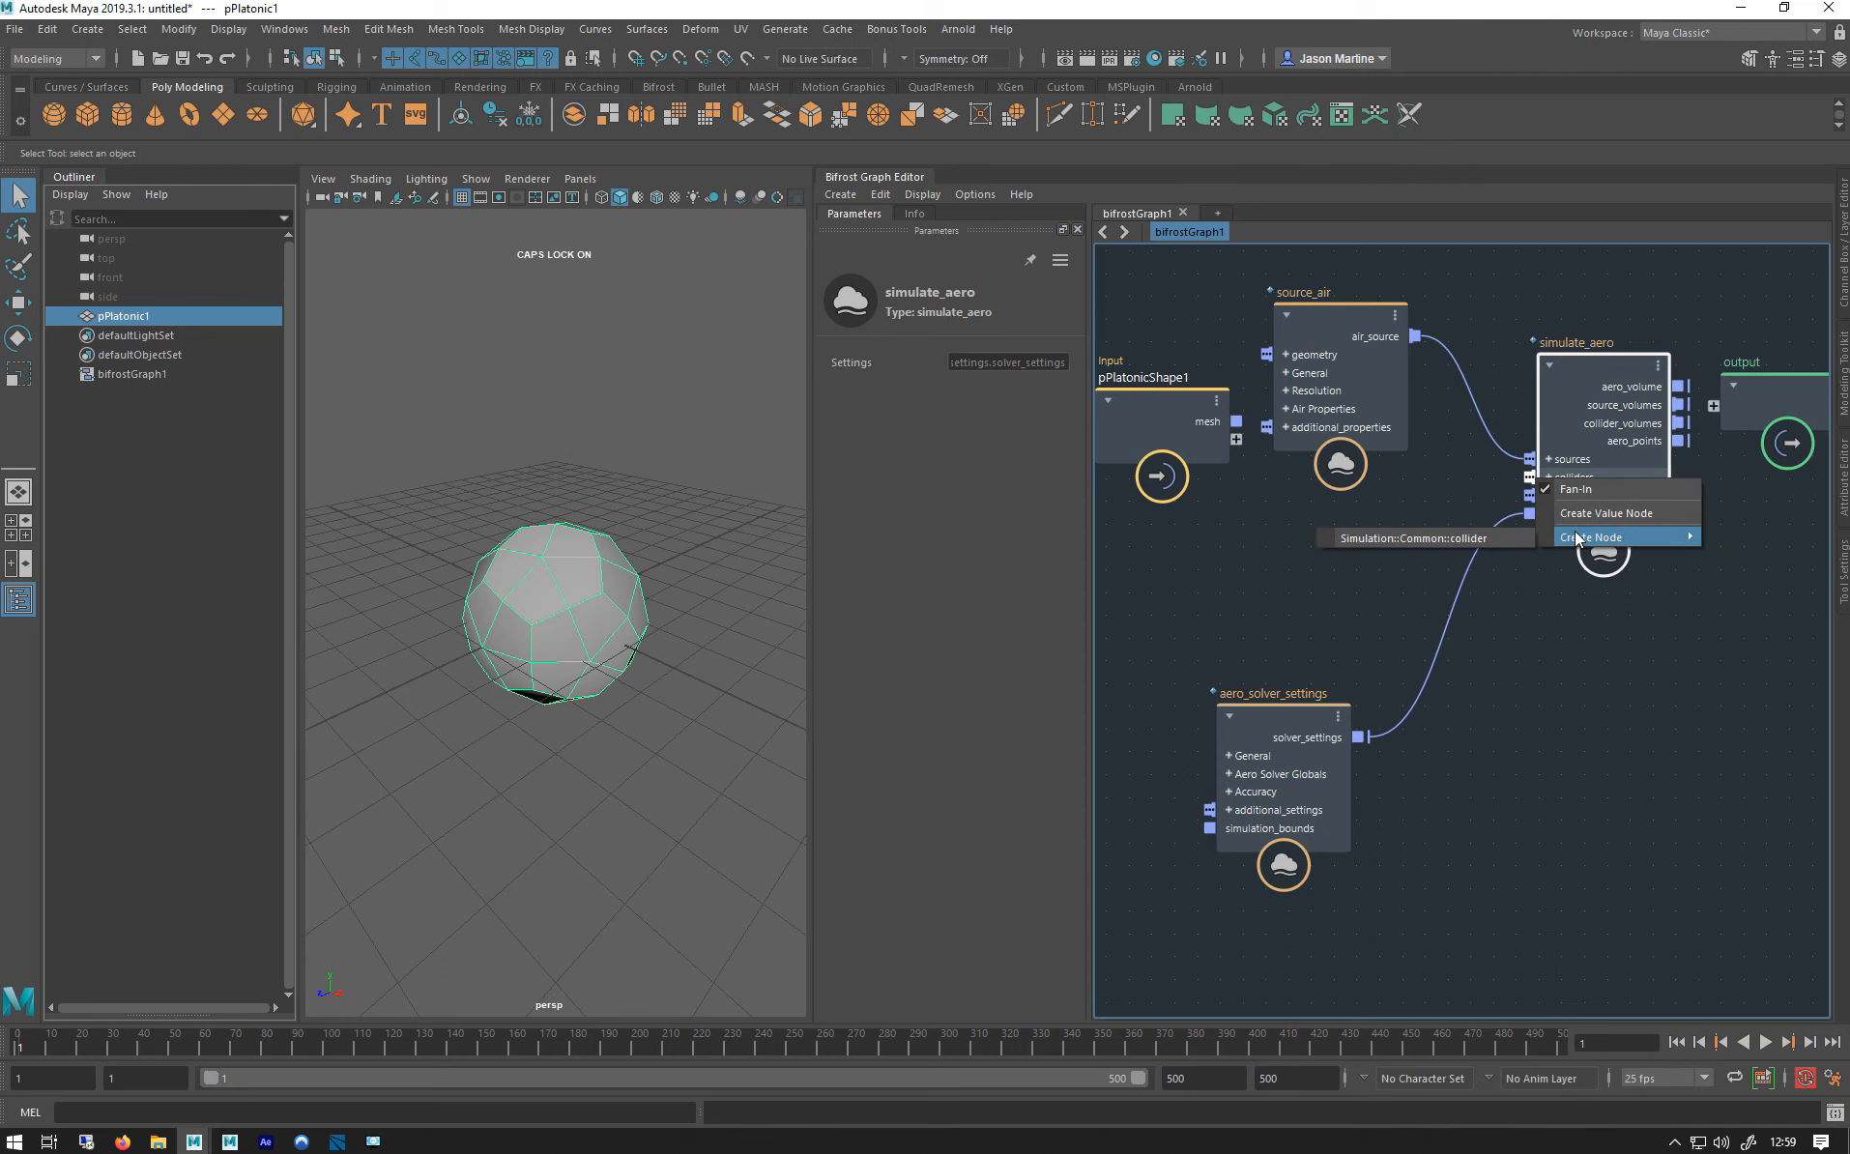
{"action": "left_click", "coordinate": [1607, 512]}
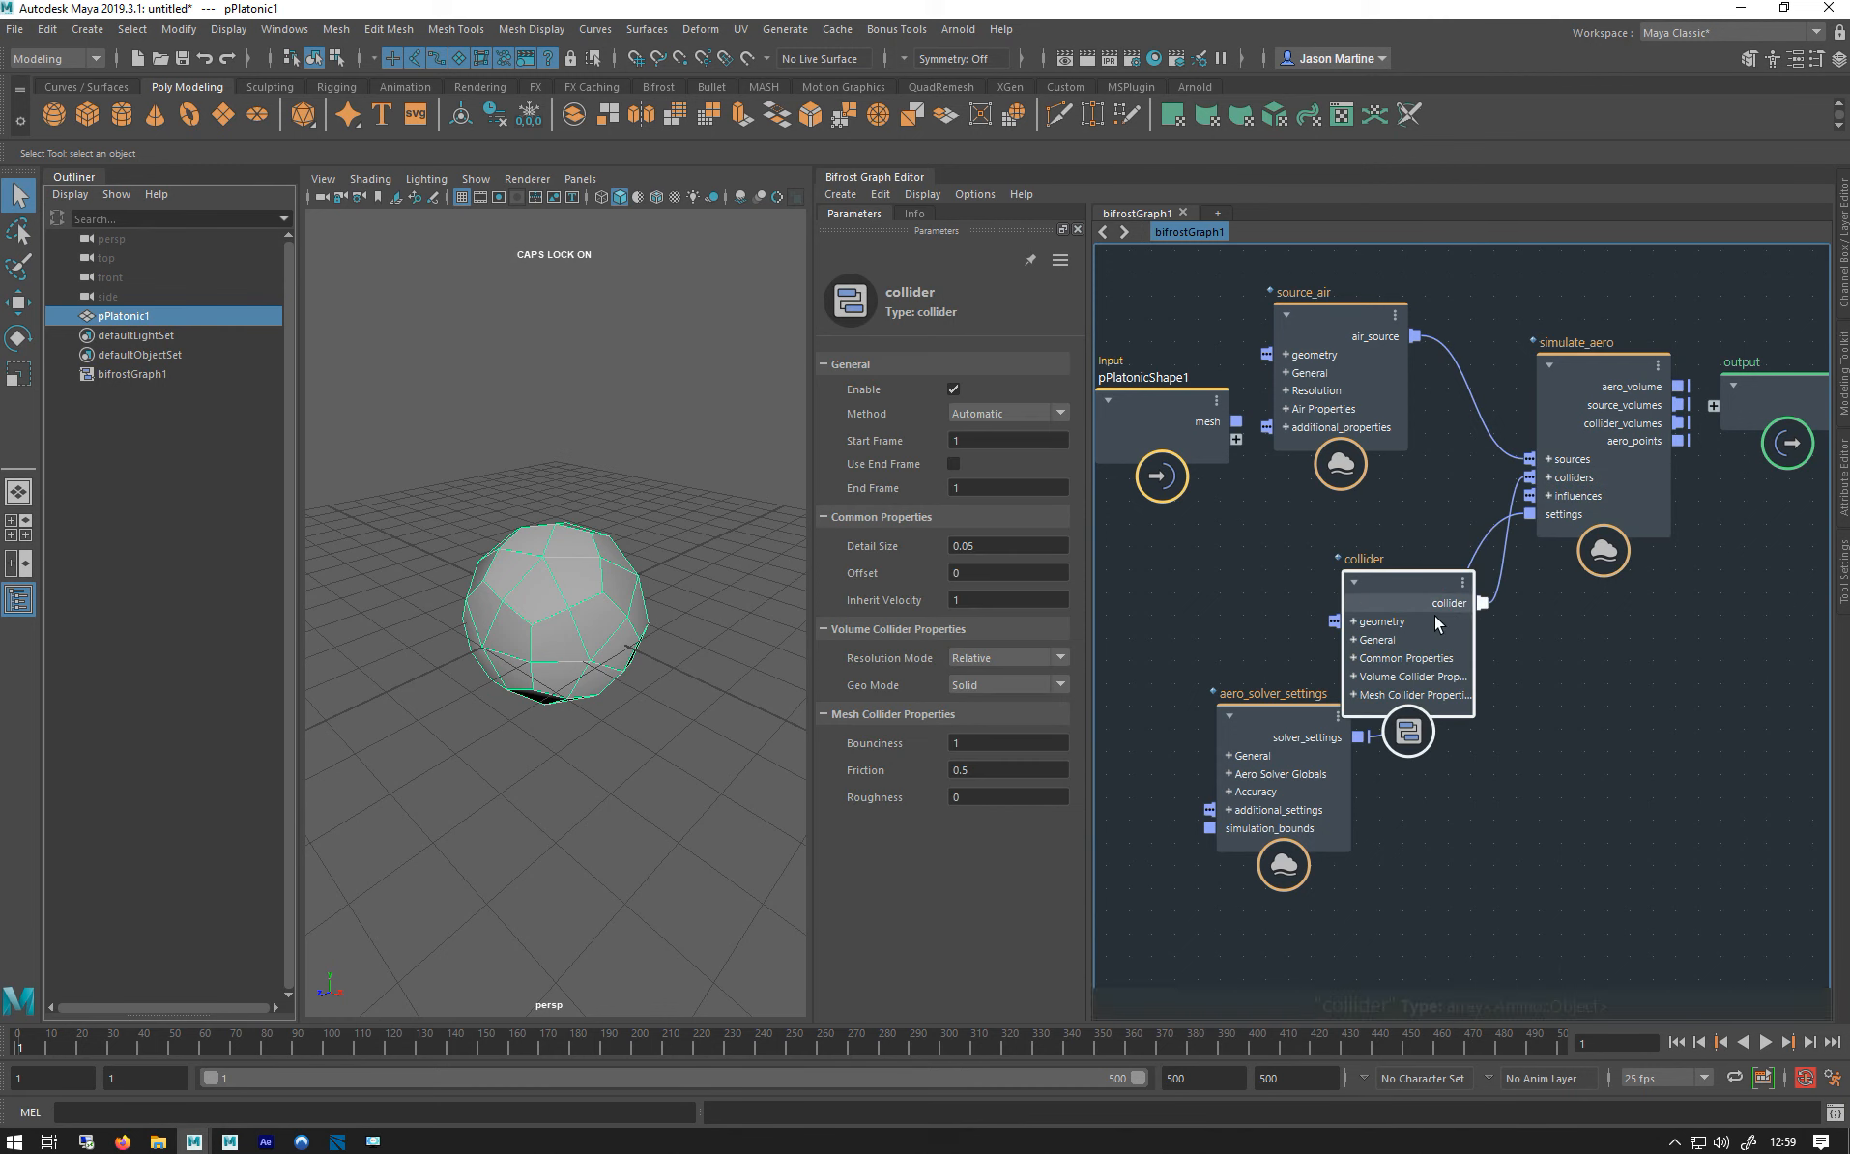
{"action": "left_click", "coordinate": [1570, 378]}
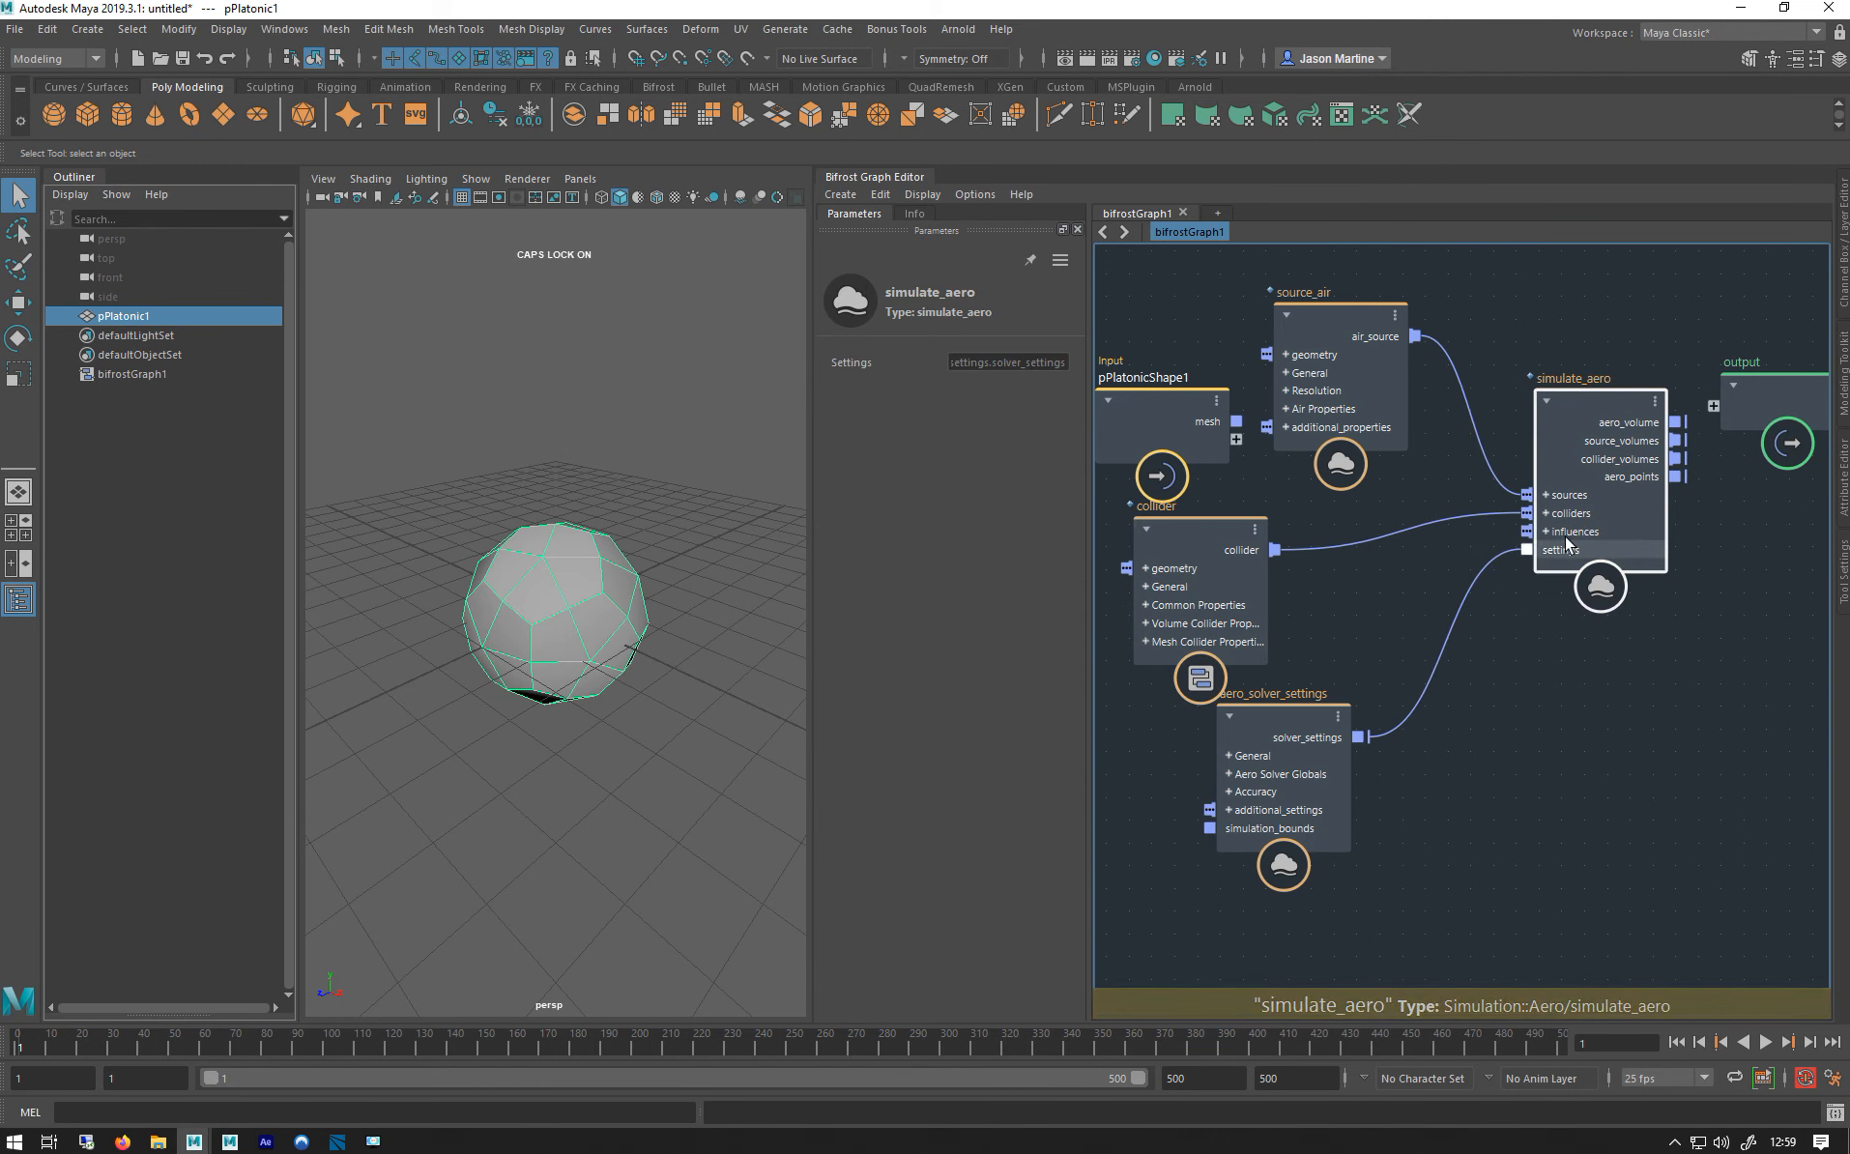
{"action": "mouse_move", "coordinate": [1573, 531]}
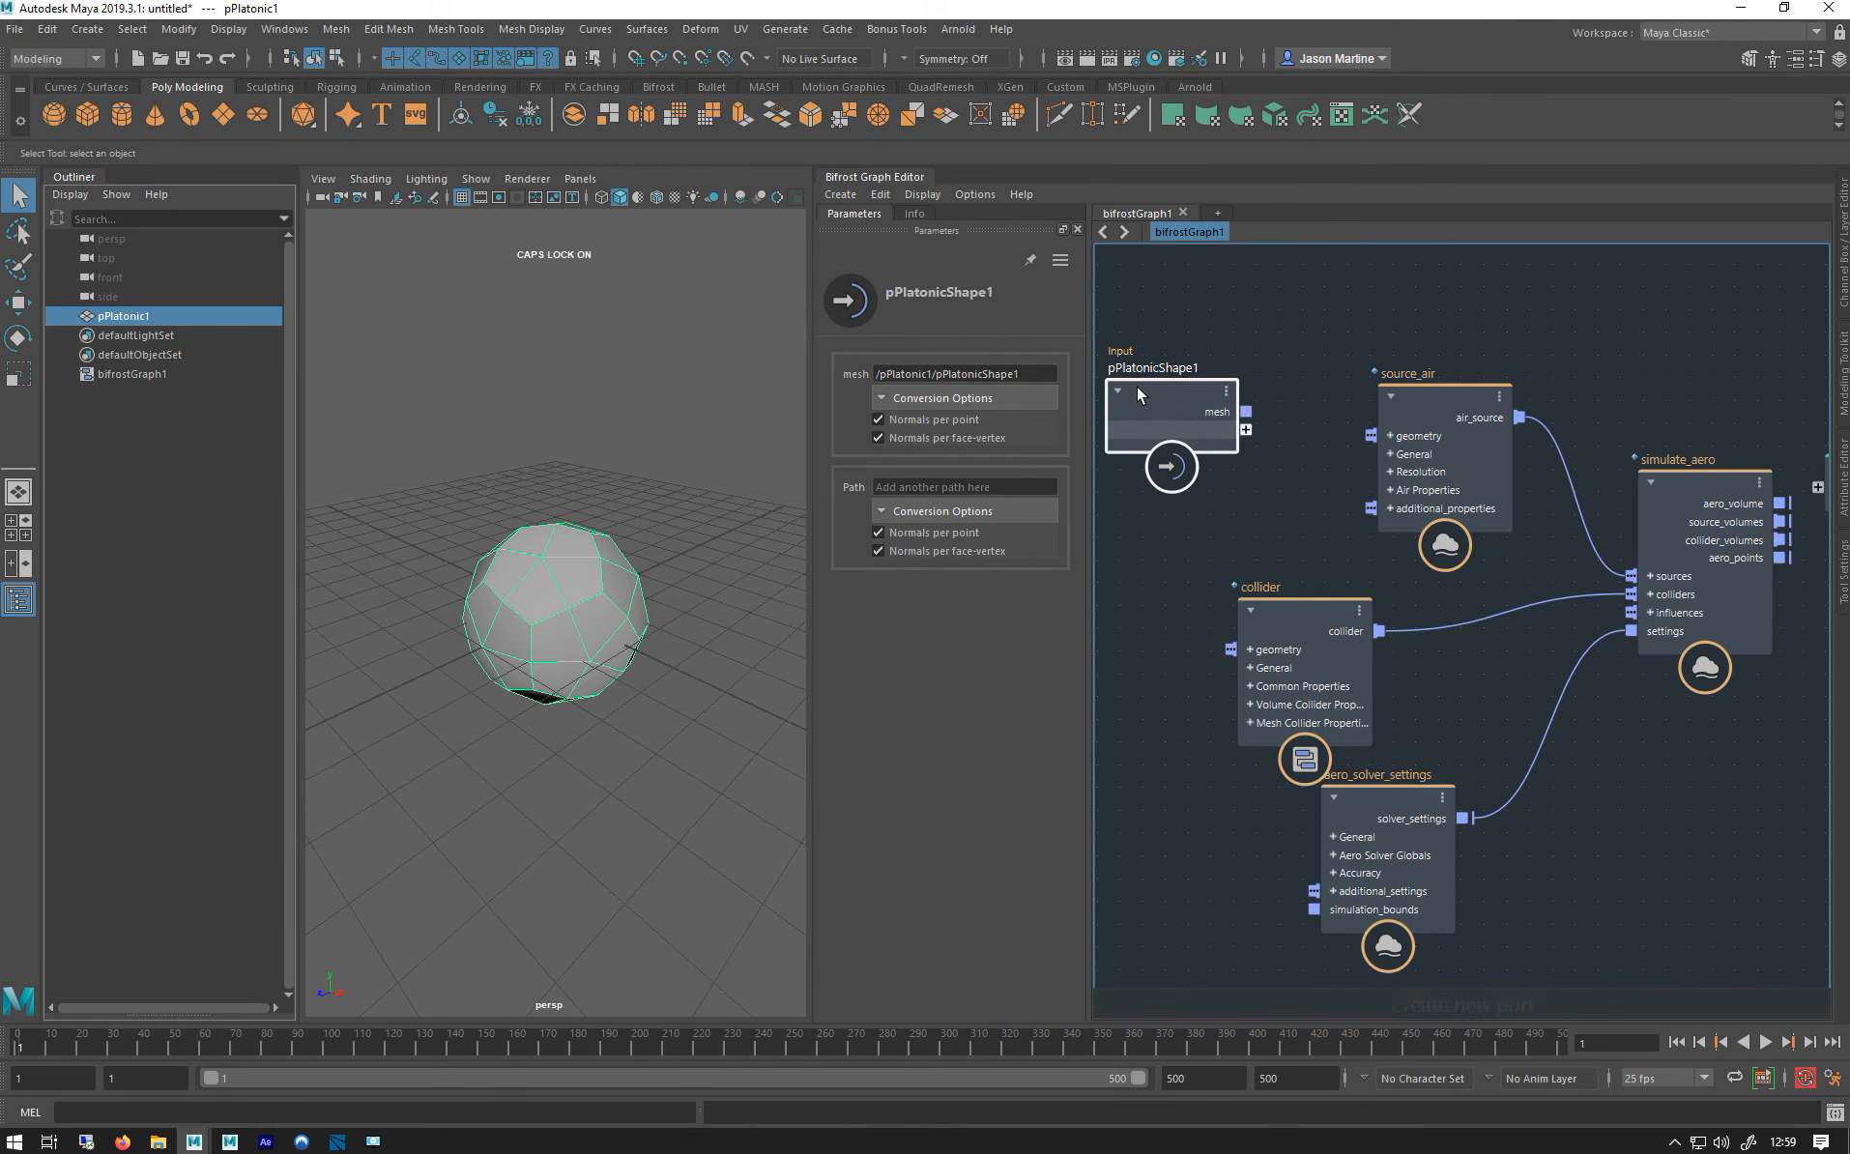
Select the source_air node to inspect its parameters.
{"action": "left_click", "coordinate": [1439, 374]}
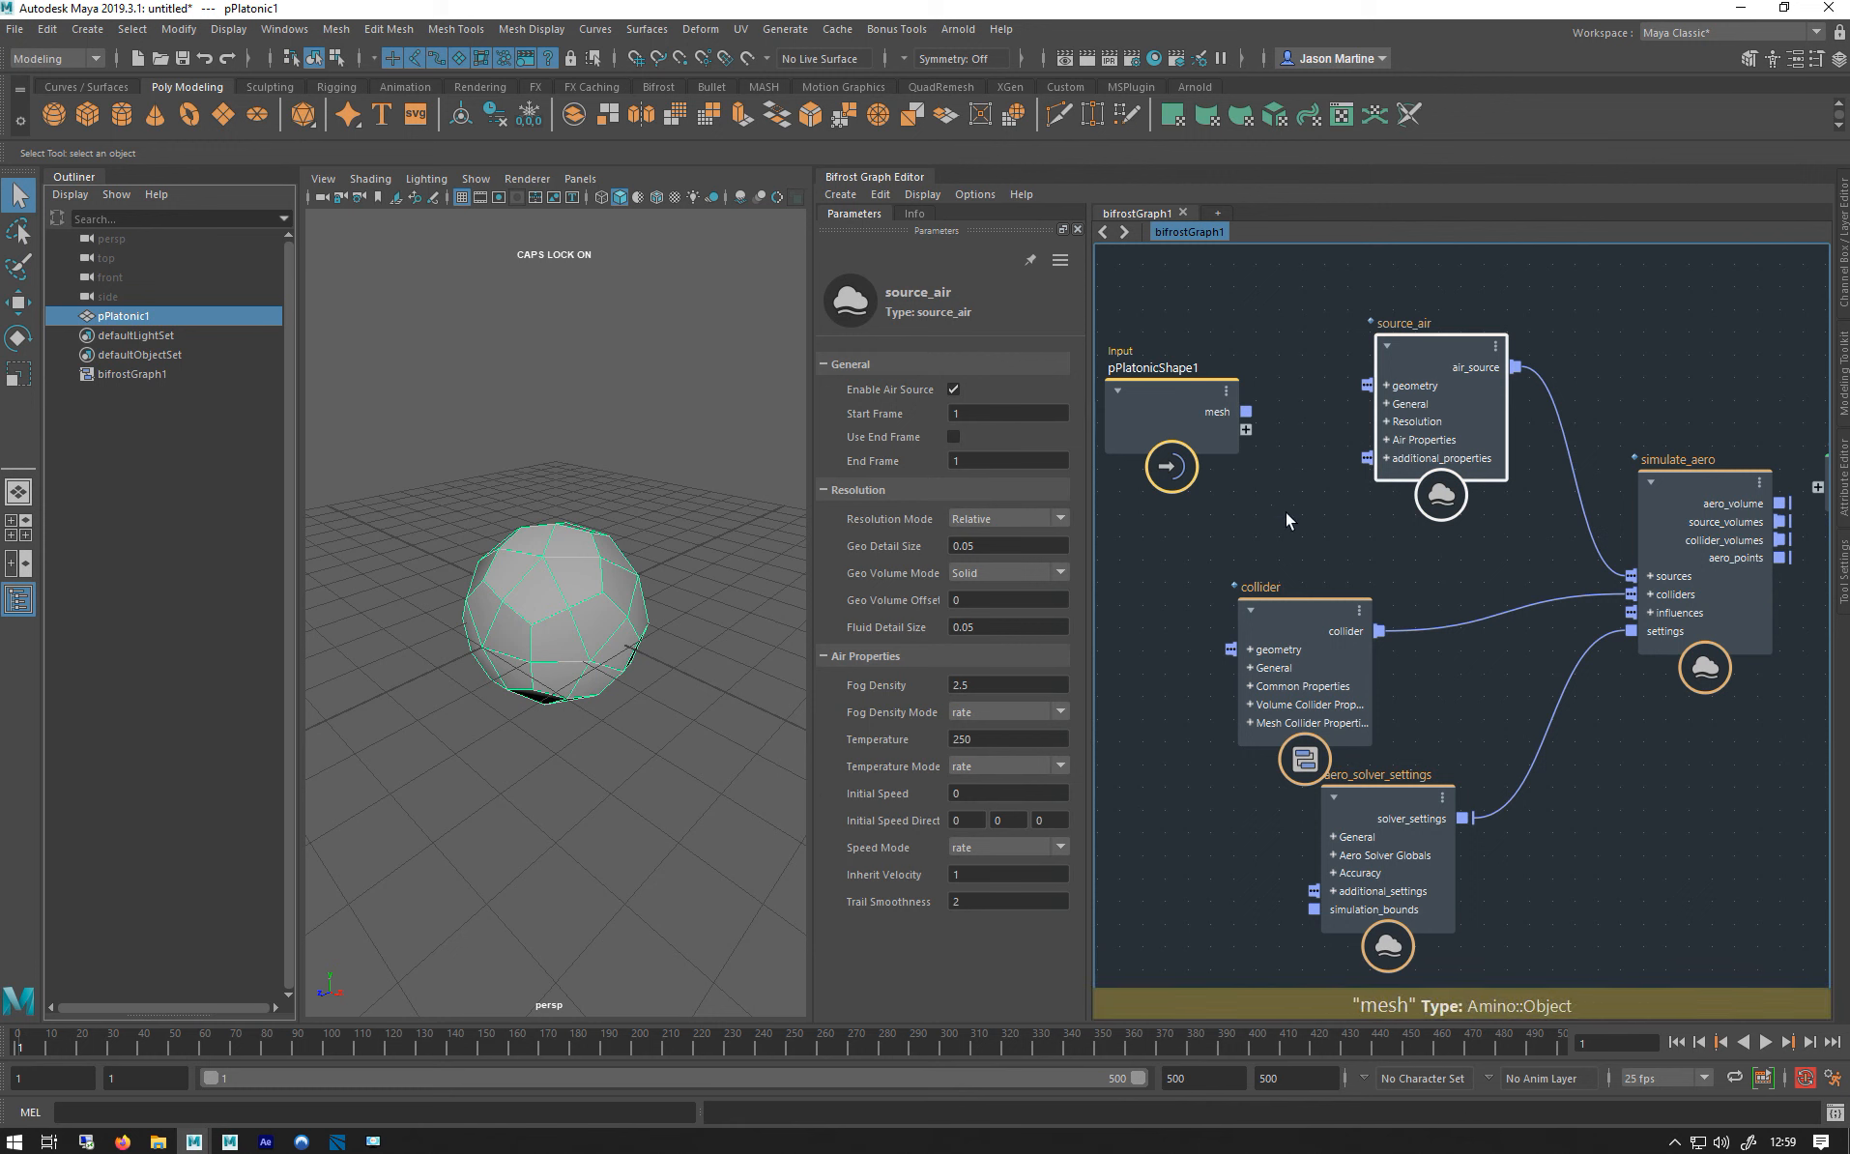
{"action": "mouse_move", "coordinate": [1234, 507]}
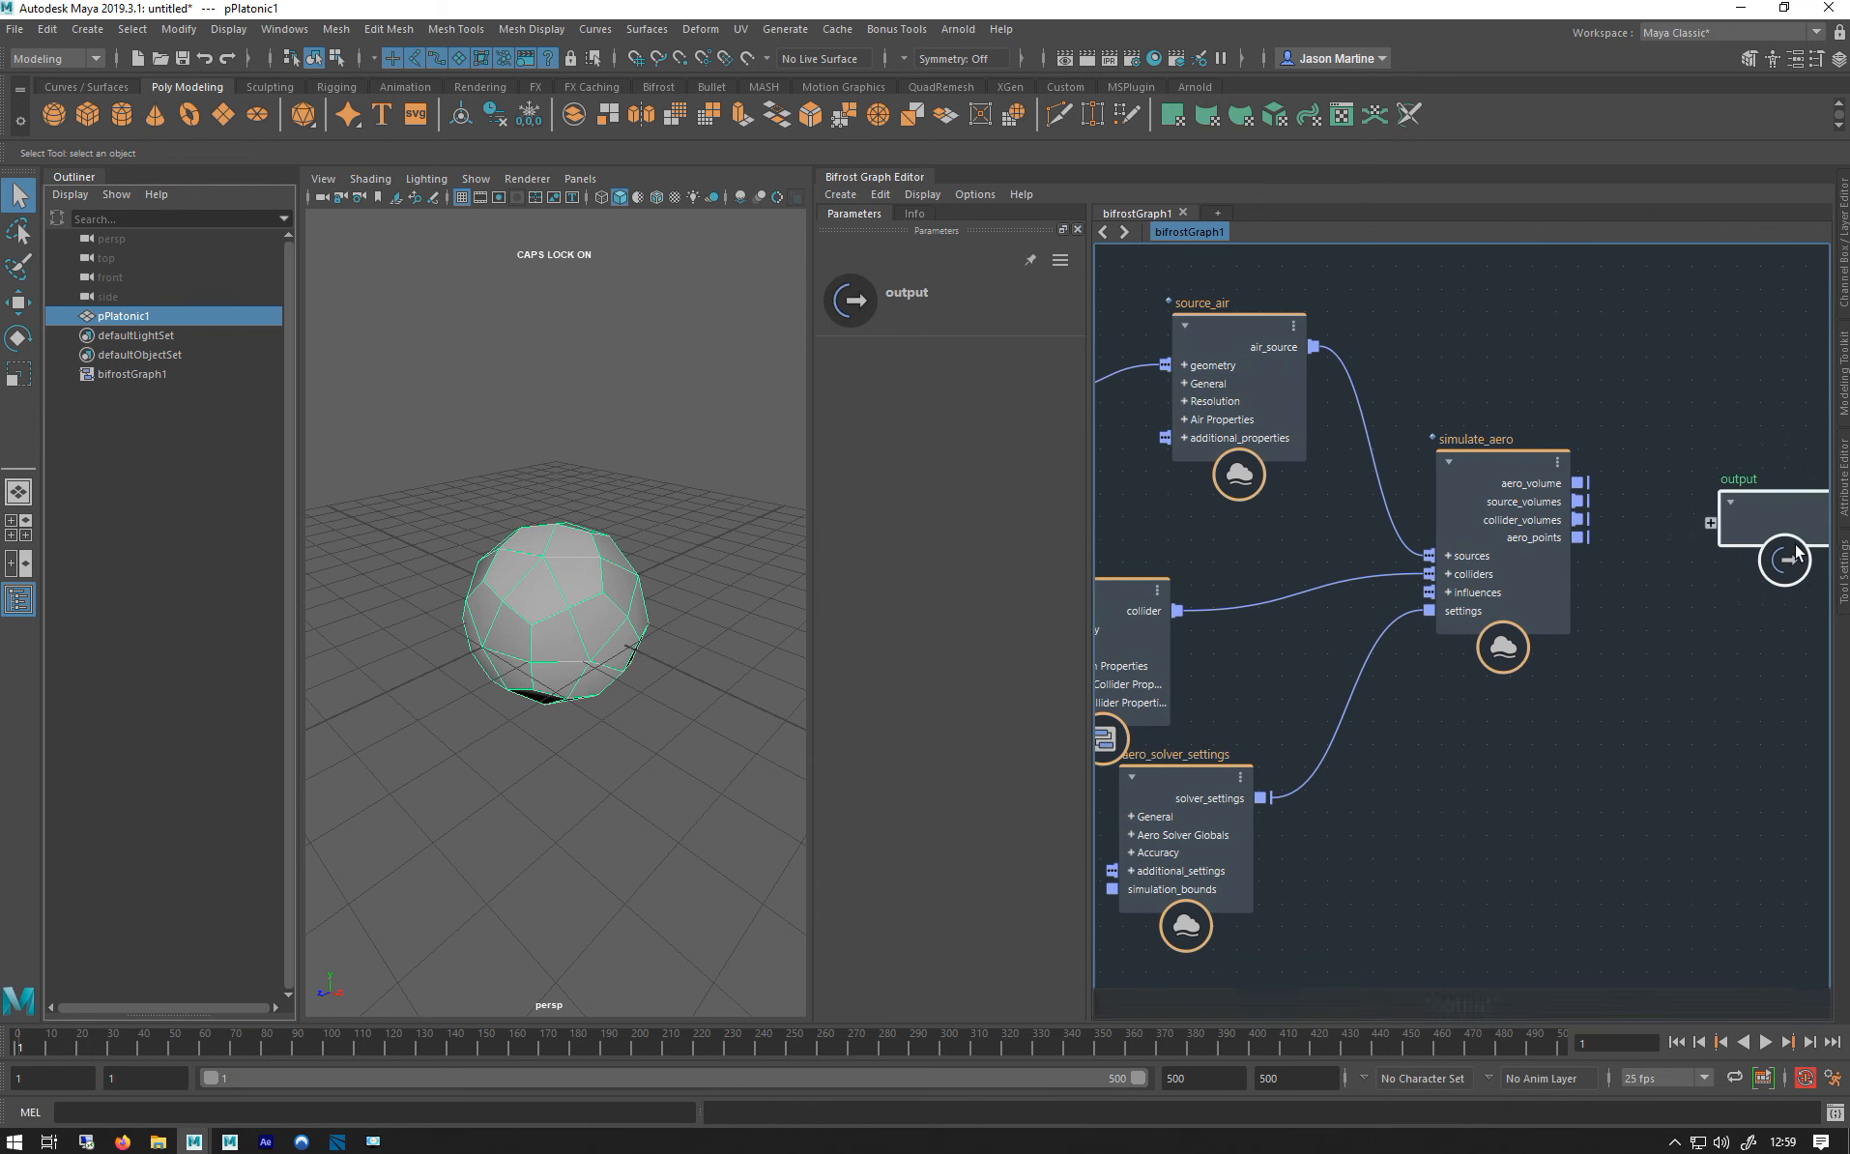
{"action": "mouse_move", "coordinate": [1534, 482]}
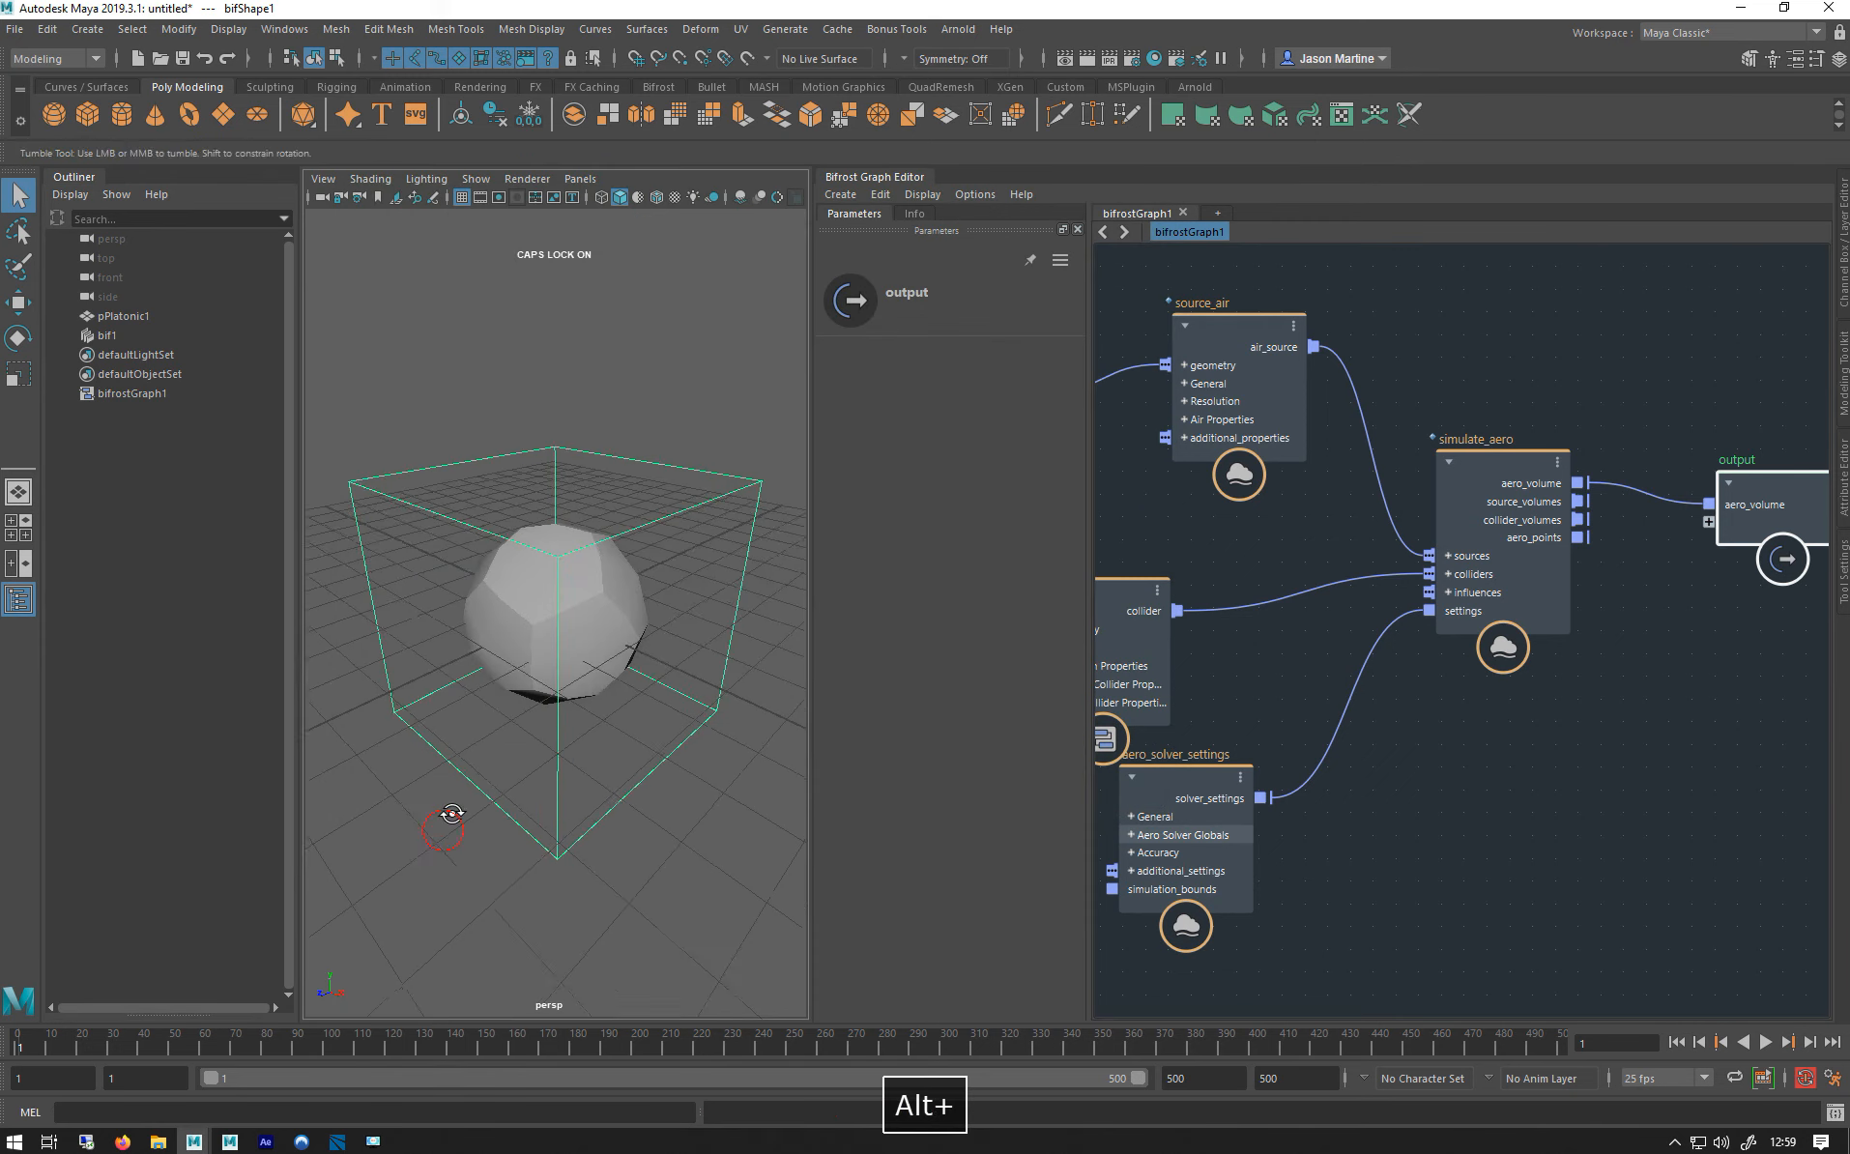
Play the simulation forward to about frame 96 to watch the smoke plume.
{"action": "left_click", "coordinate": [1744, 1042]}
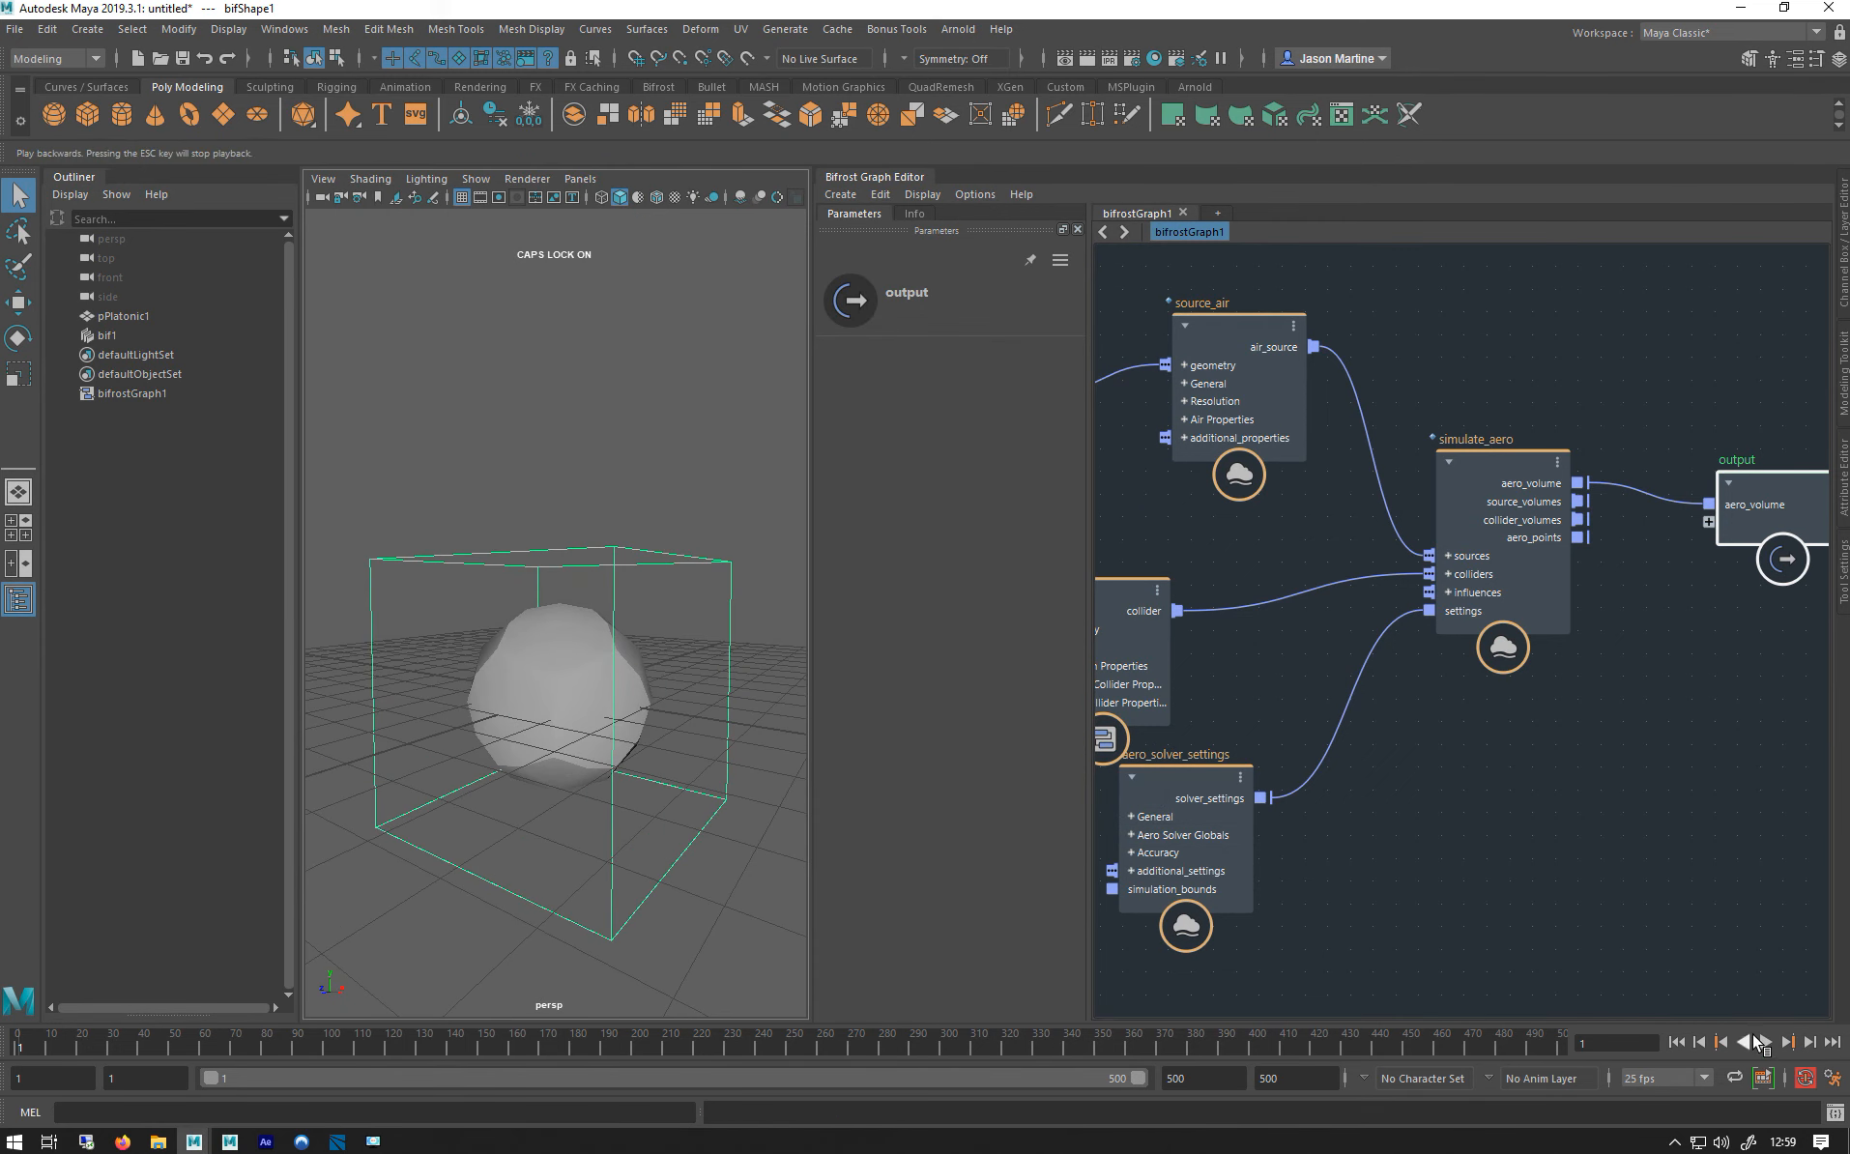
{"action": "left_click", "coordinate": [1802, 1042]}
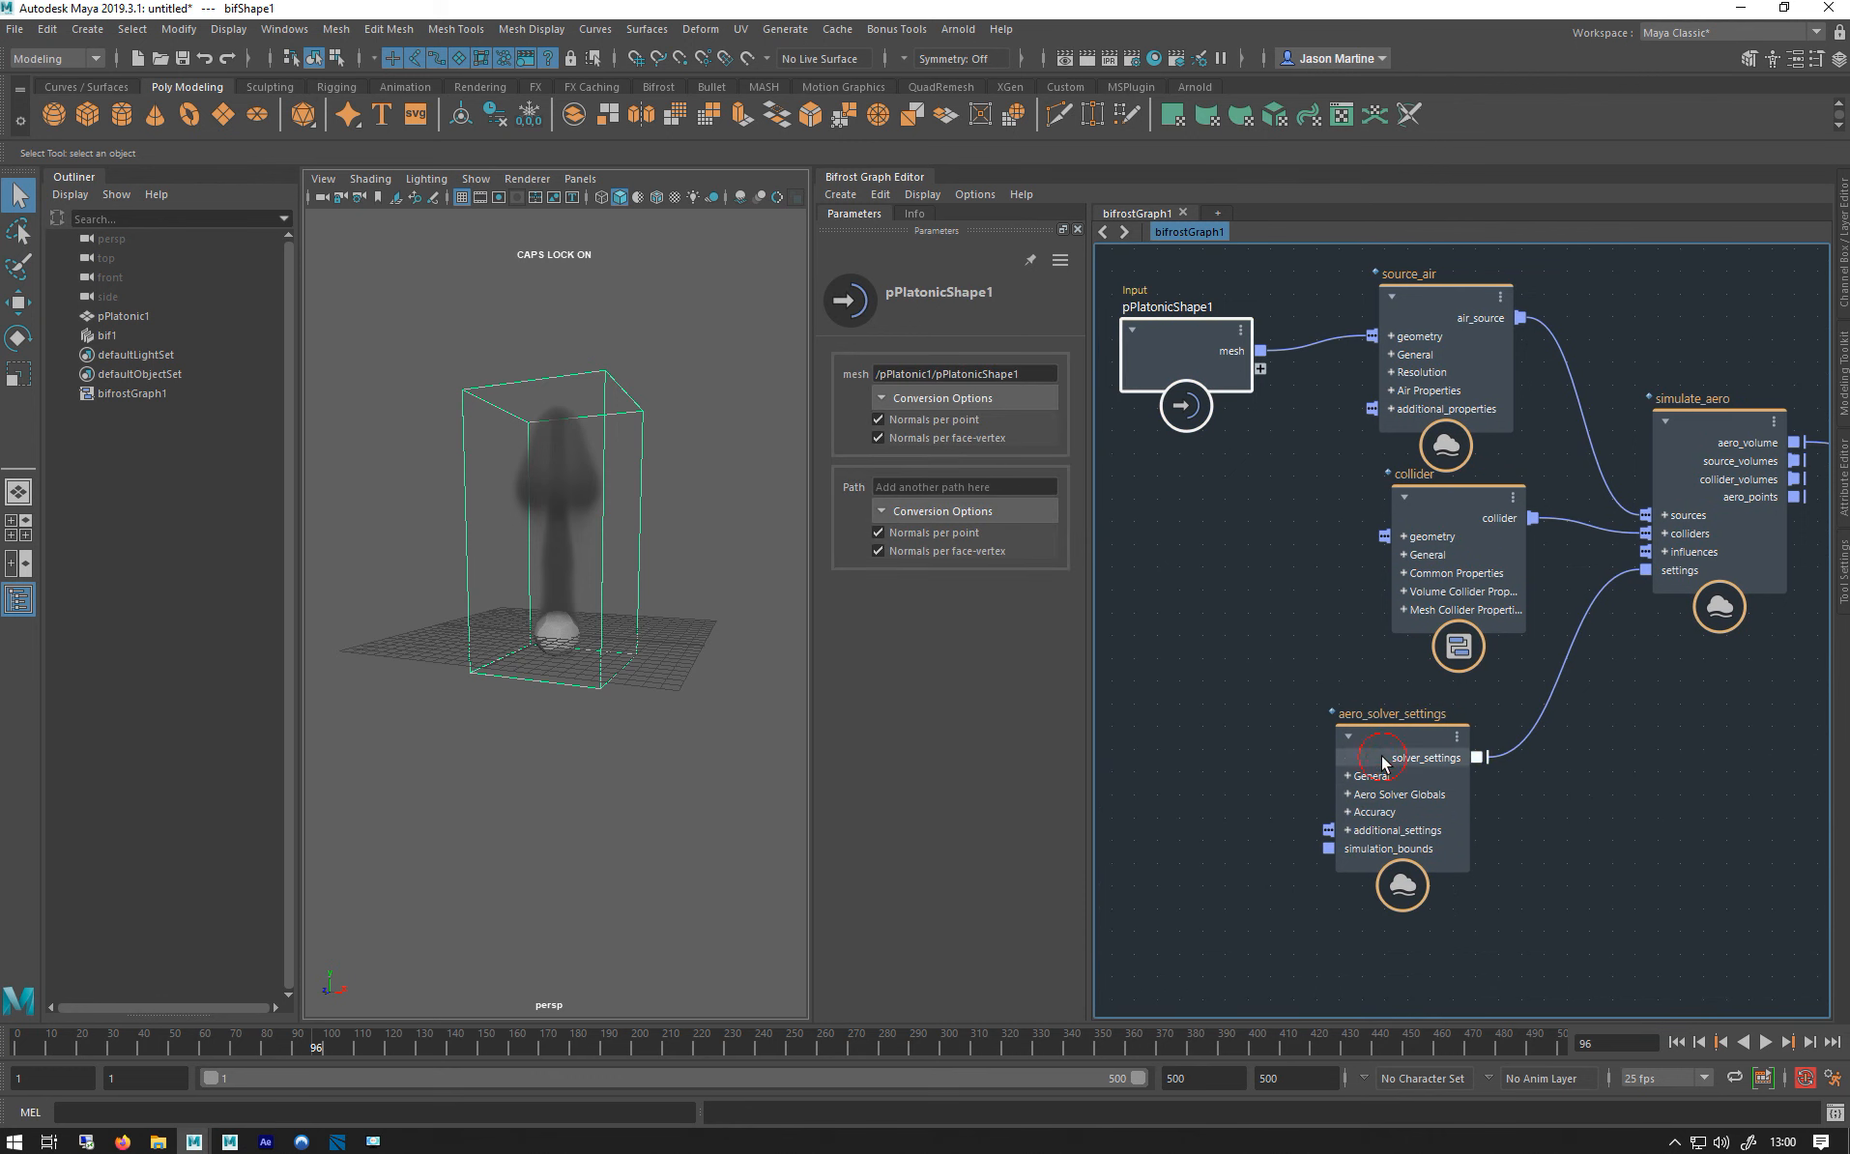
Select aero_solver_settings to show its parameters, then select another node.
{"action": "left_click", "coordinate": [1402, 756]}
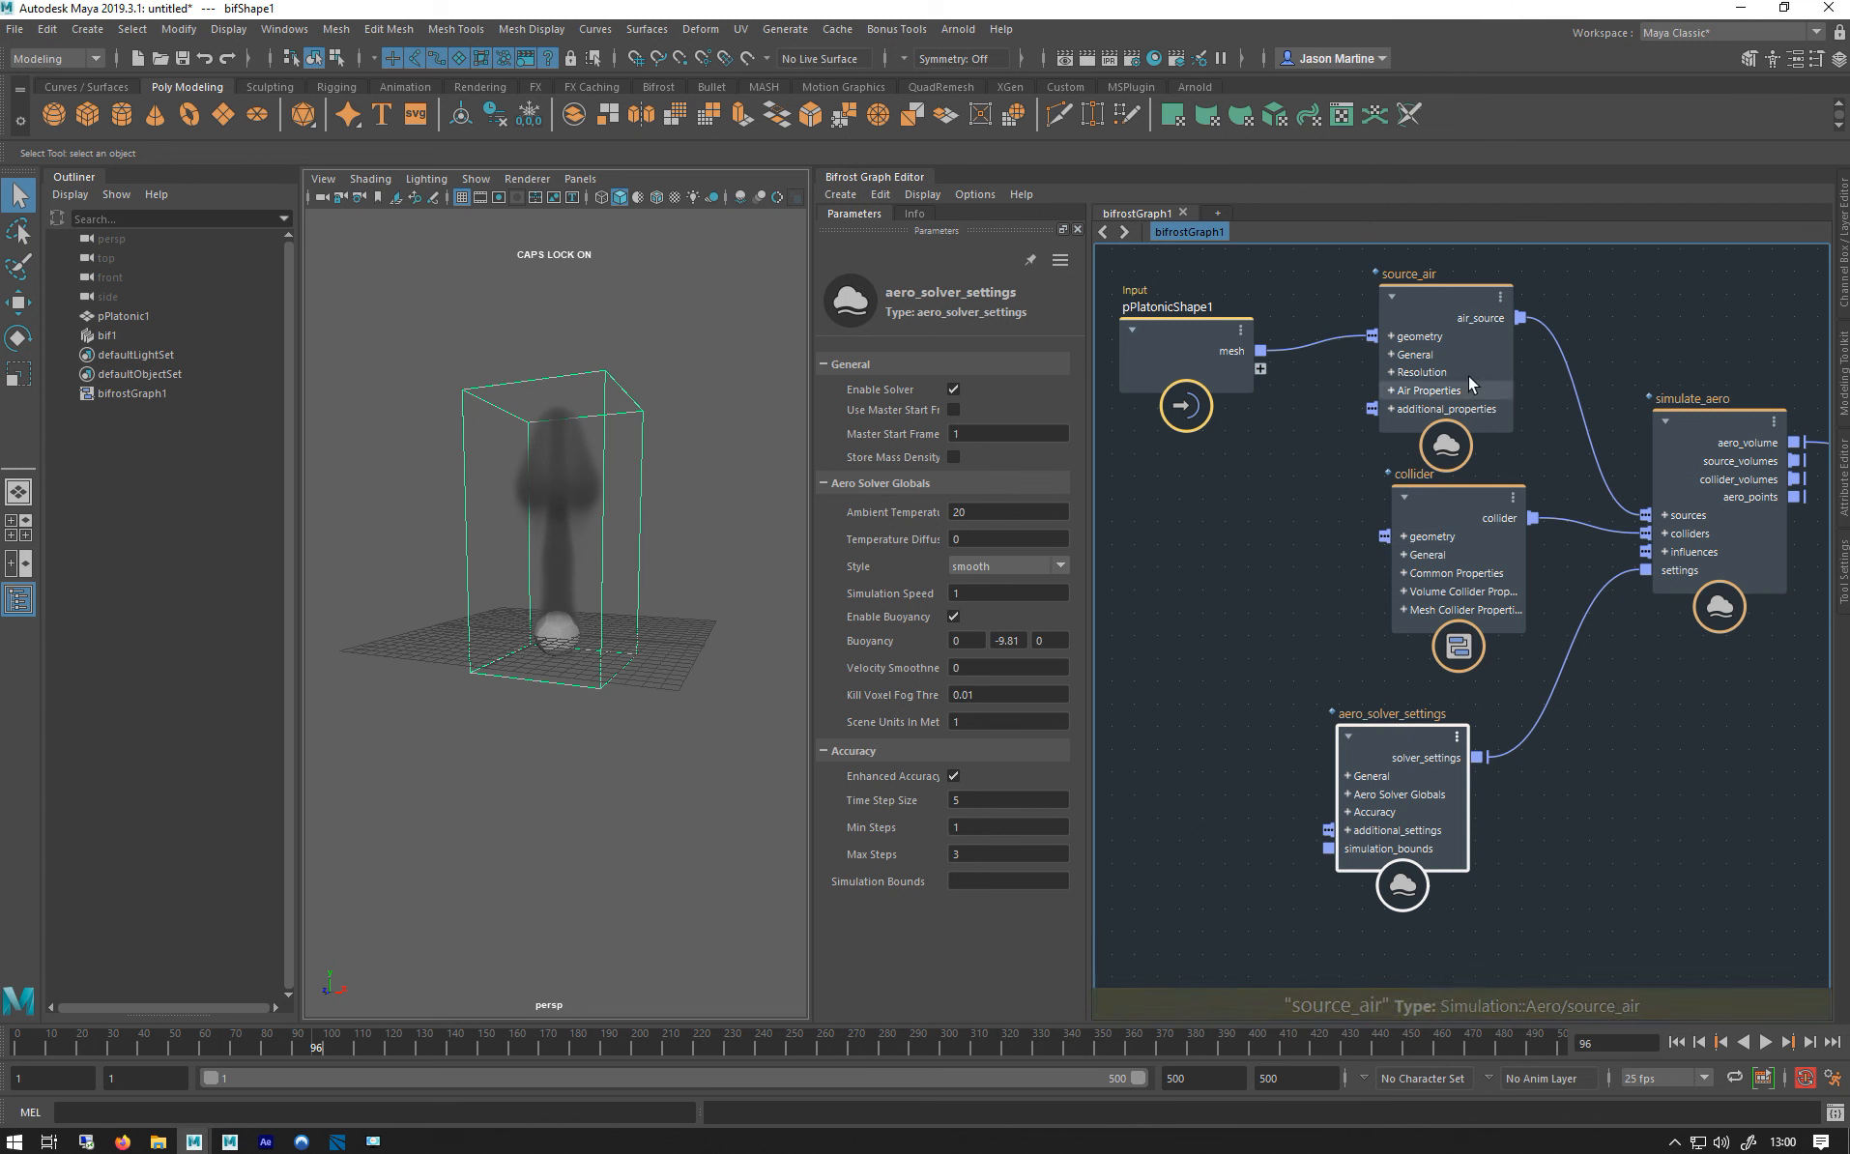
{"action": "left_click", "coordinate": [1186, 378]}
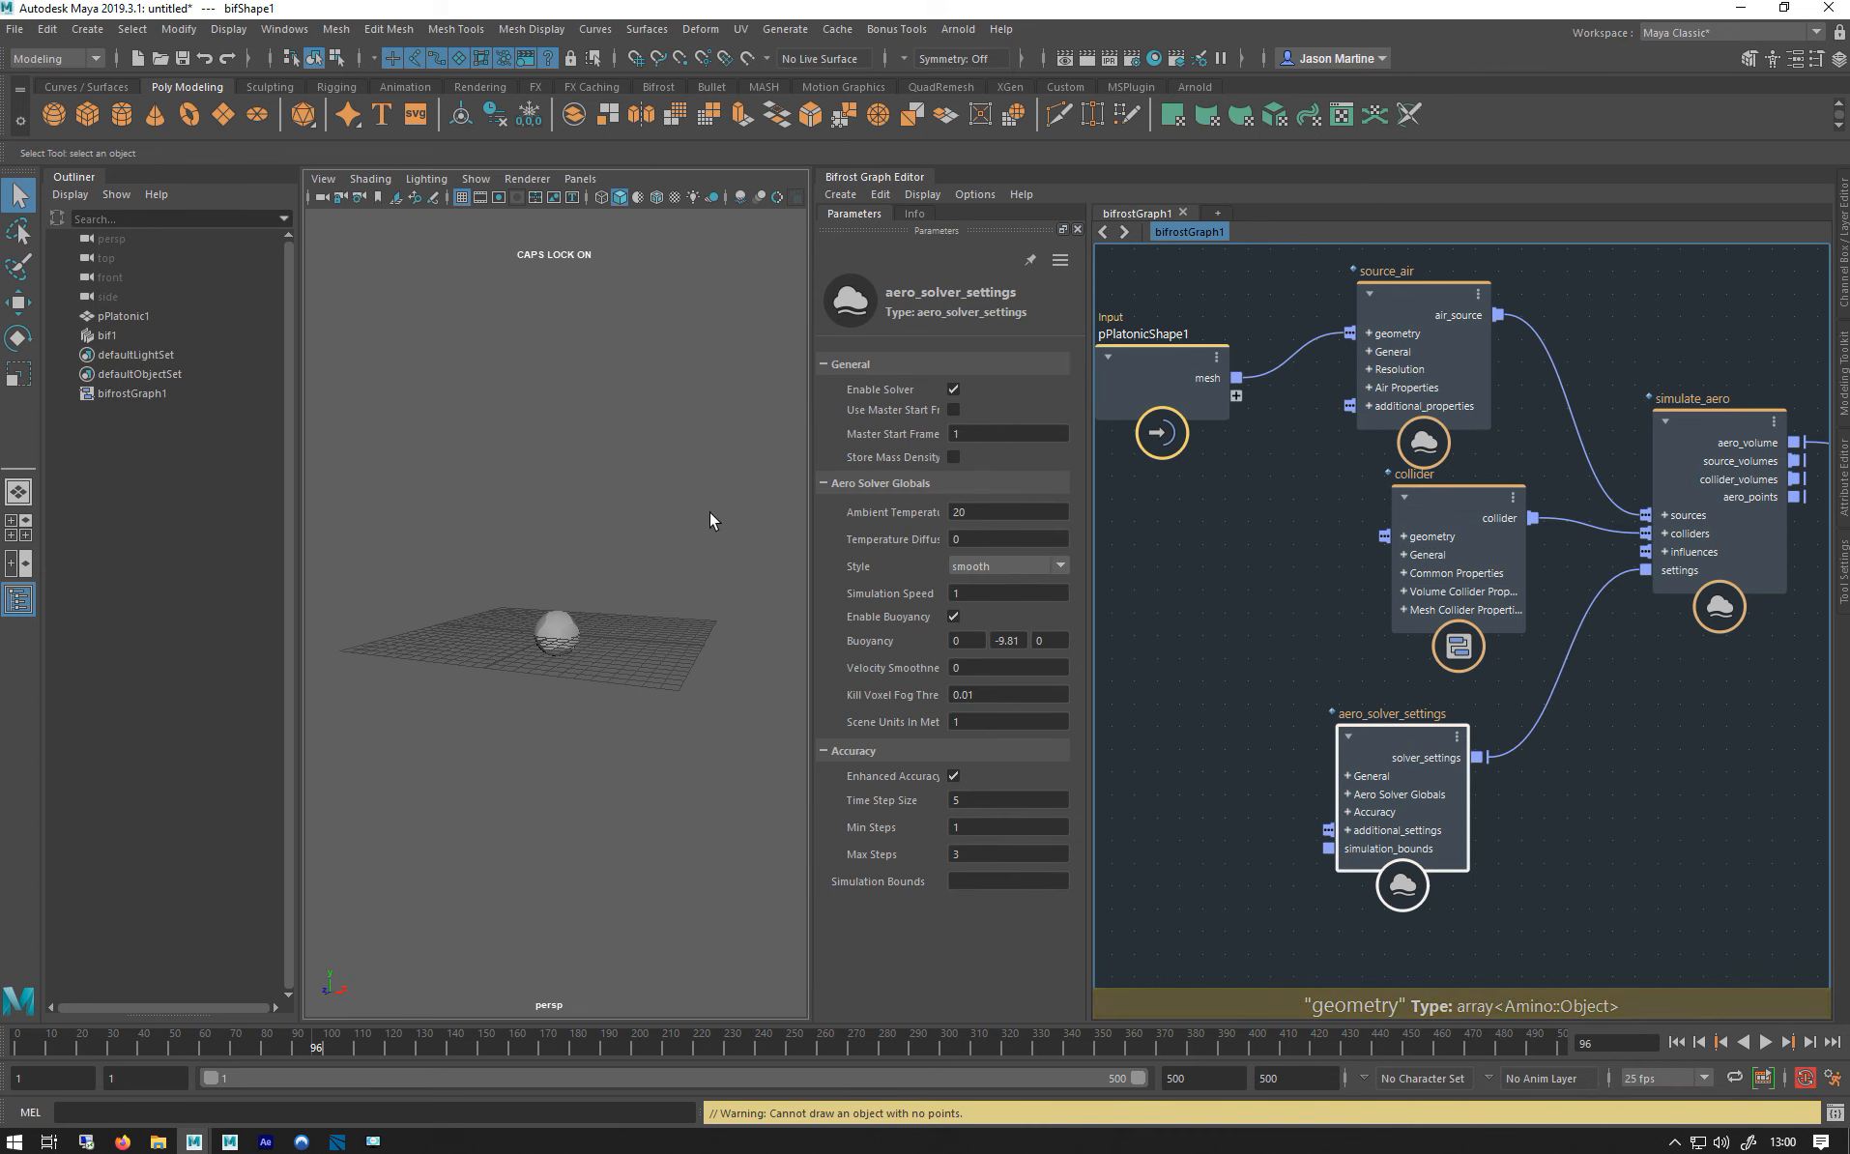
Select the source_air node to display its emission parameters in the parameter panel.
{"action": "left_click", "coordinate": [555, 637]}
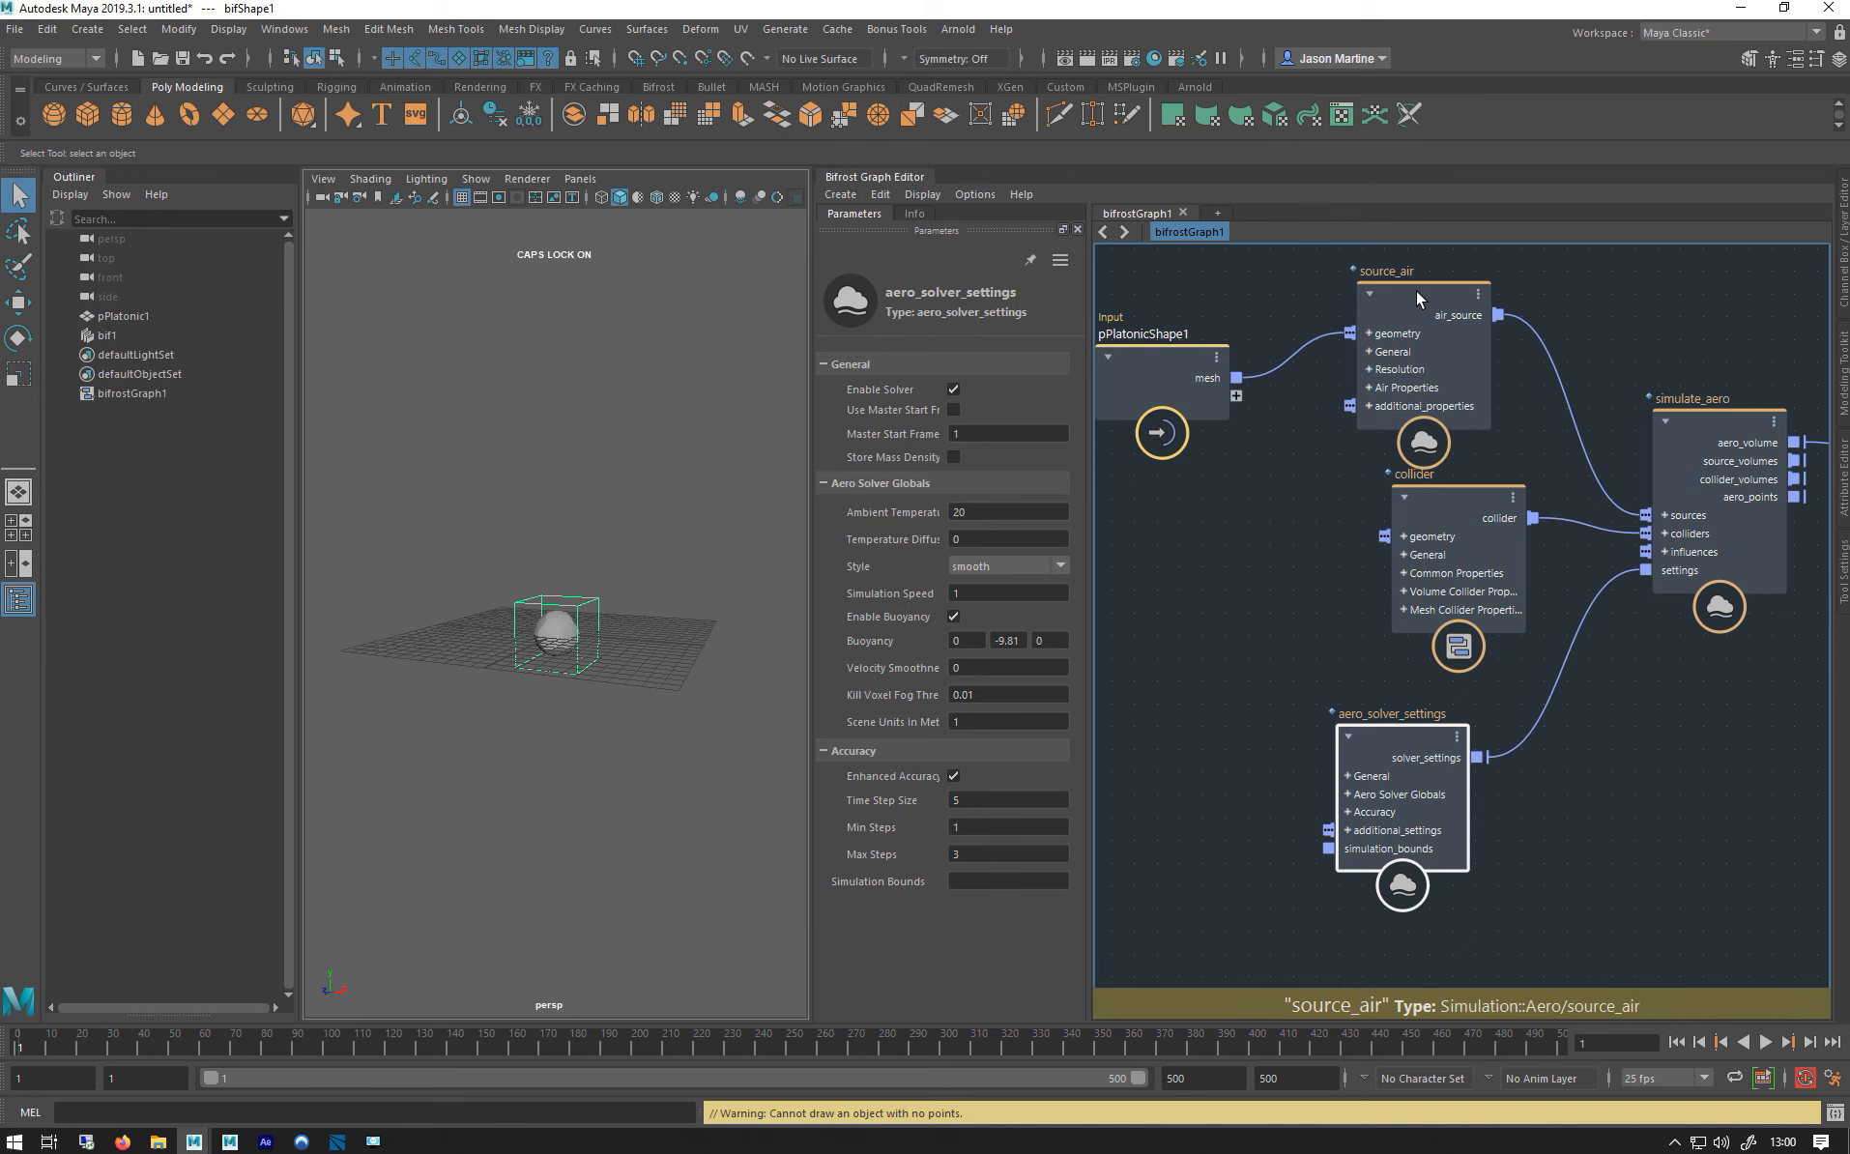
{"action": "left_click", "coordinate": [1416, 298]}
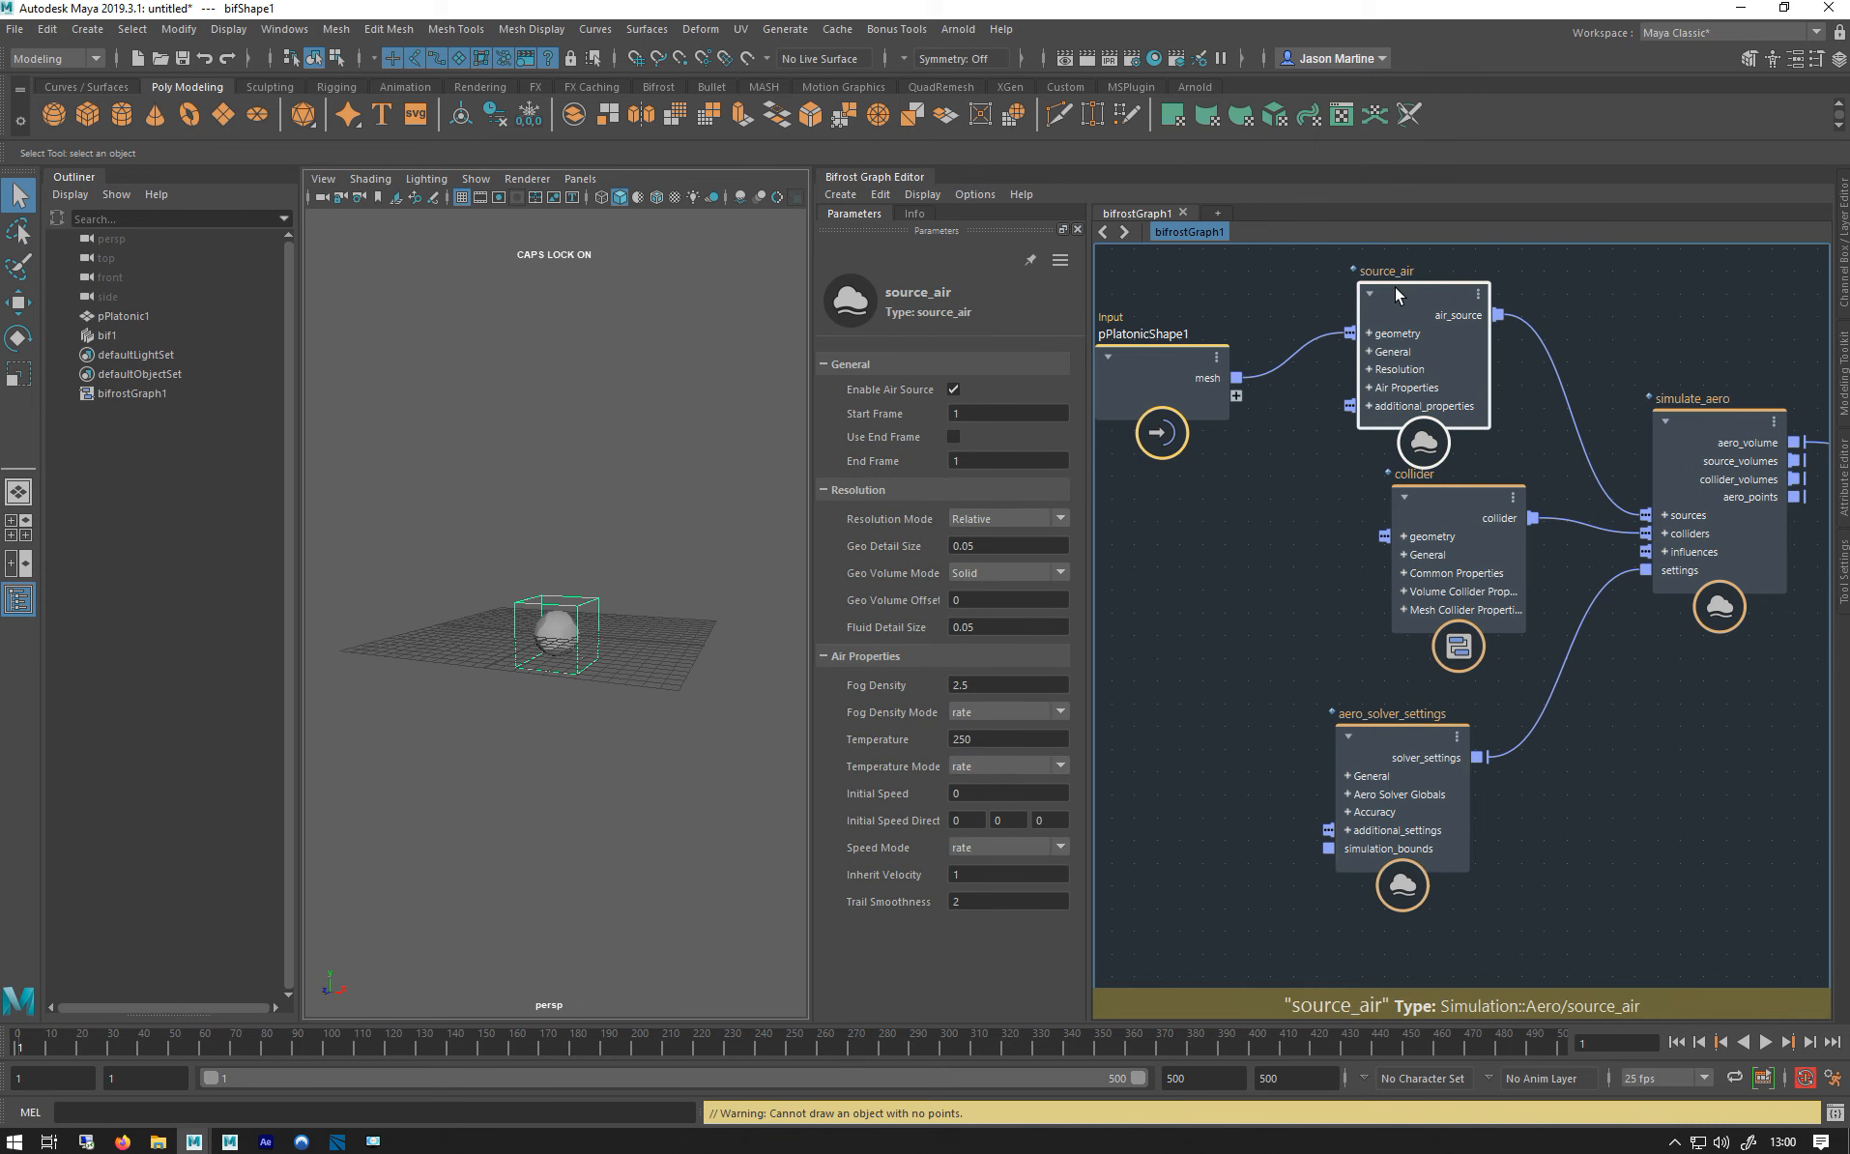